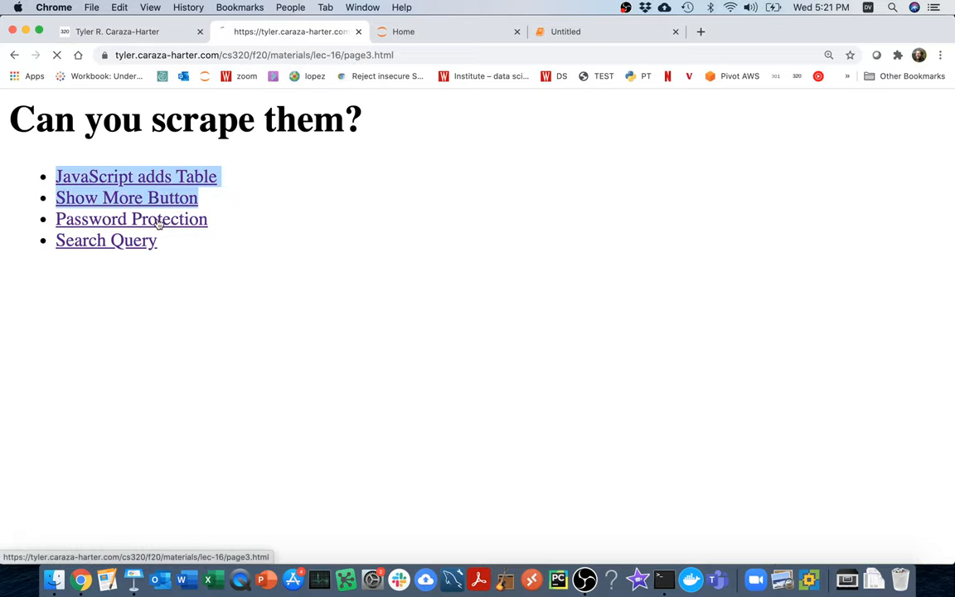
Open the Password Protection example, try the password 'secret', and dismiss the warning.
left_click(131, 218)
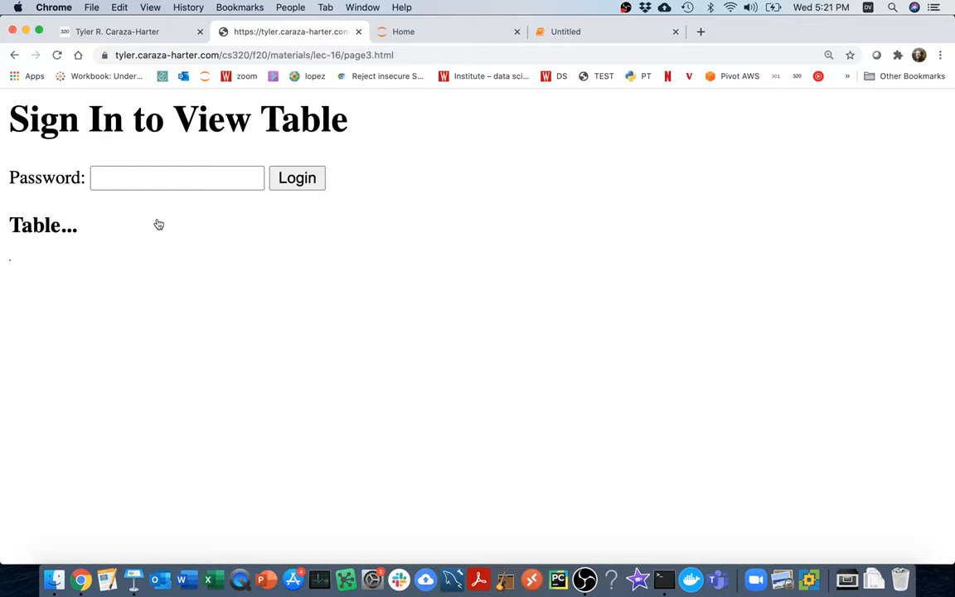
left_click(177, 177)
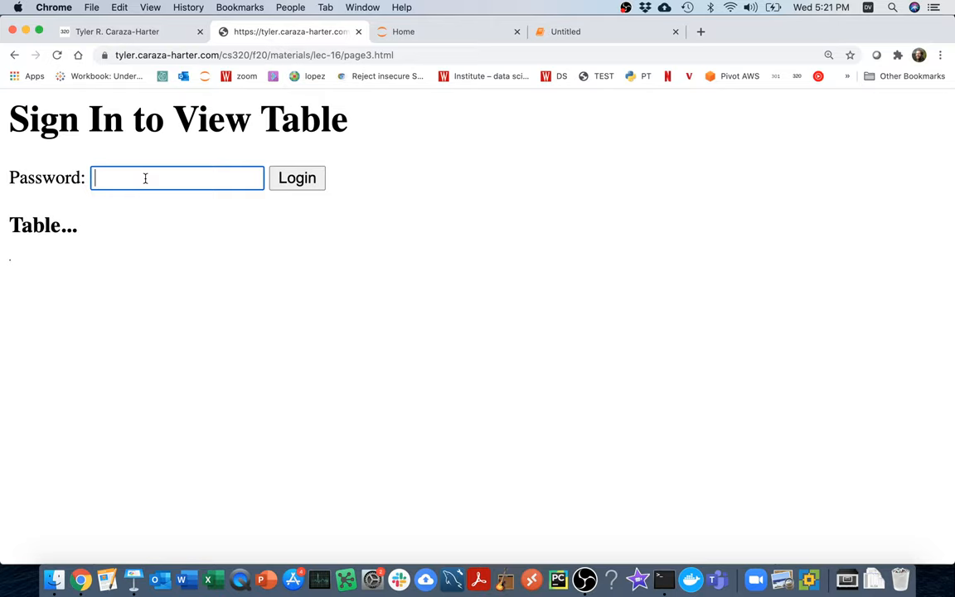
type("secret")
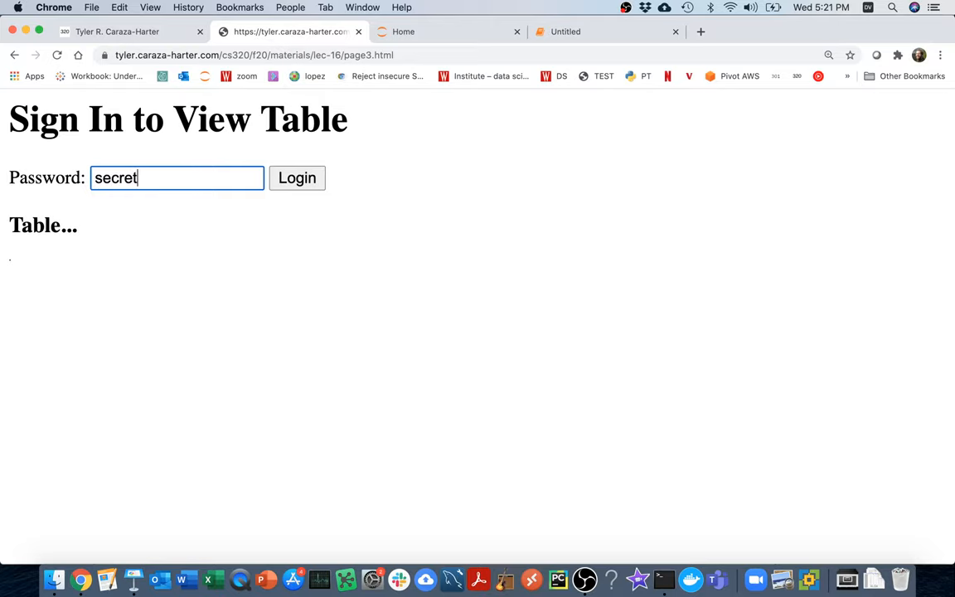
left_click(297, 177)
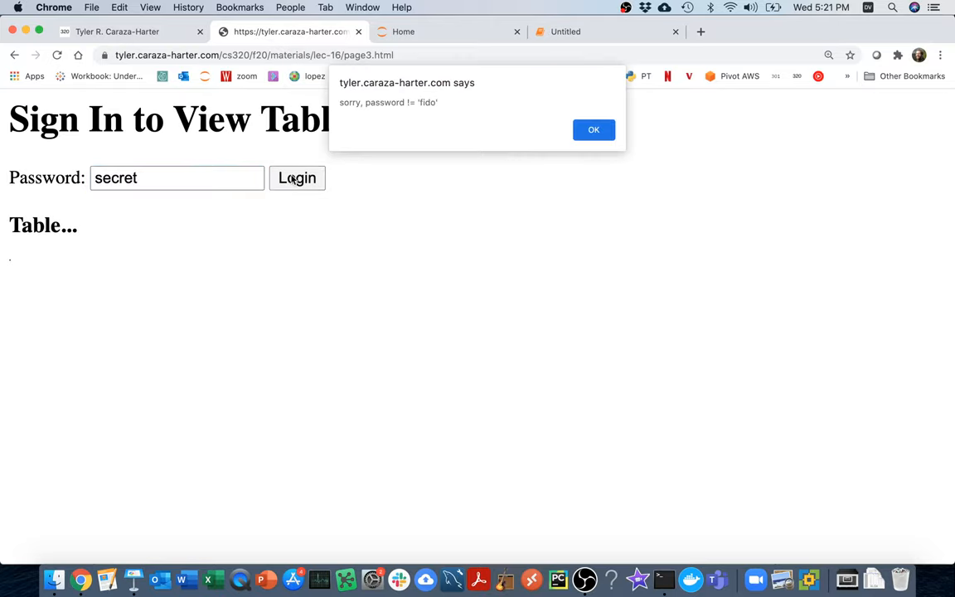
left_click(593, 130)
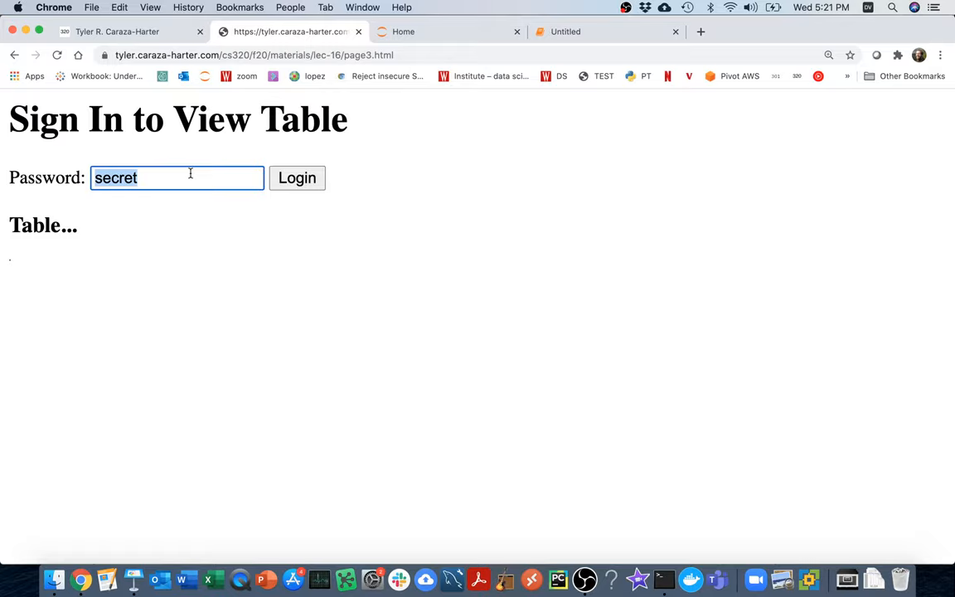
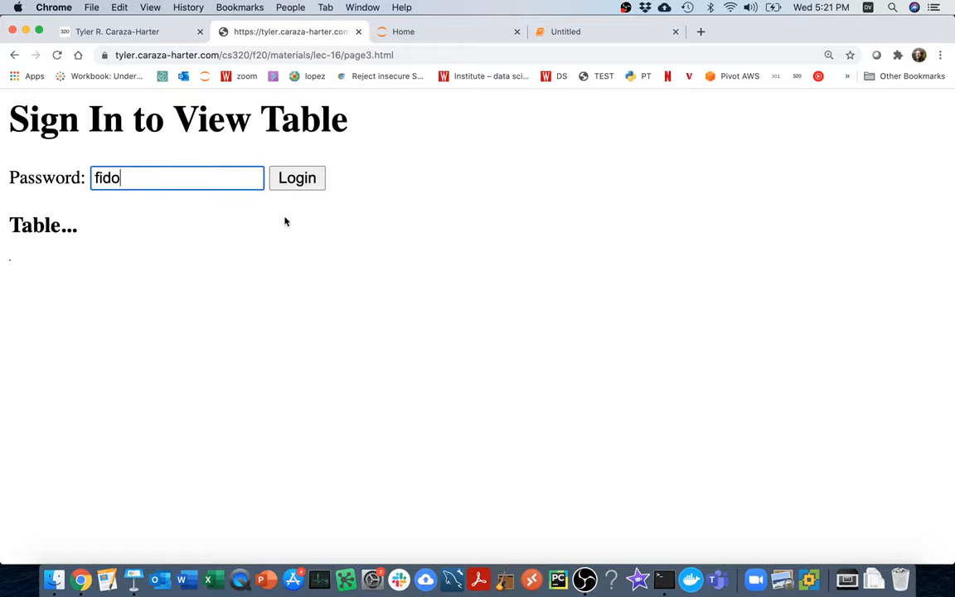
left_click(296, 177)
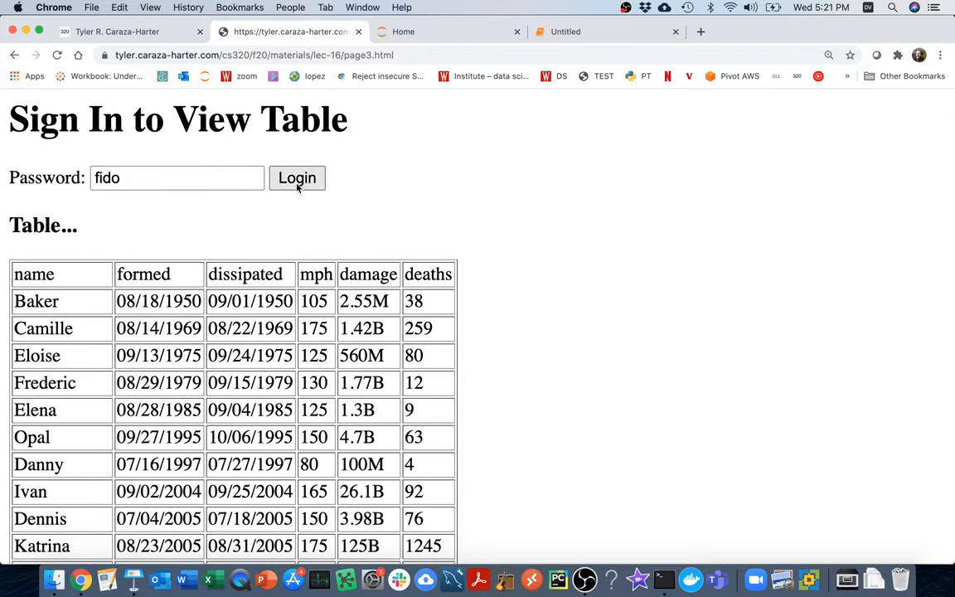
left_click(565, 31)
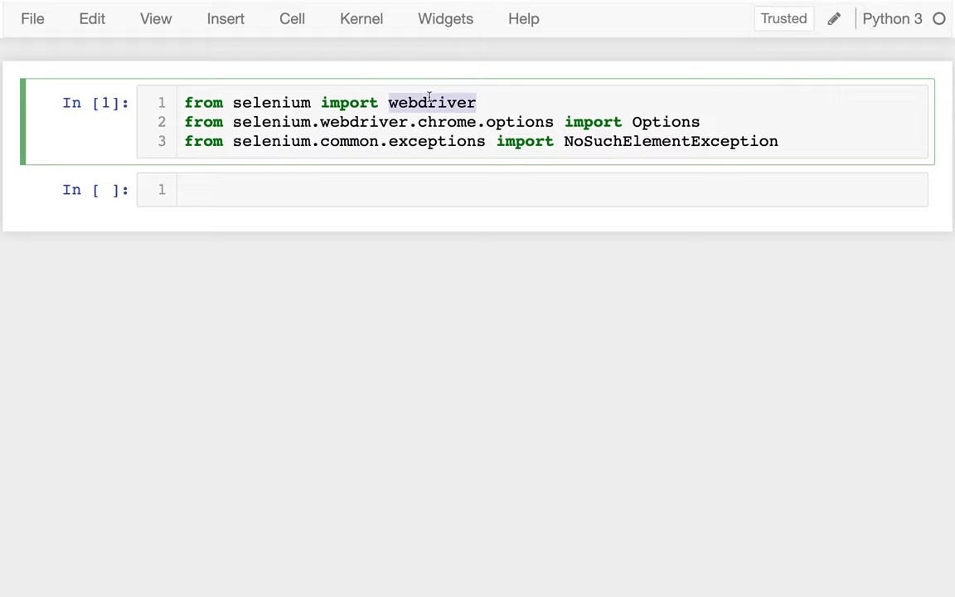
Write b = webdriver.Chrome(options) to start a Chrome webdriver.
type("webdriver")
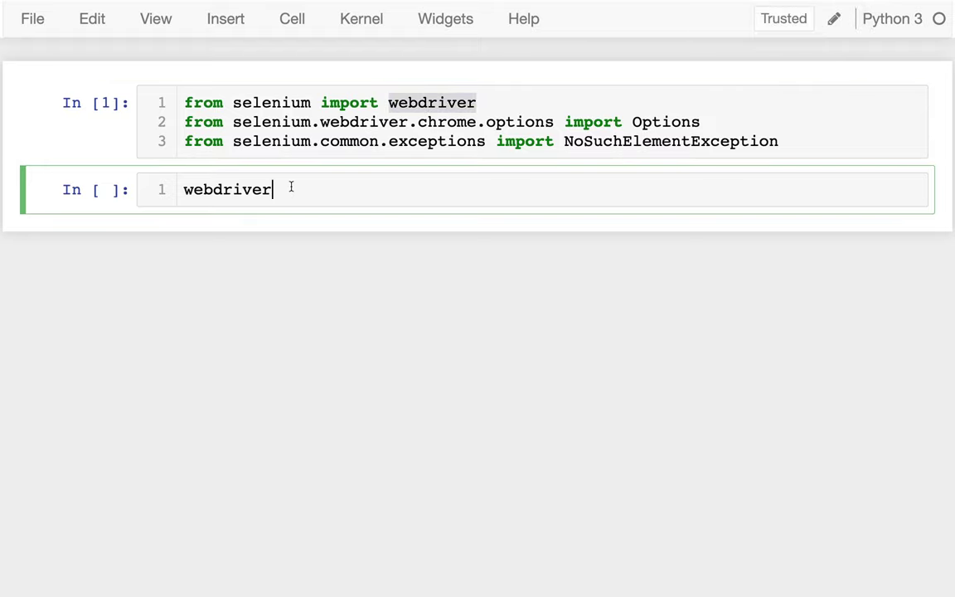
type(".Chrome()")
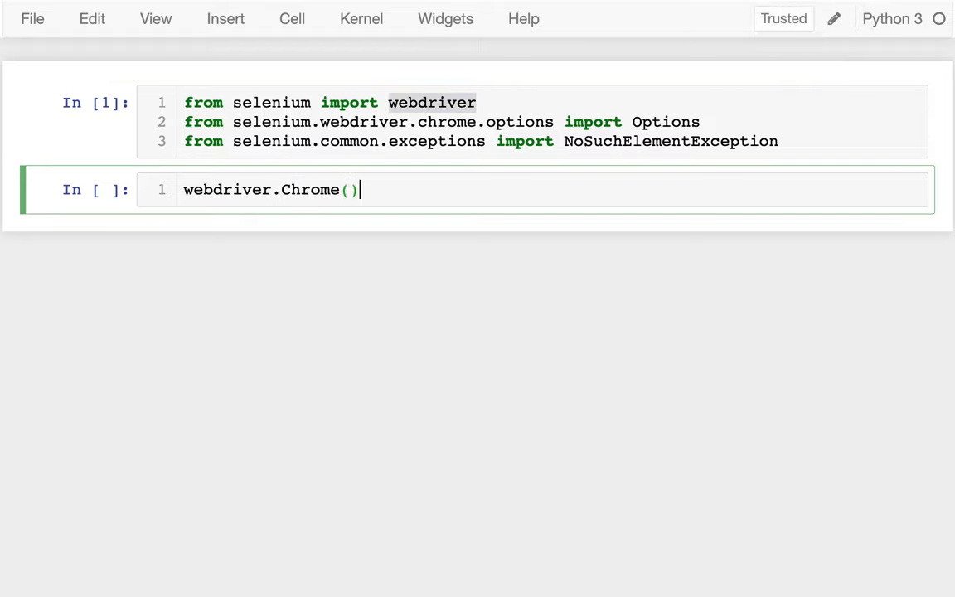
type("b =")
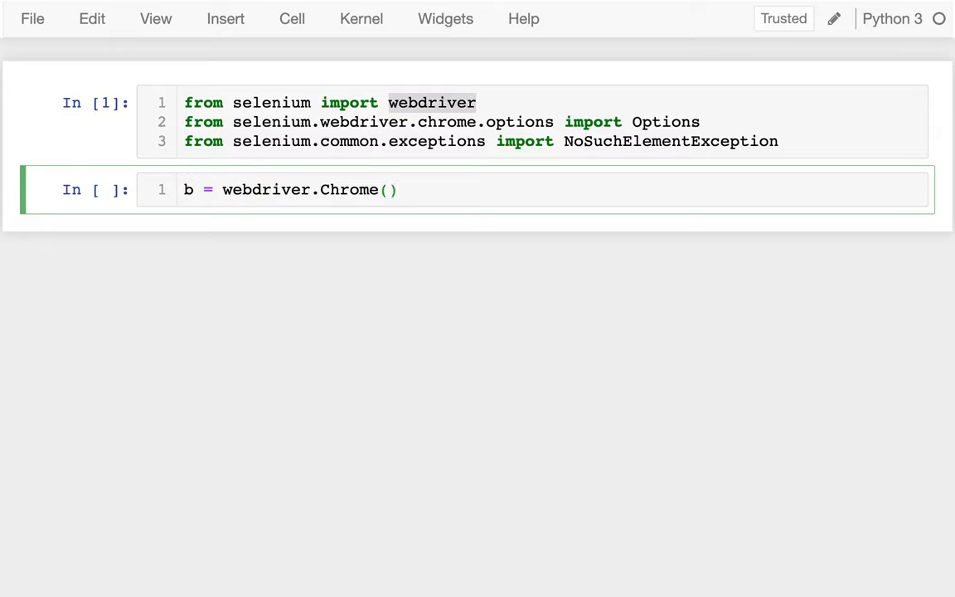
type("options")
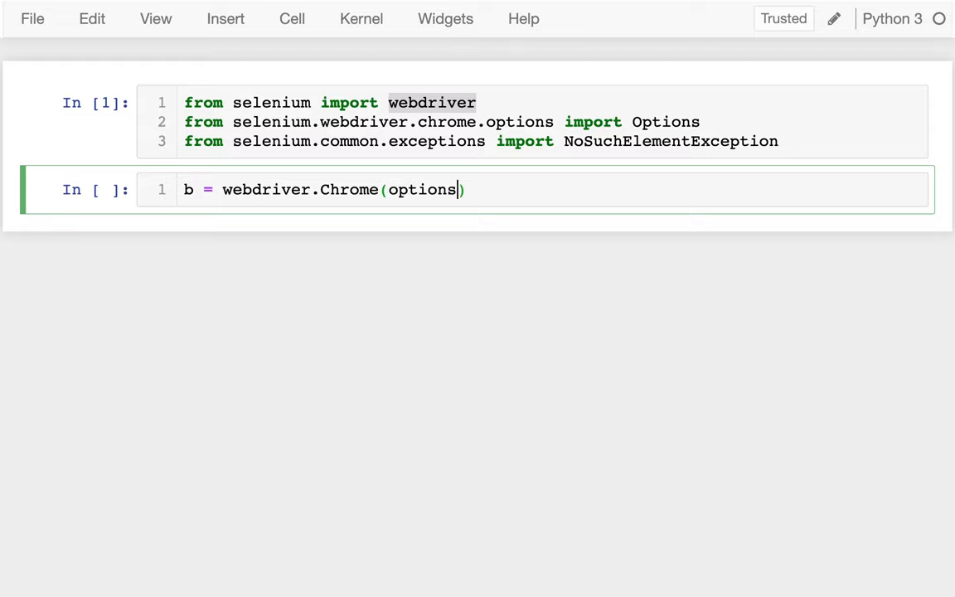
key("Enter")
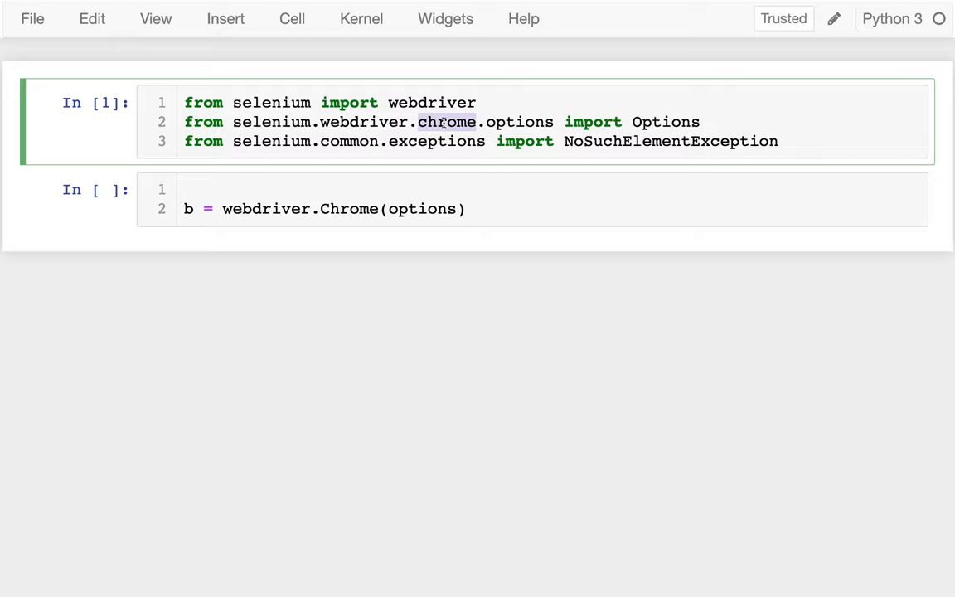
Add options = Options() and options.headless = True # (on VM) above it.
type("op")
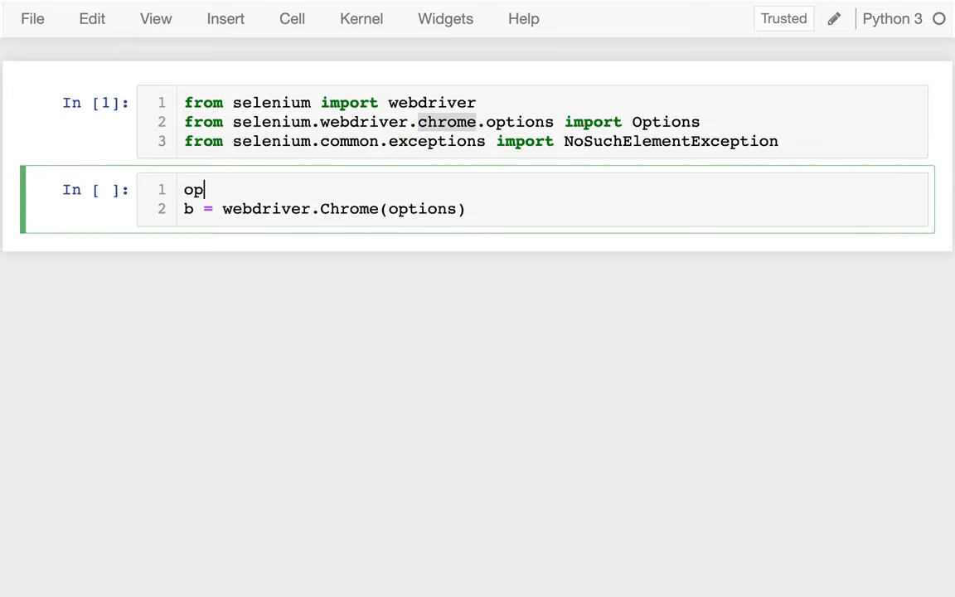
type("tions = Options()")
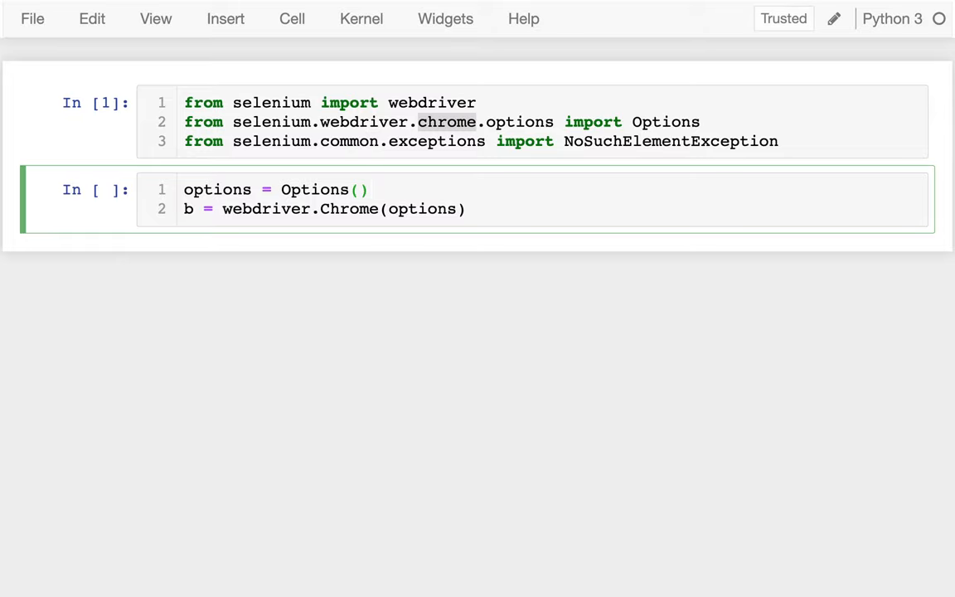
type("optio")
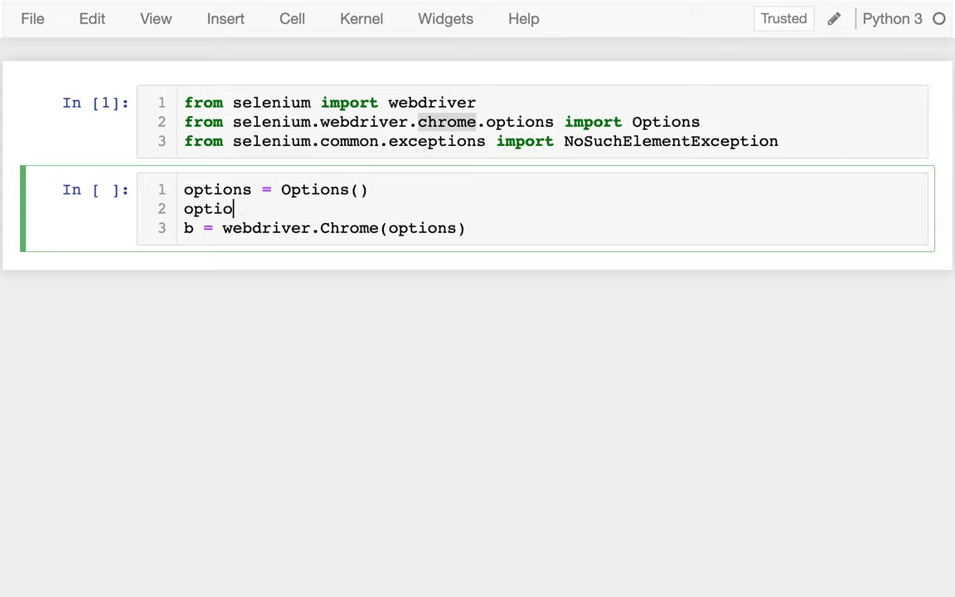
type("ns.headless =")
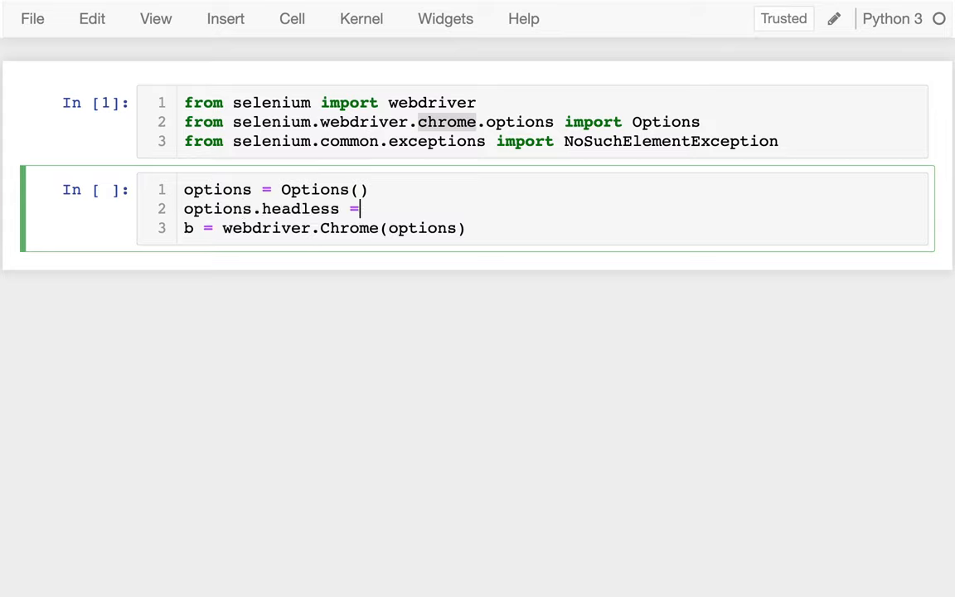
type("True # no GUI")
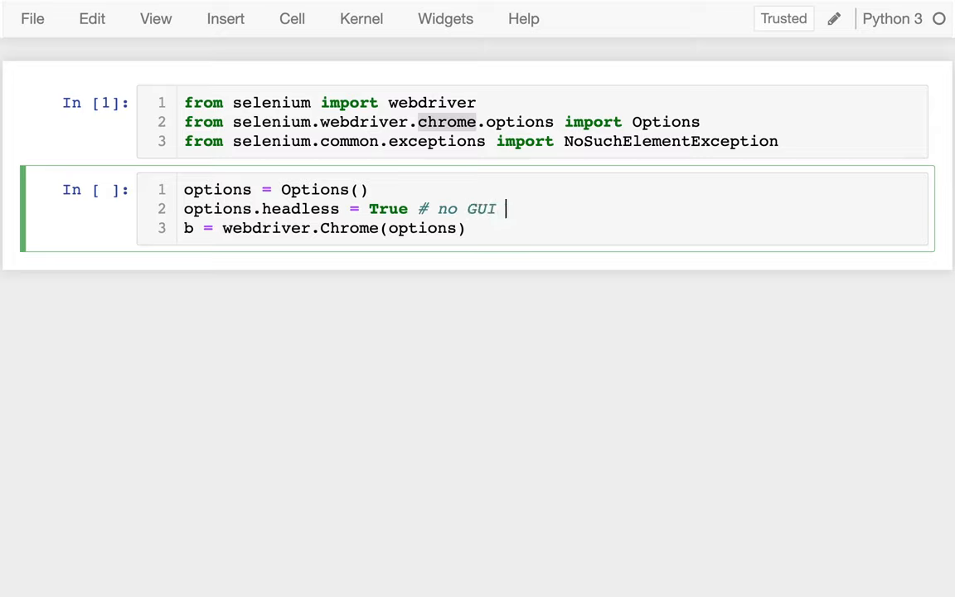
type("(on VM")
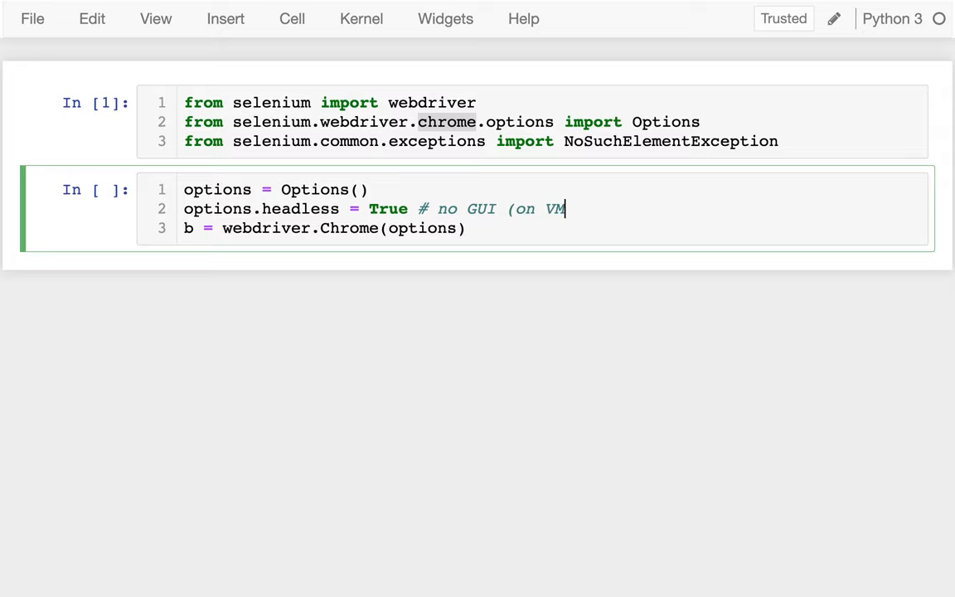
type(")")
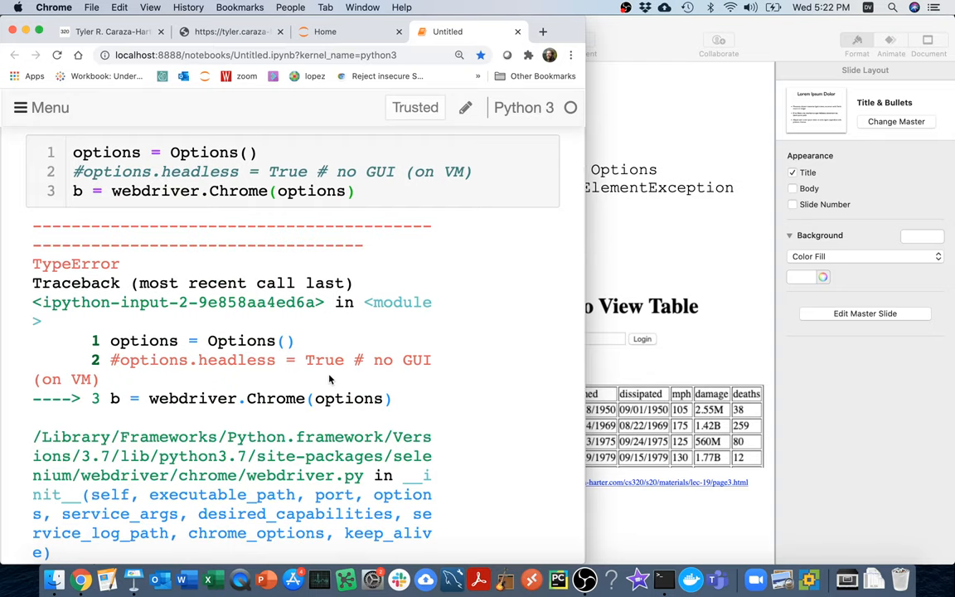
Scroll through the traceback and select the TypeError message about expecting a path.
scroll("down", 3)
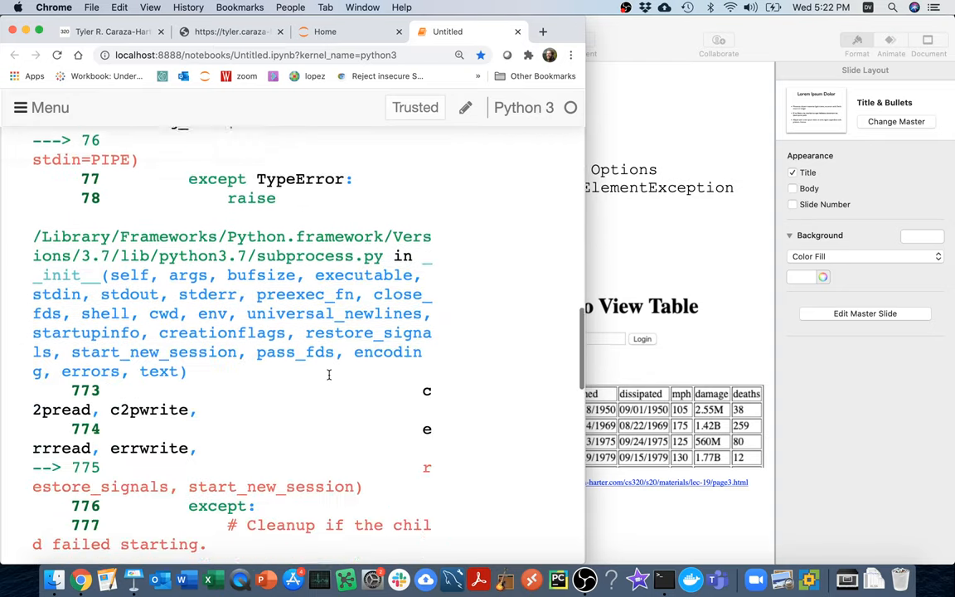
scroll("down", 3)
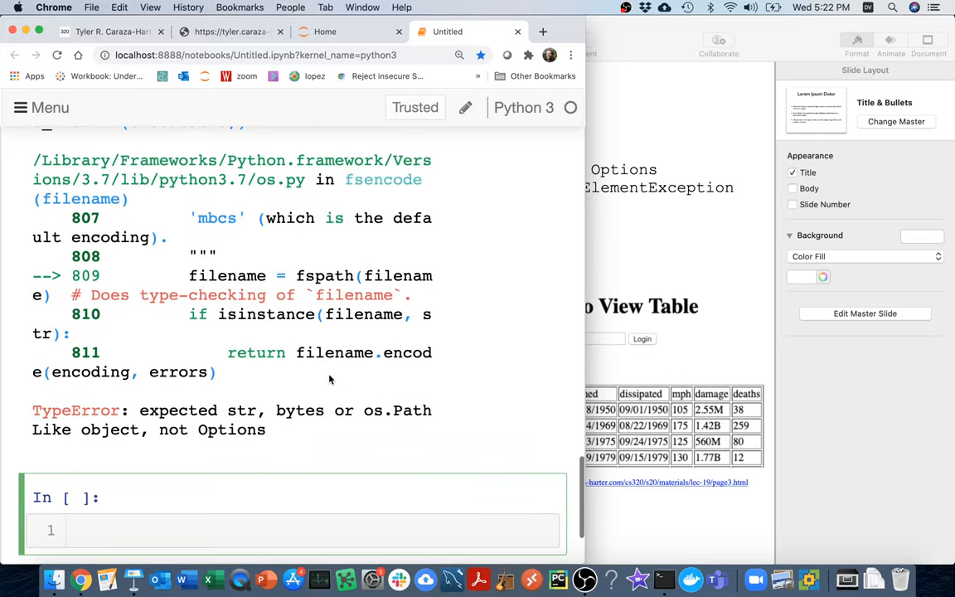
left_click_drag(140, 409, 265, 429)
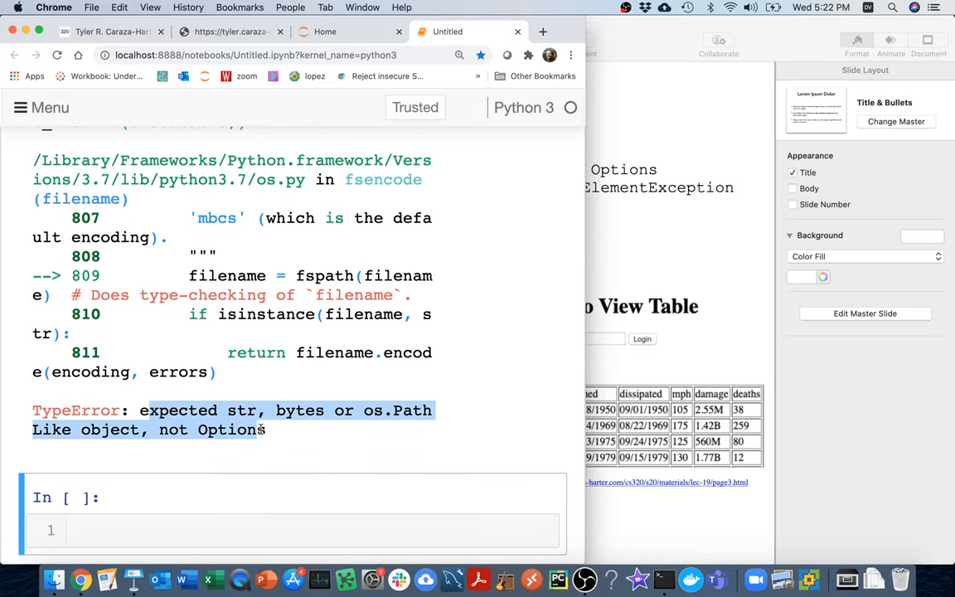
mouse_move(280, 440)
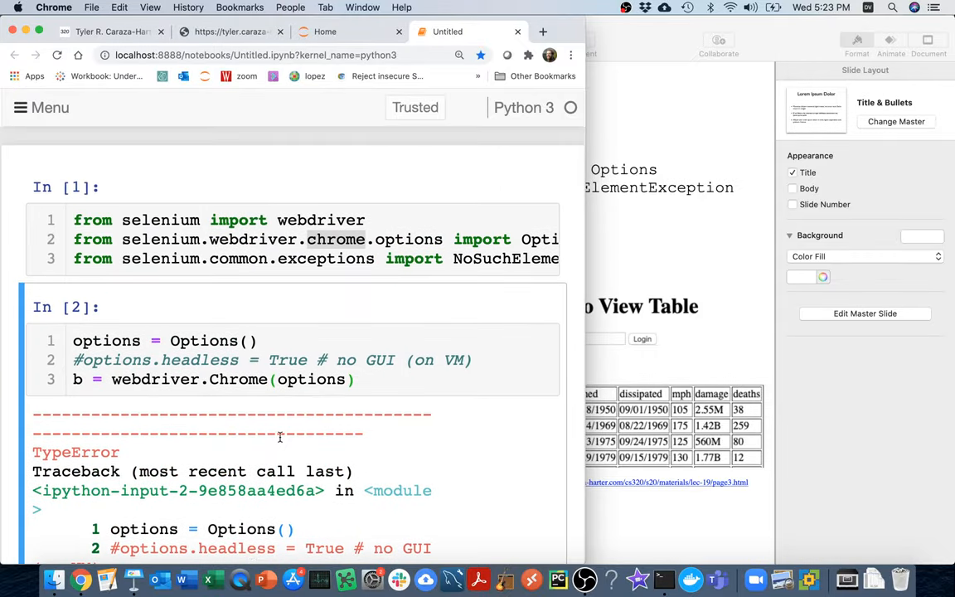
type("options")
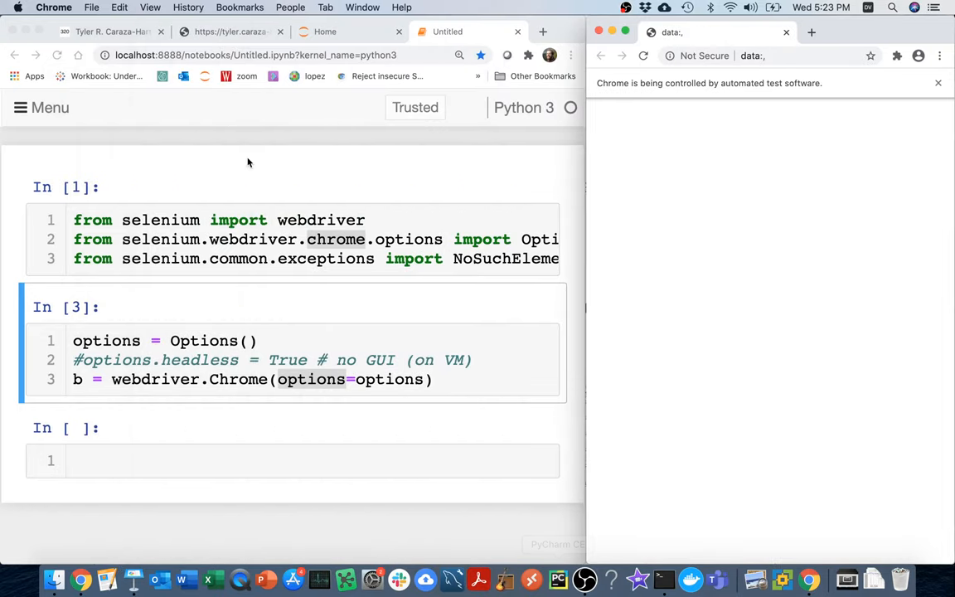
Copy the sign-in page URL into a url variable and add b.get(url).
left_click(236, 31)
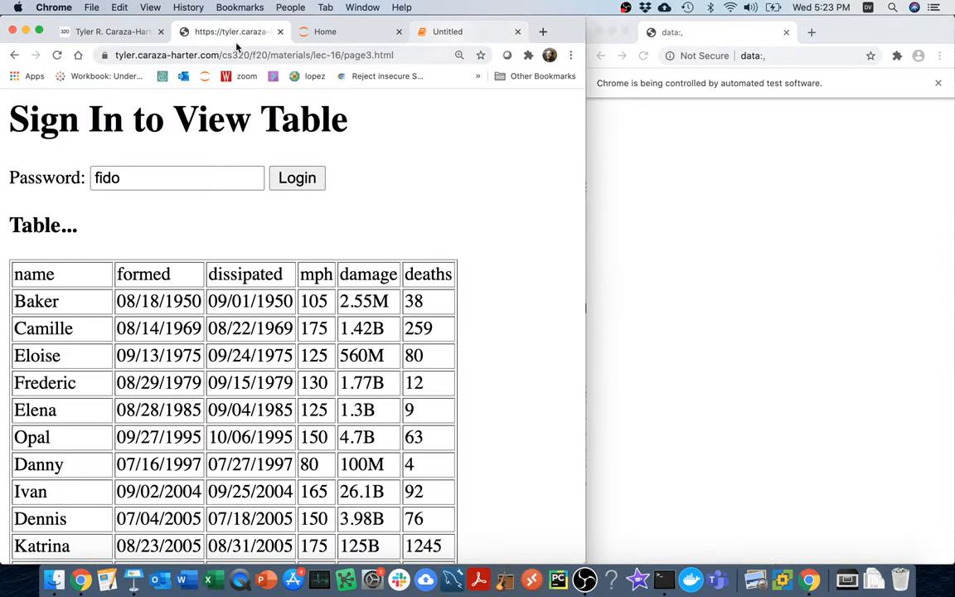
left_click(249, 55)
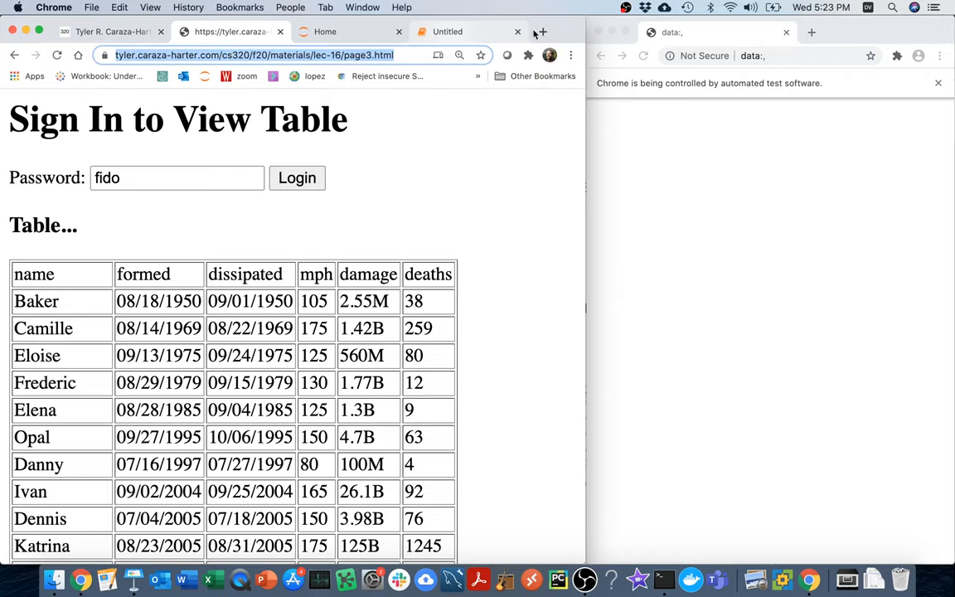
left_click(456, 31)
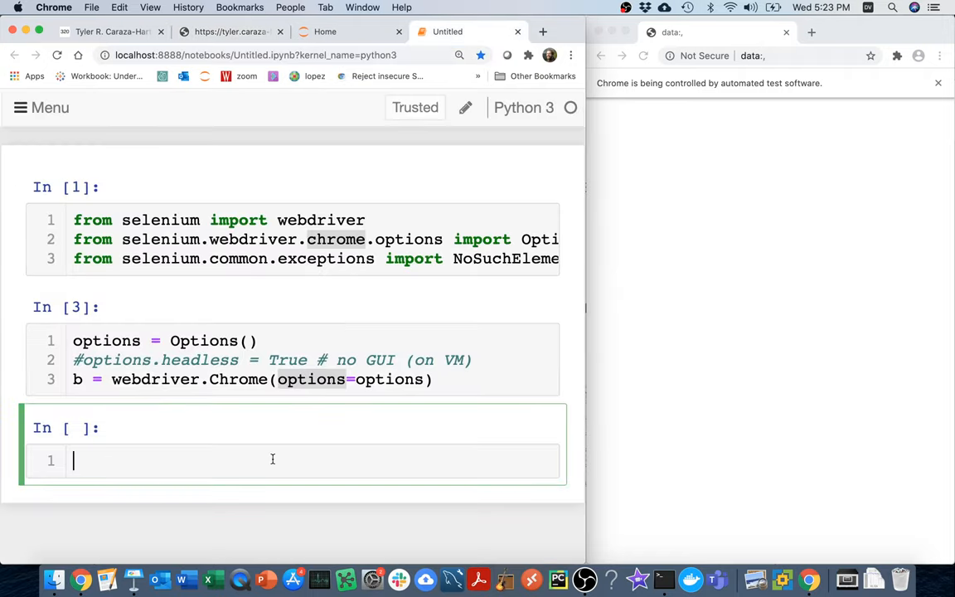
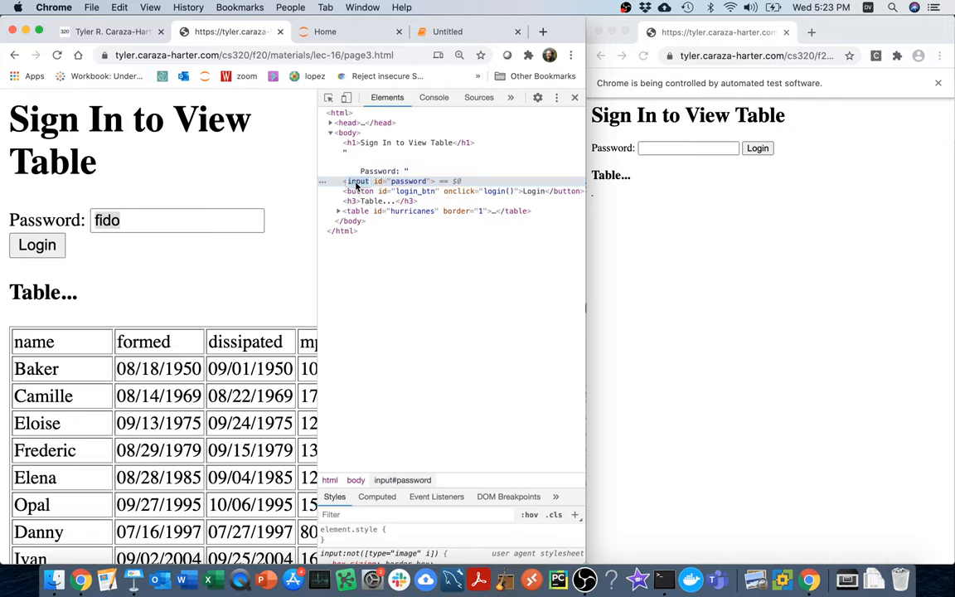
mouse_move(406, 180)
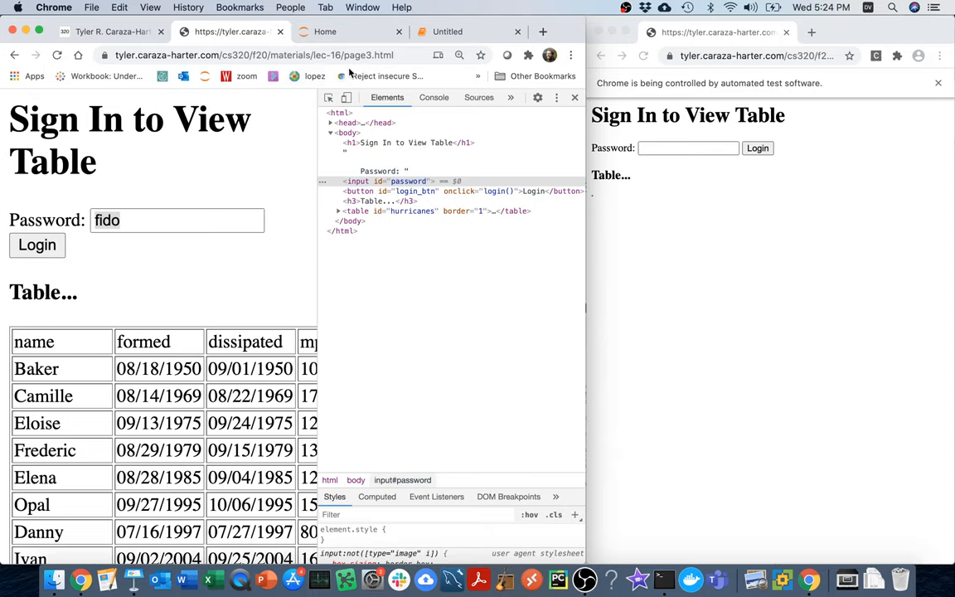
left_click(451, 32)
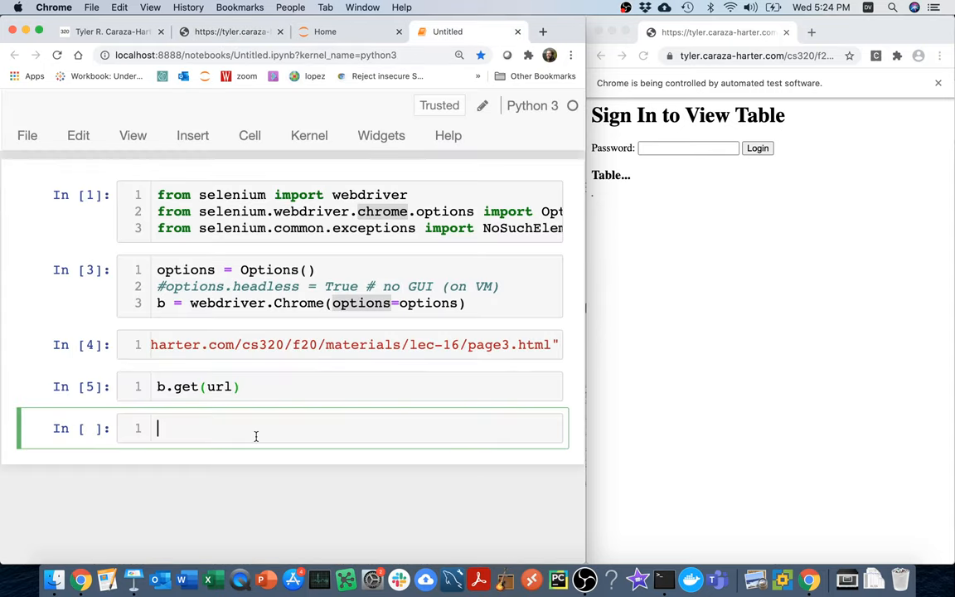
Write pwd = b.find_element_by_id("password"), fixing the password2 typo.
type("b.")
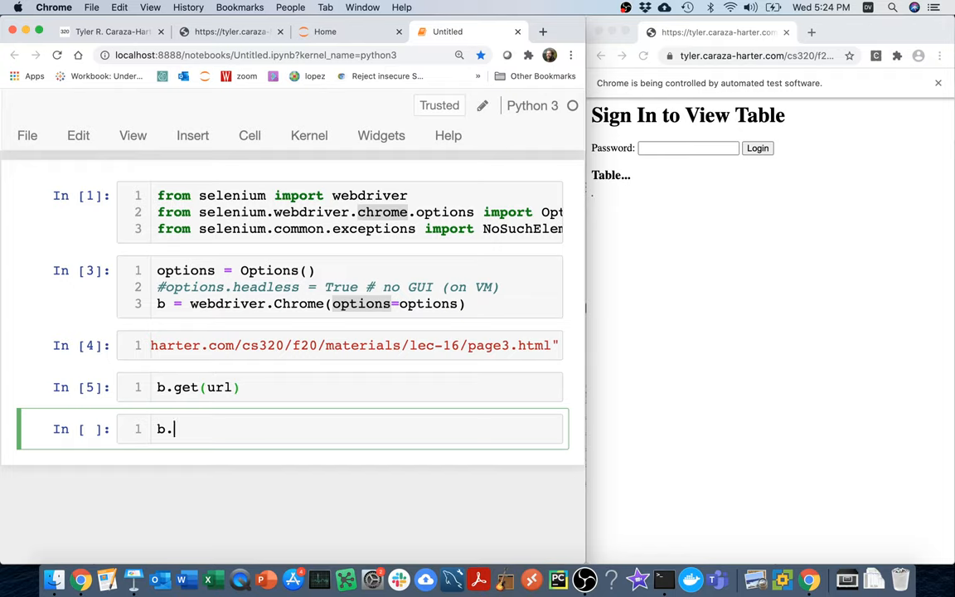
type("find_element_")
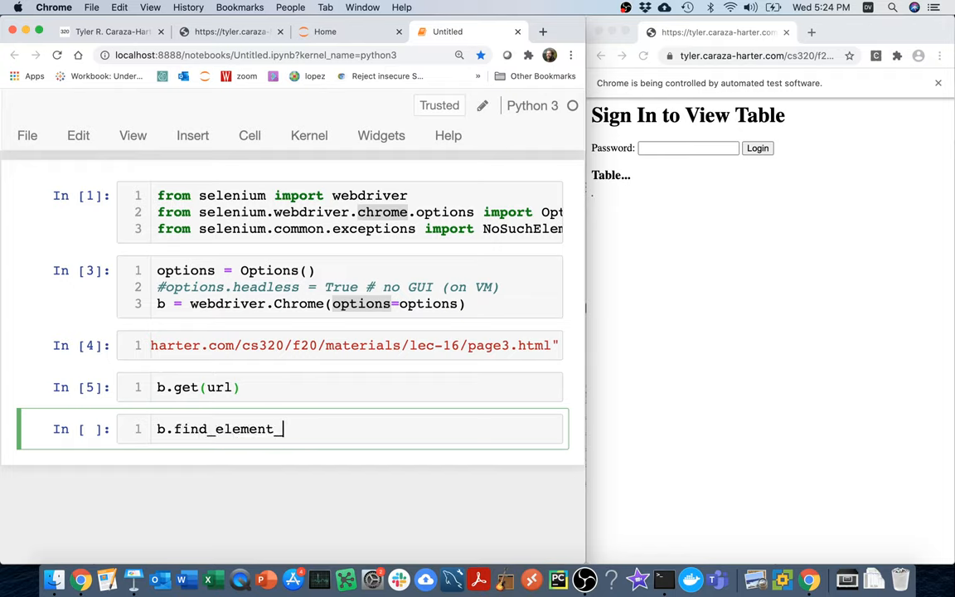
type("by_id()")
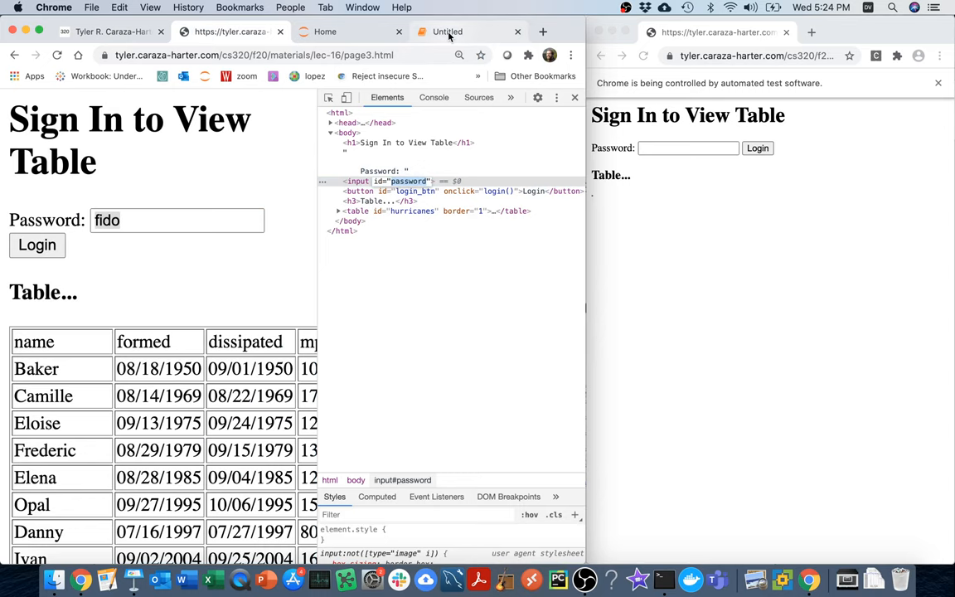
left_click(449, 31)
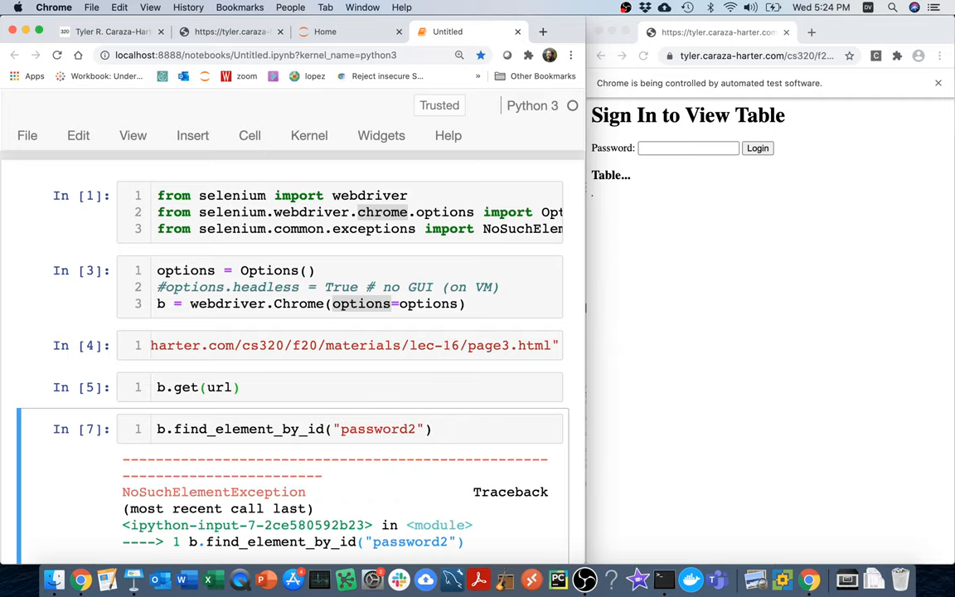
key("Backspace")
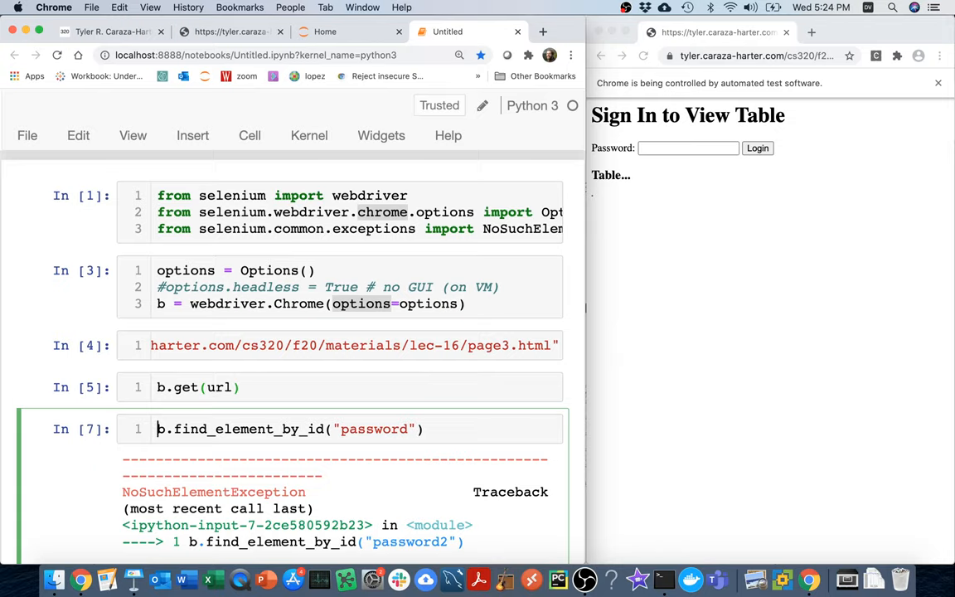
type("pwd =")
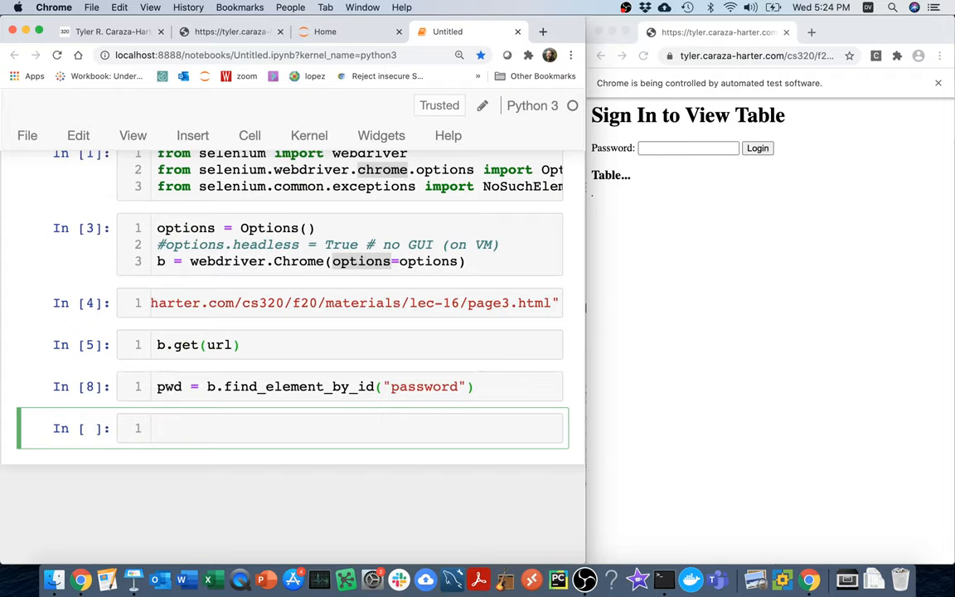
Add pwd.send_keys("fido") as the second line of the pwd cell.
left_click(348, 386)
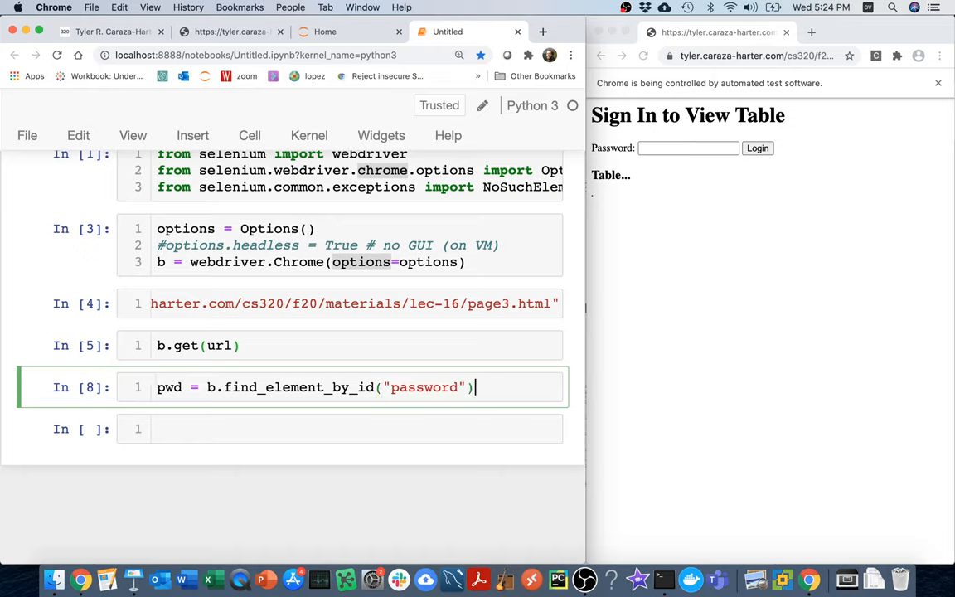
key("Enter")
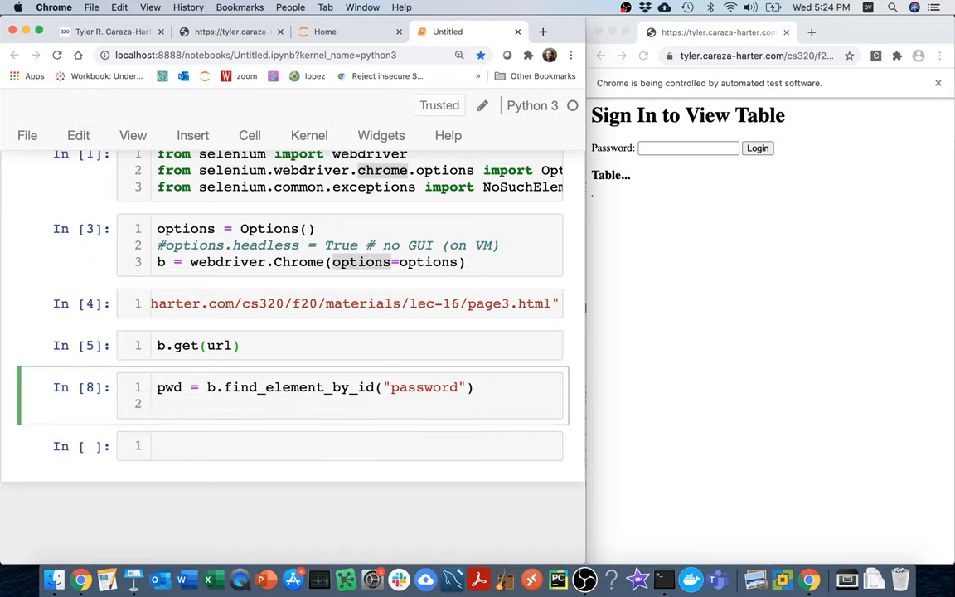
type("pw")
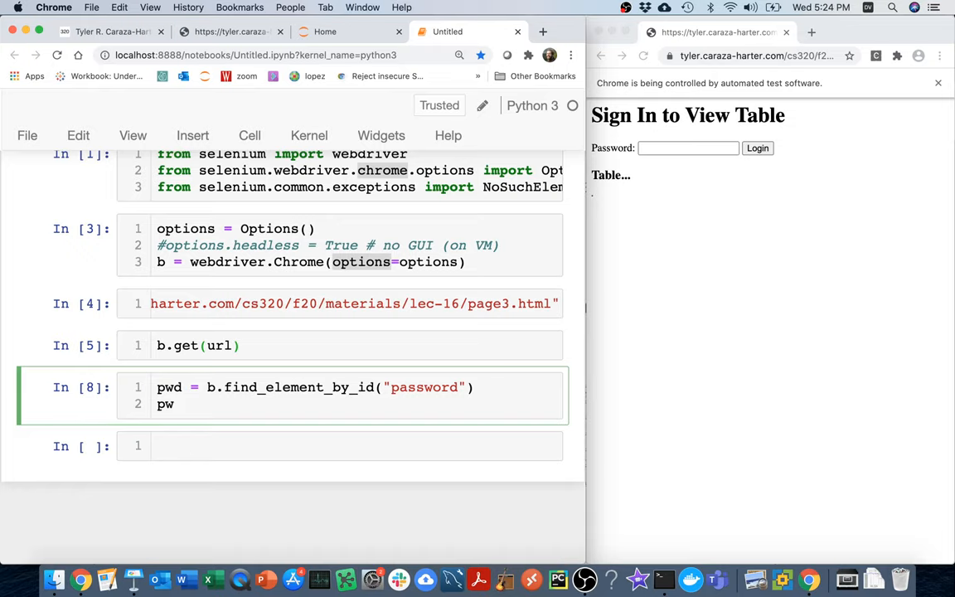
type("d.send_key")
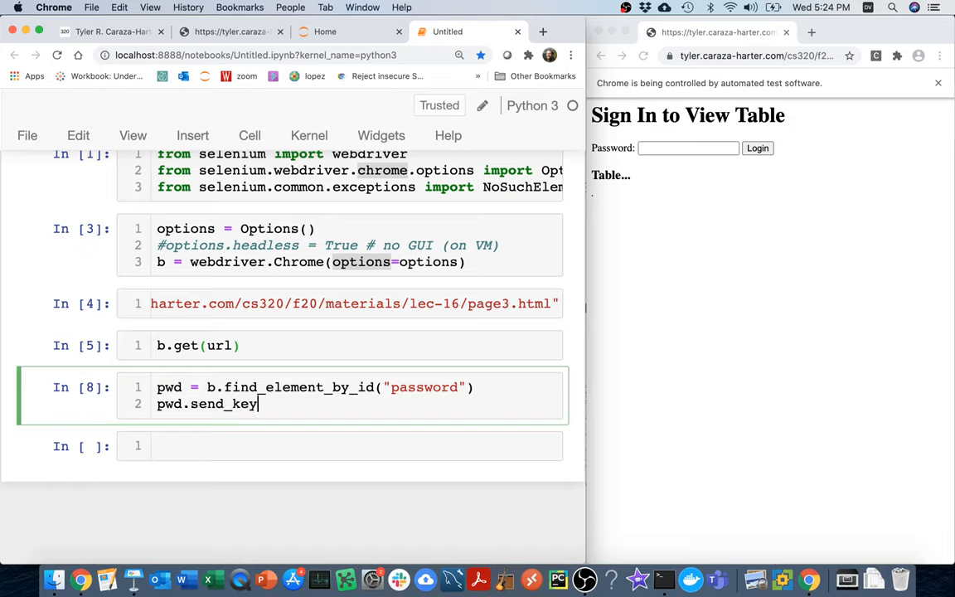
type("s")
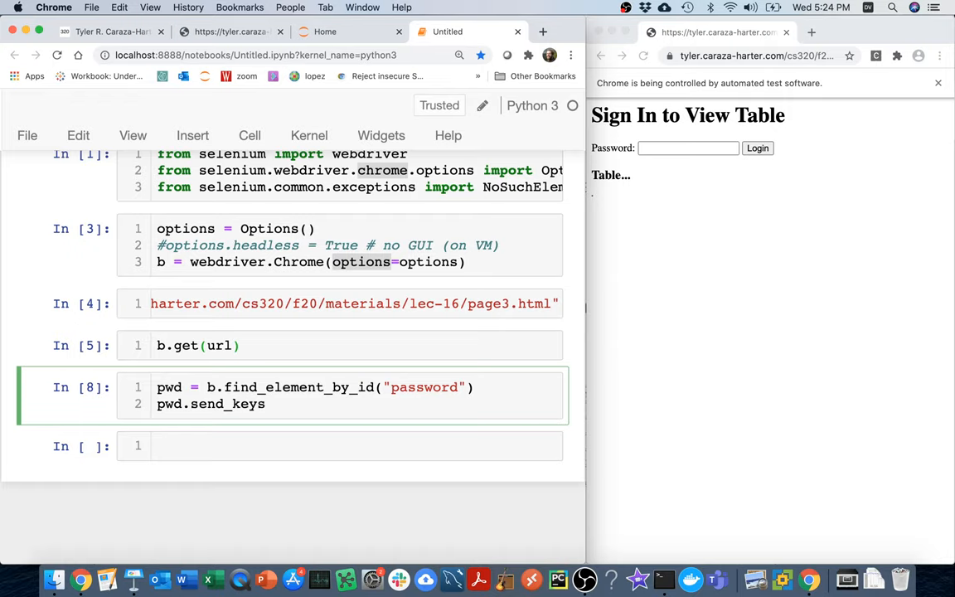
type("()")
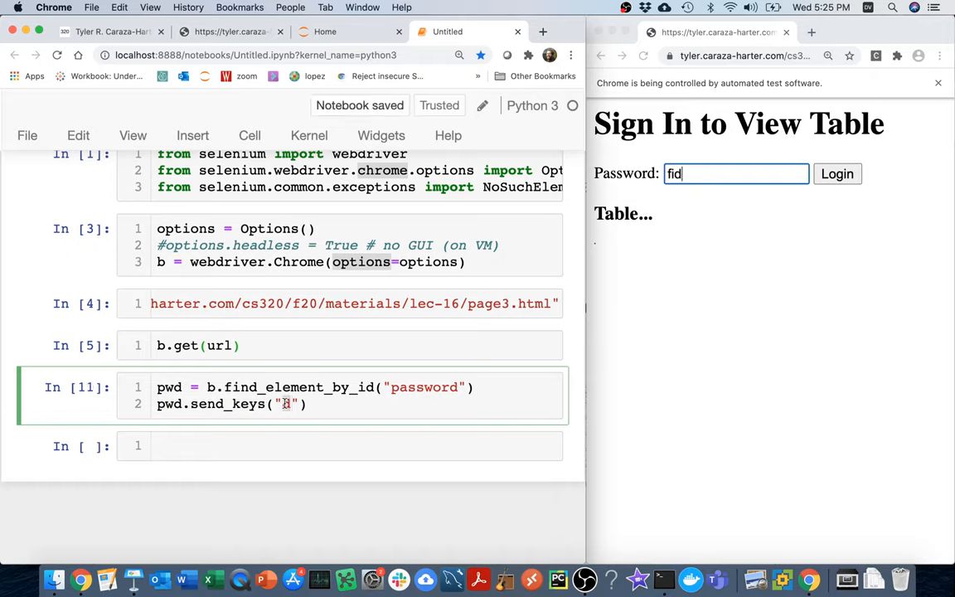
type("do")
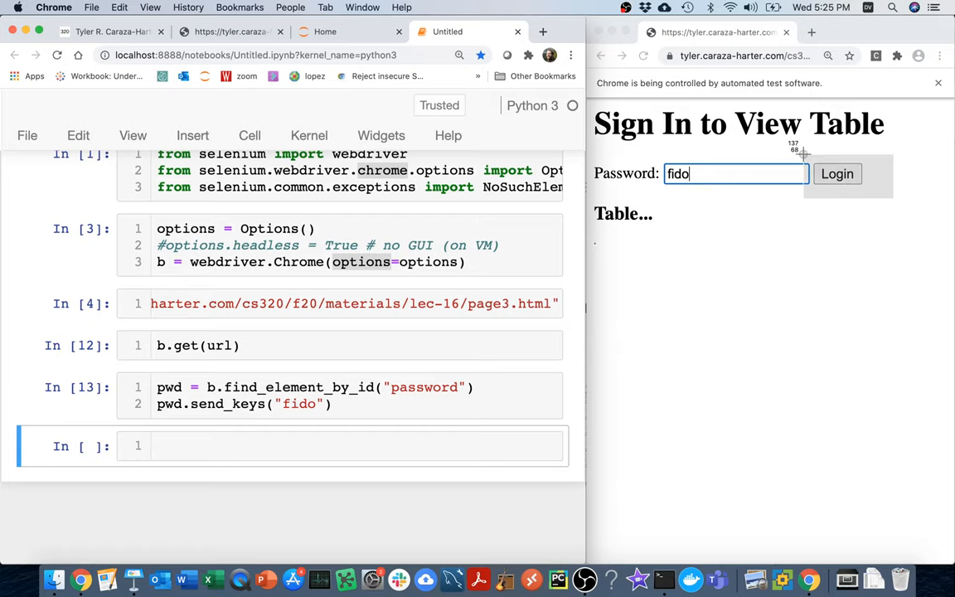
left_click(236, 31)
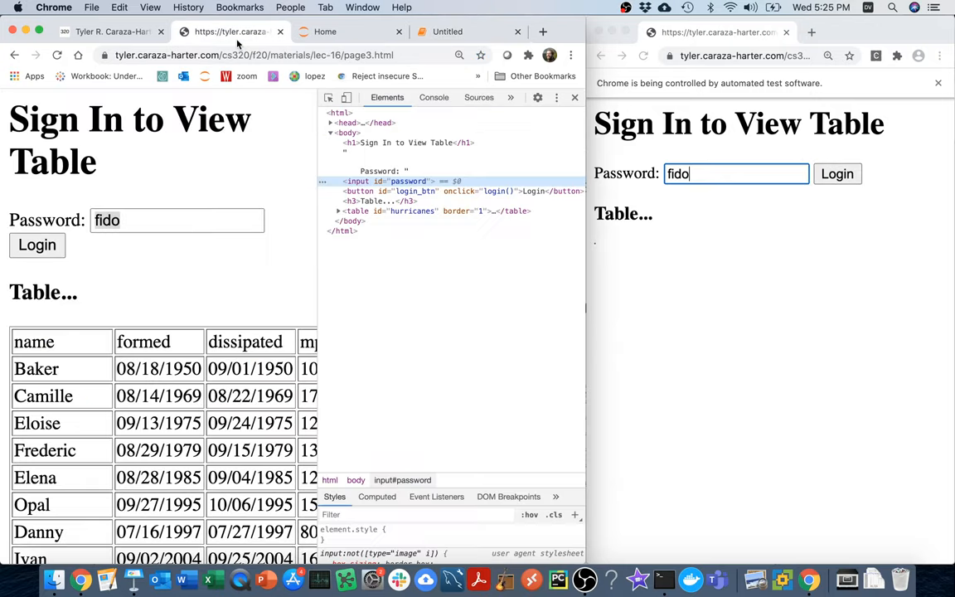
right_click(37, 245)
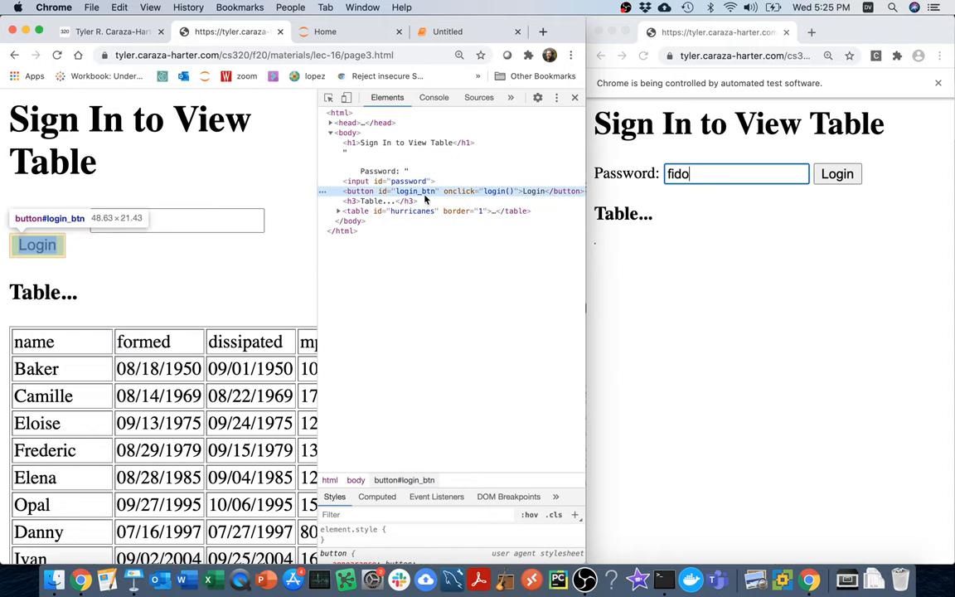
left_click(458, 32)
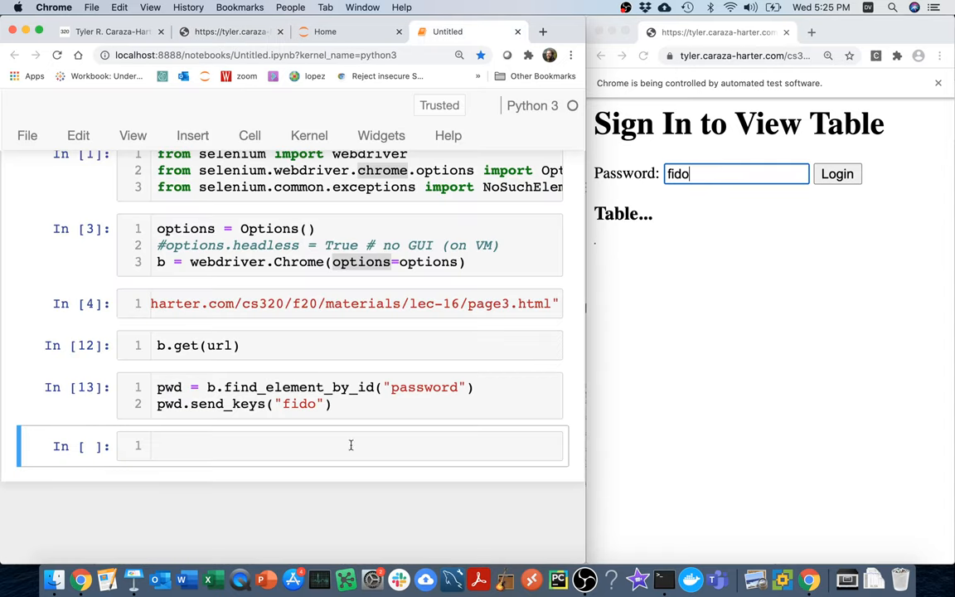
Add btn = b.find_element_by_id("login_btn") and btn.click(), then rerun the login cells.
type("btn")
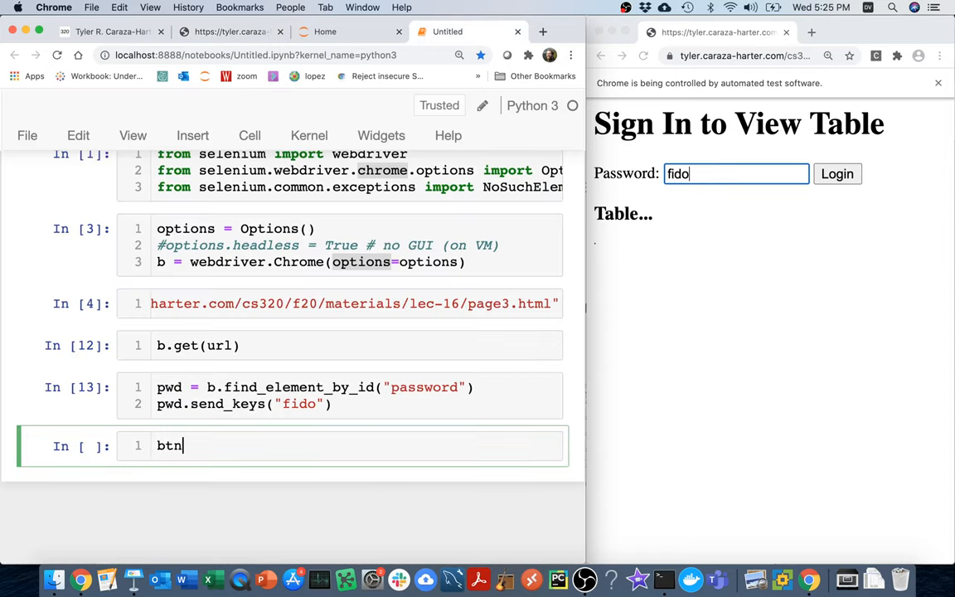
type("= b.find_e")
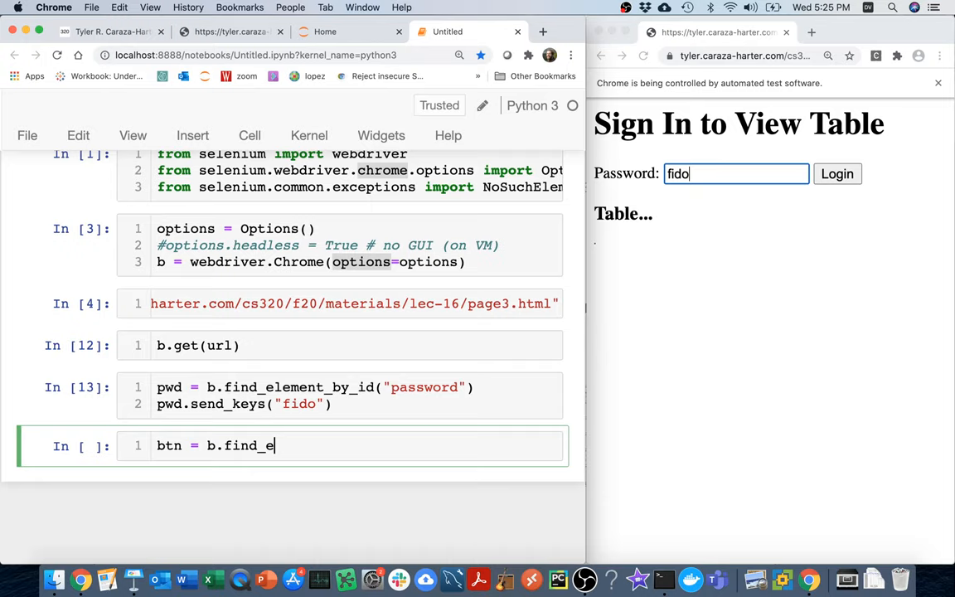
type("lement_by_id()")
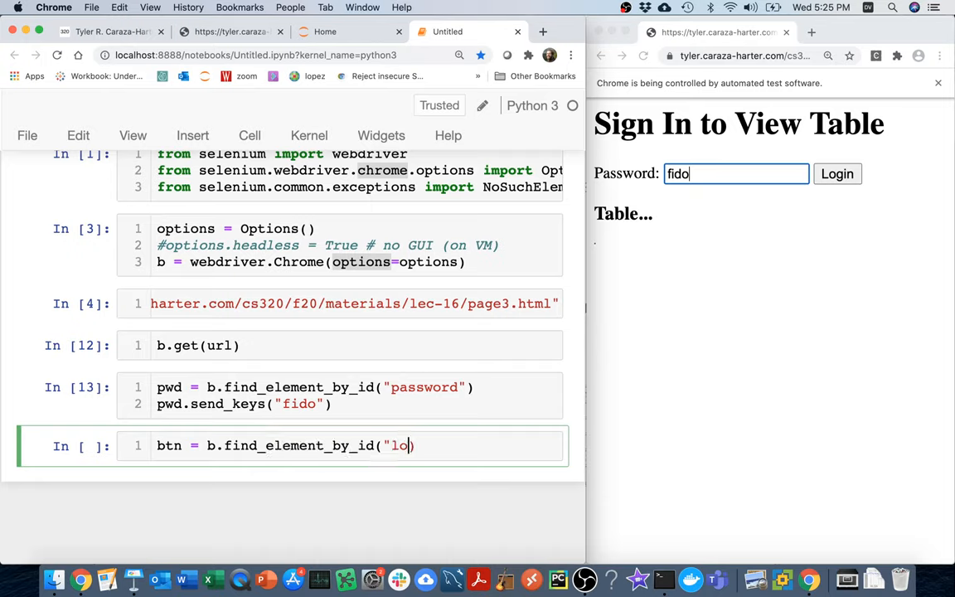
type("gin_btn\"")
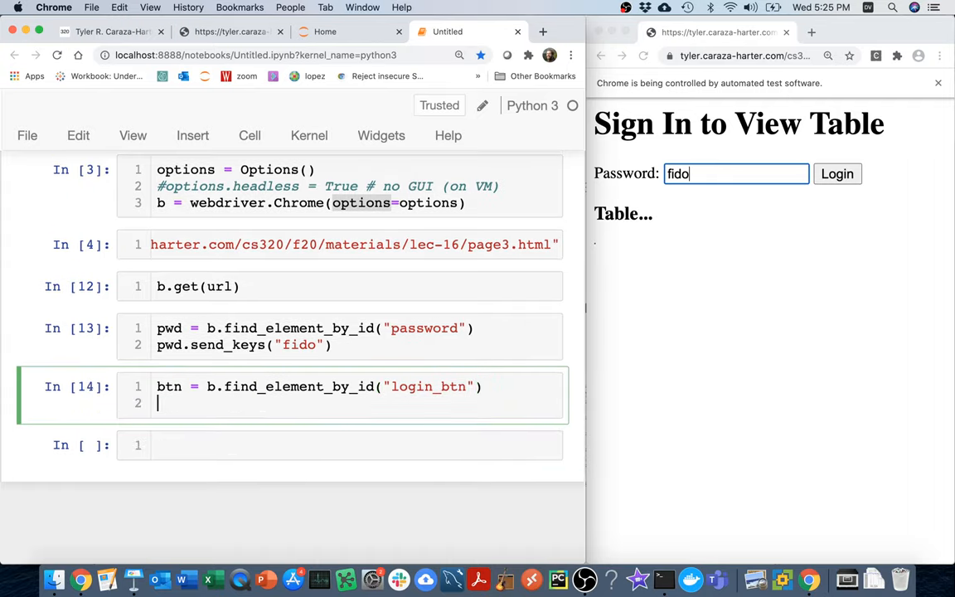
type("bt")
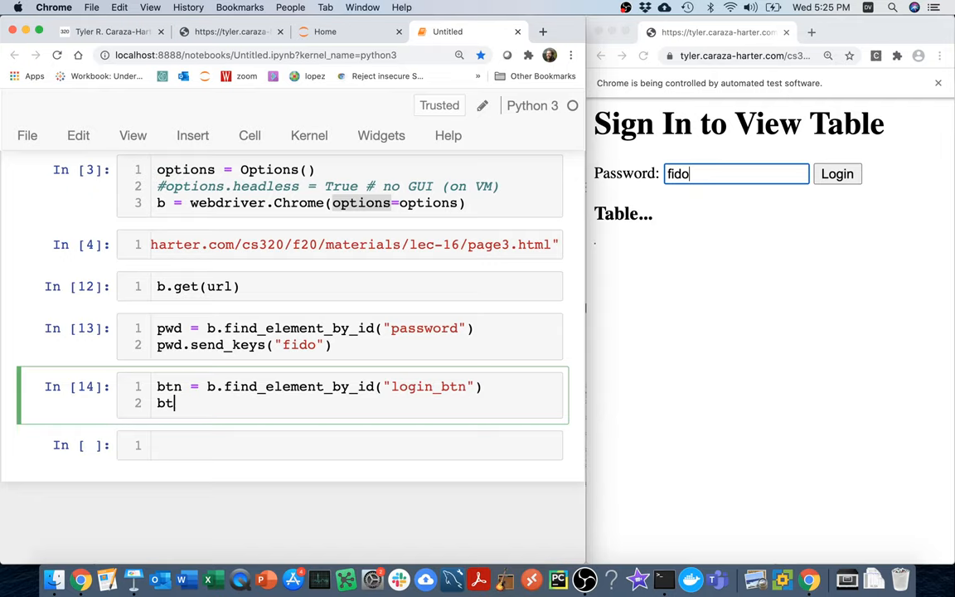
type(".cl")
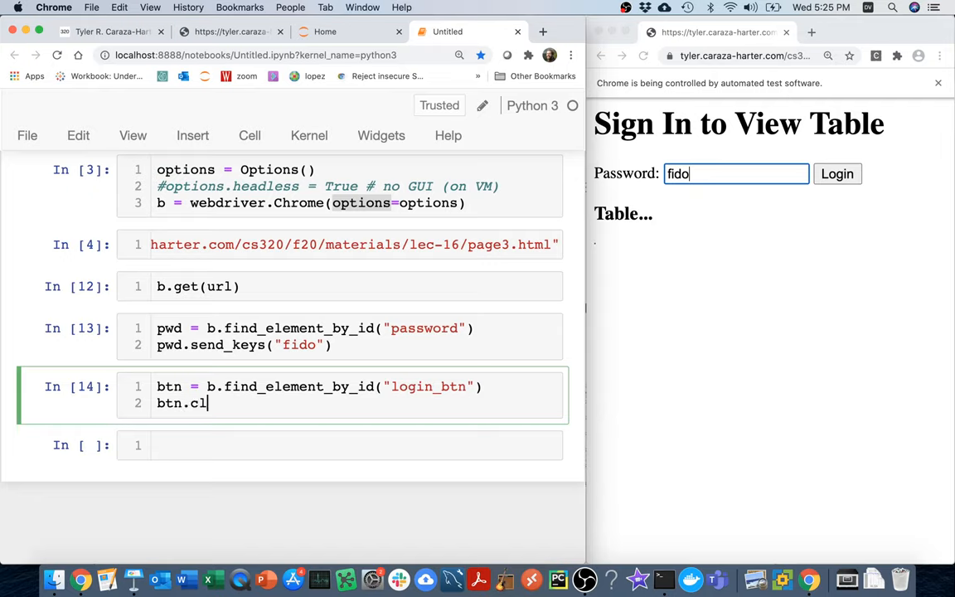
type("ick()")
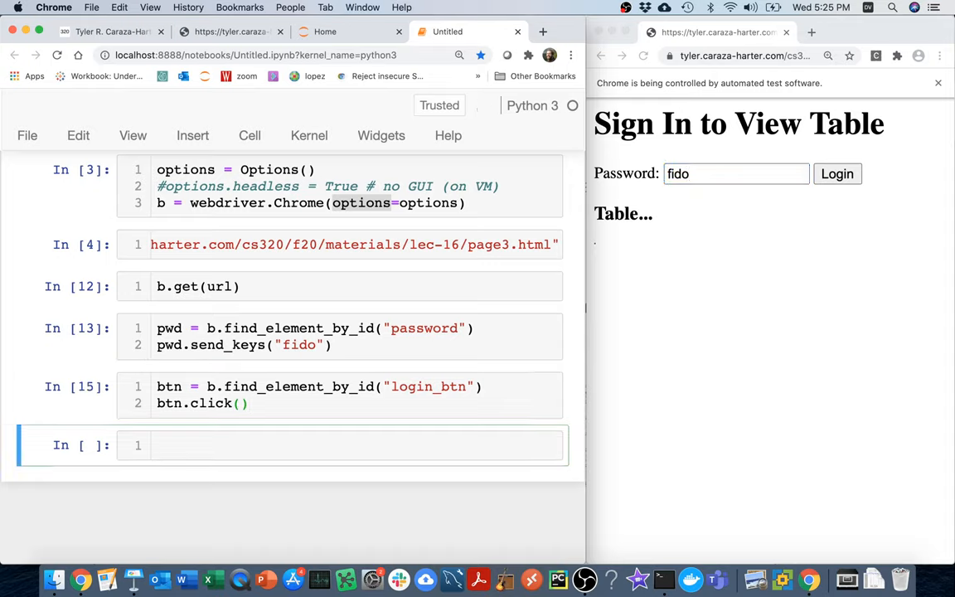
left_click(340, 394)
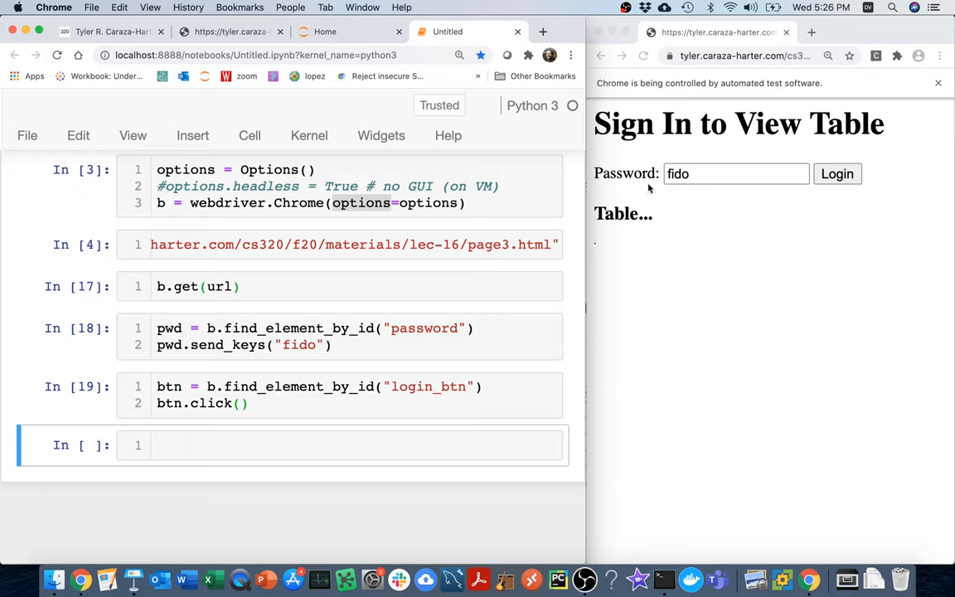
left_click(837, 174)
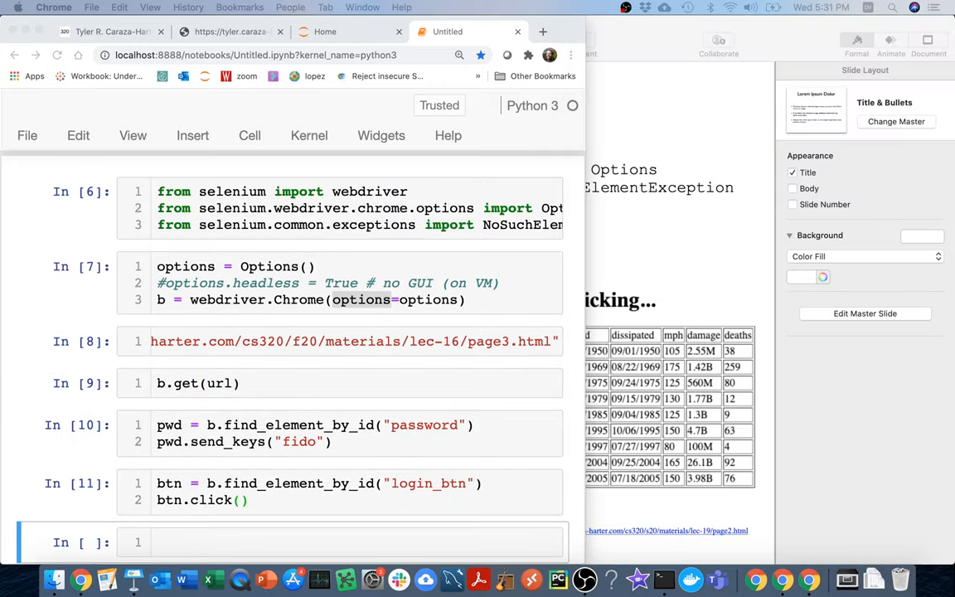
mouse_move(342, 369)
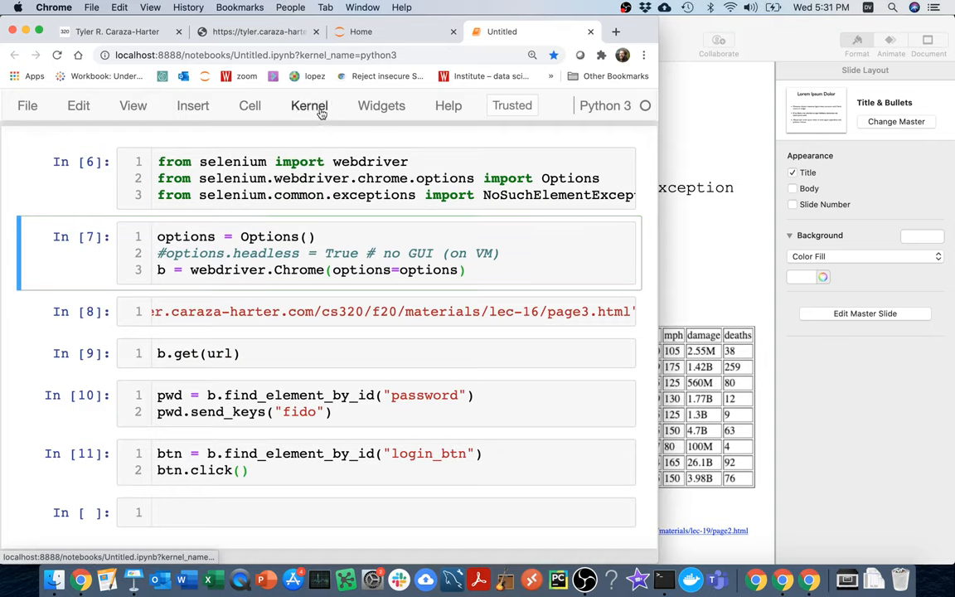
Choose Kernel > Restart and confirm Restart in the dialog.
left_click(309, 105)
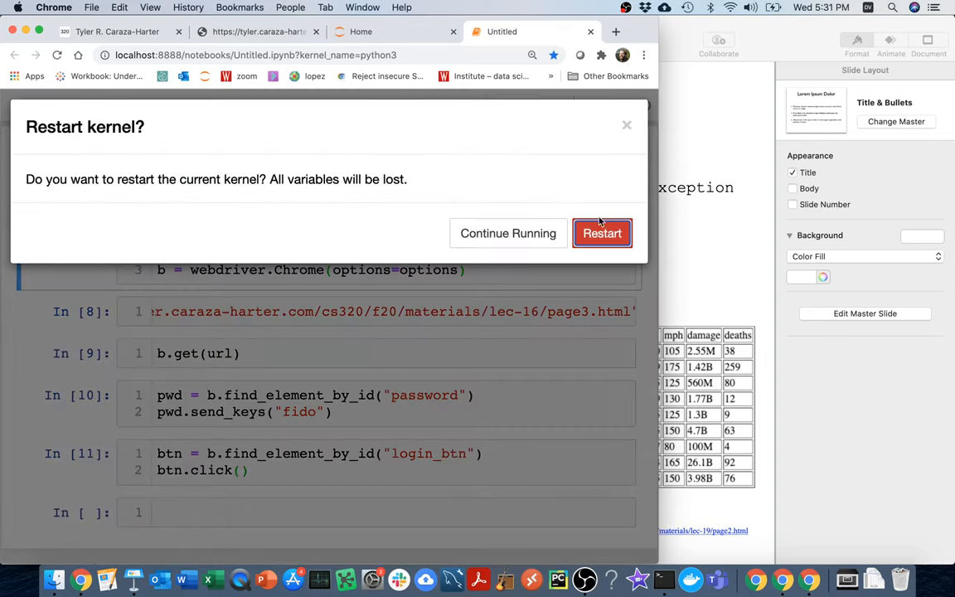
left_click(602, 232)
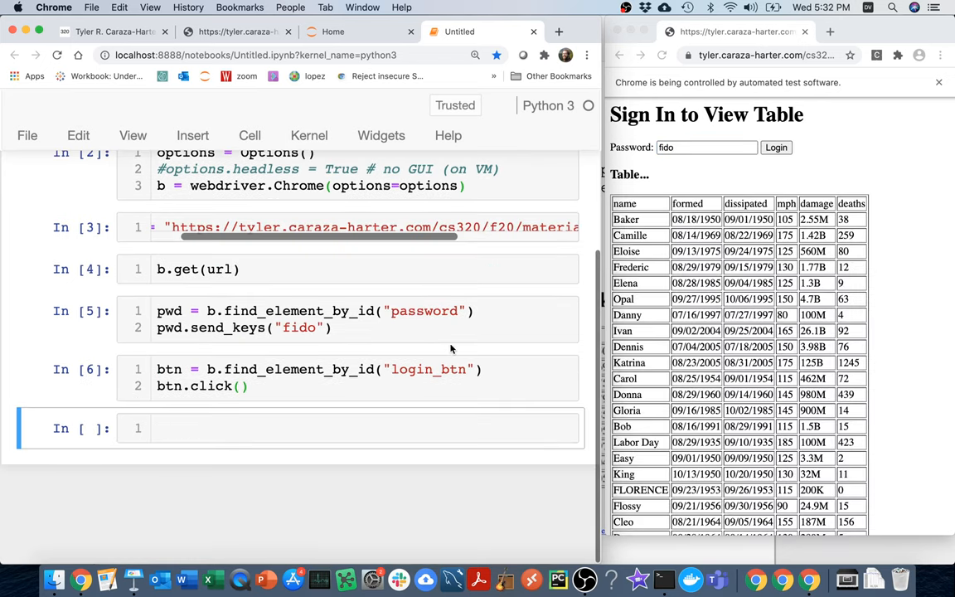
Run print(b.page_source) in the last cell and scroll through the HTML output.
left_click(222, 428)
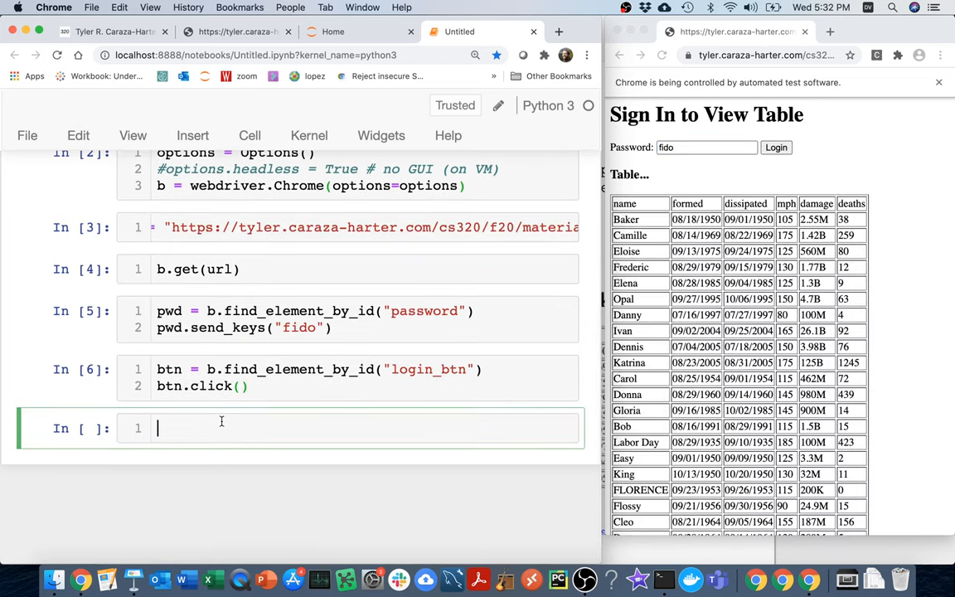
type("b.")
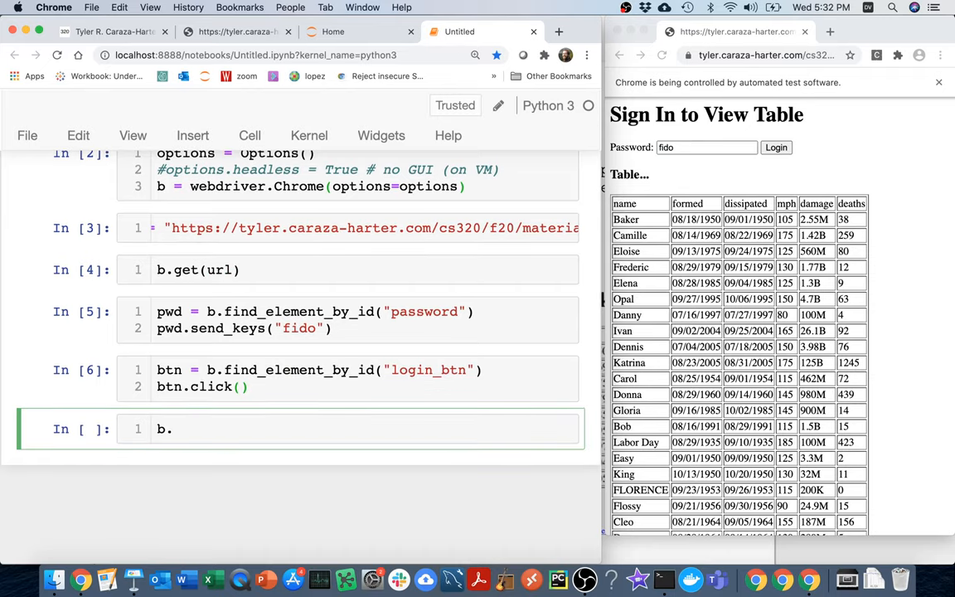
type("page_source")
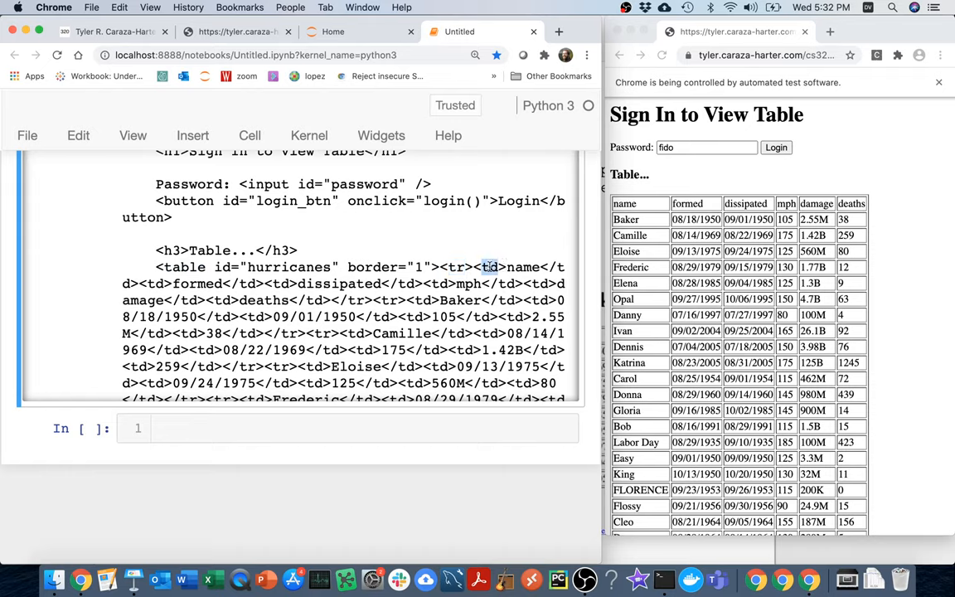
mouse_move(487, 244)
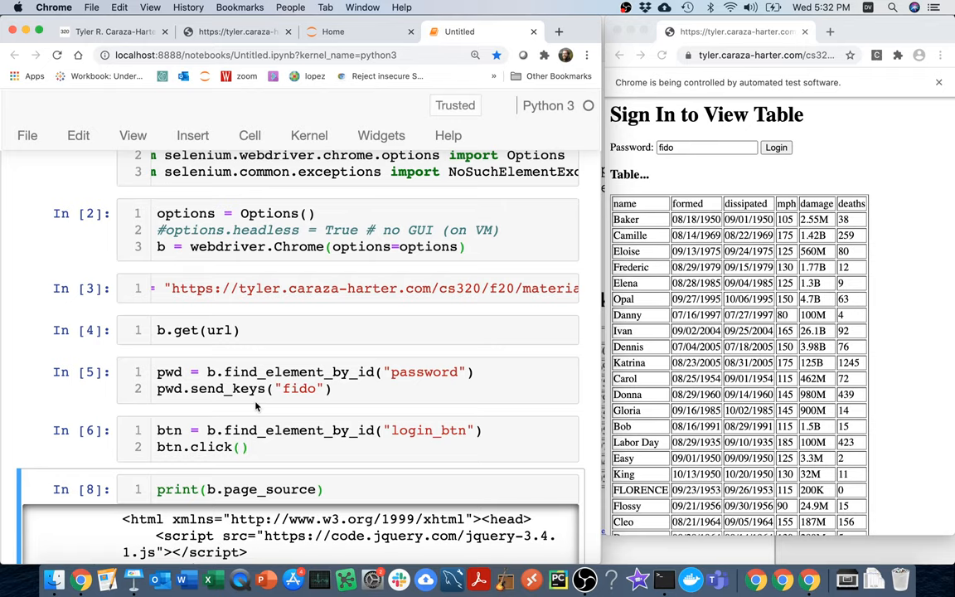
scroll("down", 3)
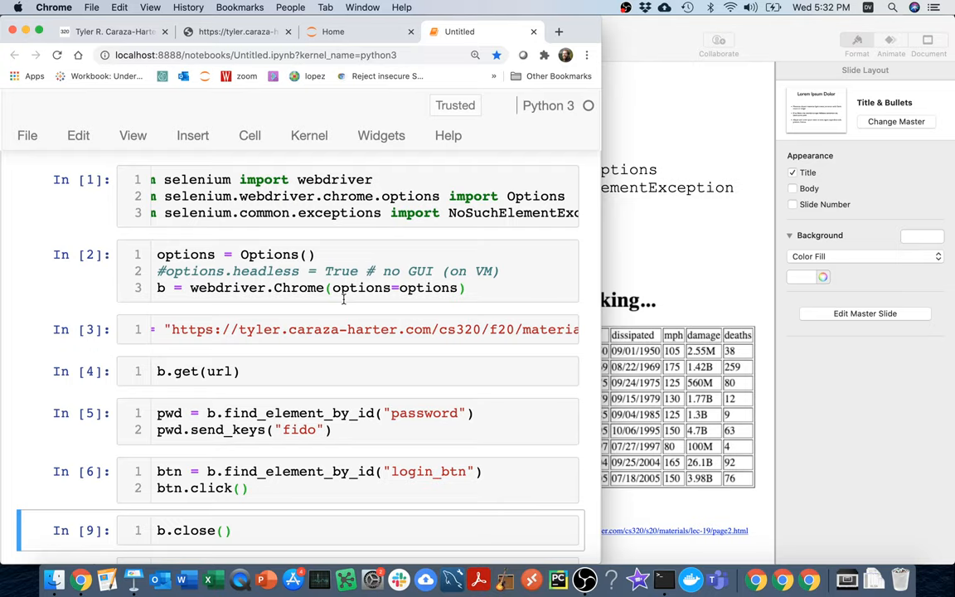
mouse_move(626, 114)
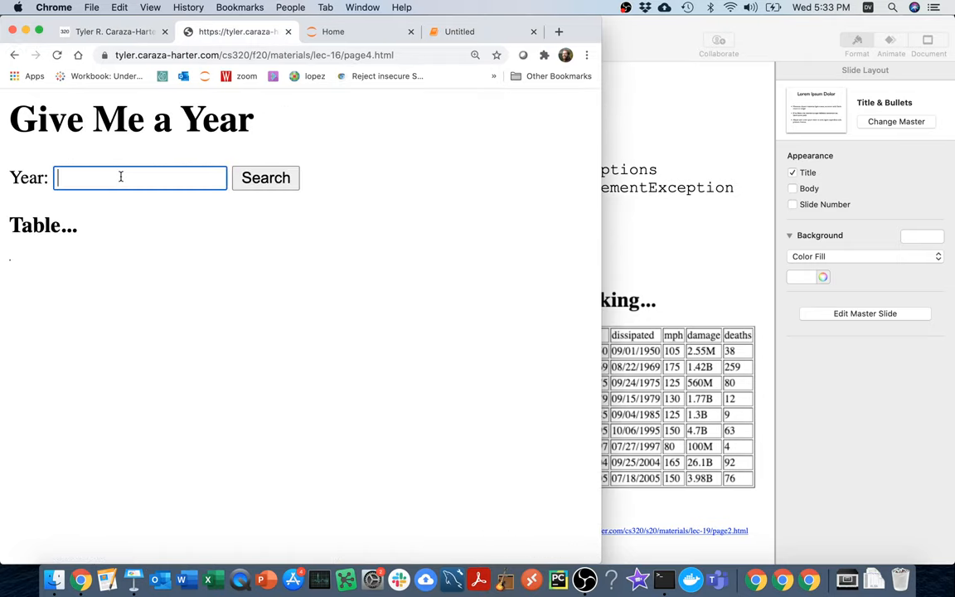
Search the Give Me a Year page for 1950, then for 1955.
type("1950")
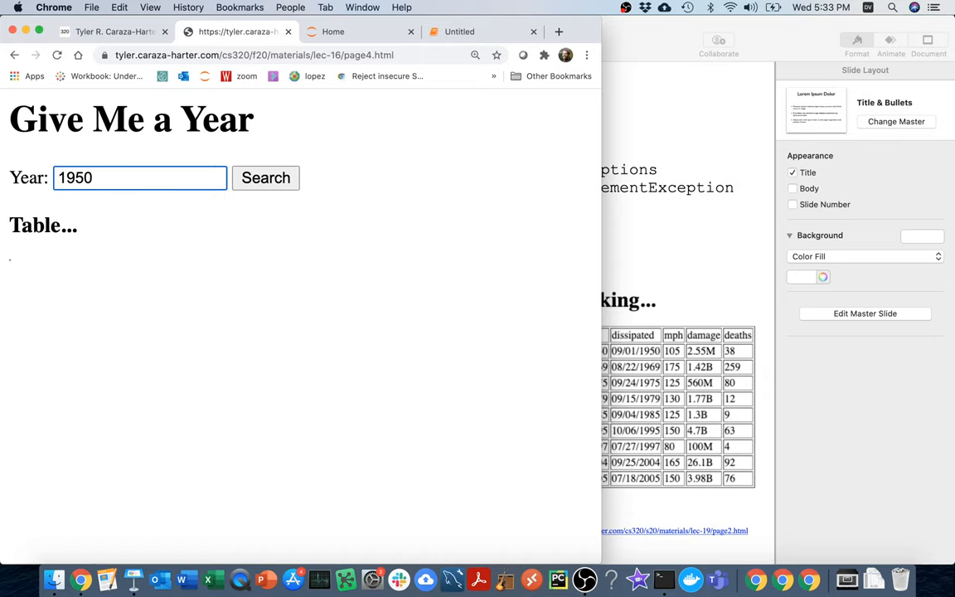
left_click(266, 178)
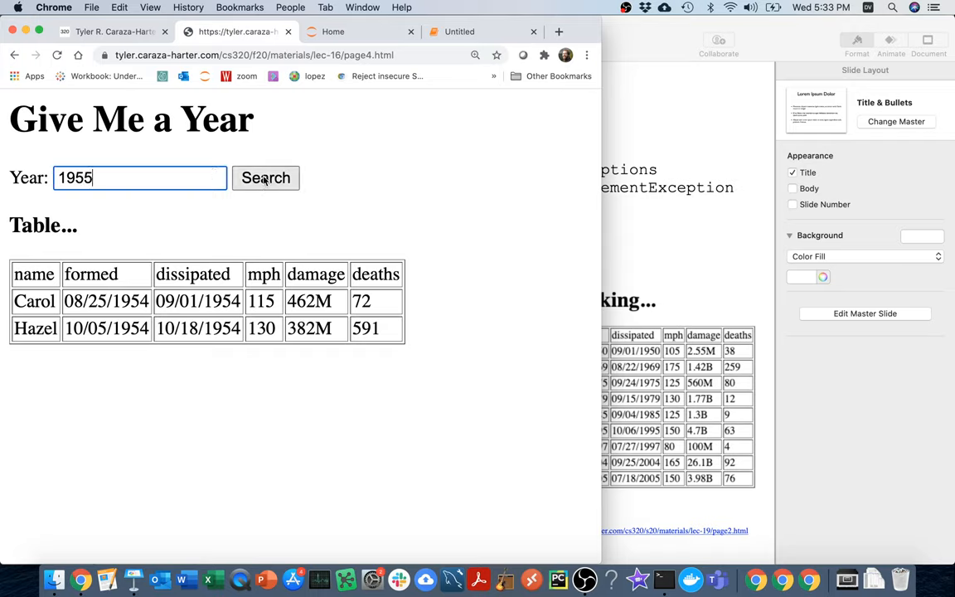
left_click(265, 177)
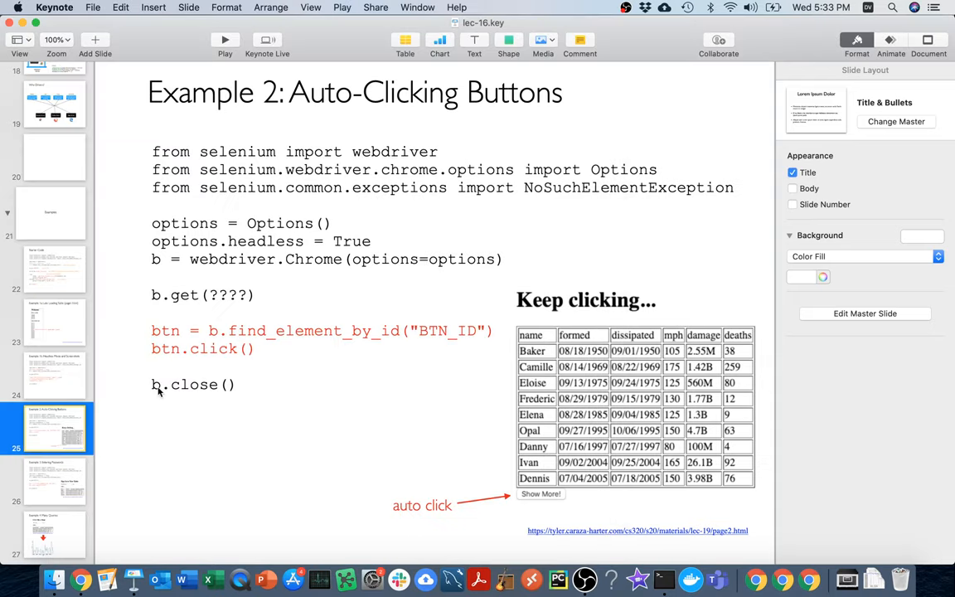
left_click(54, 531)
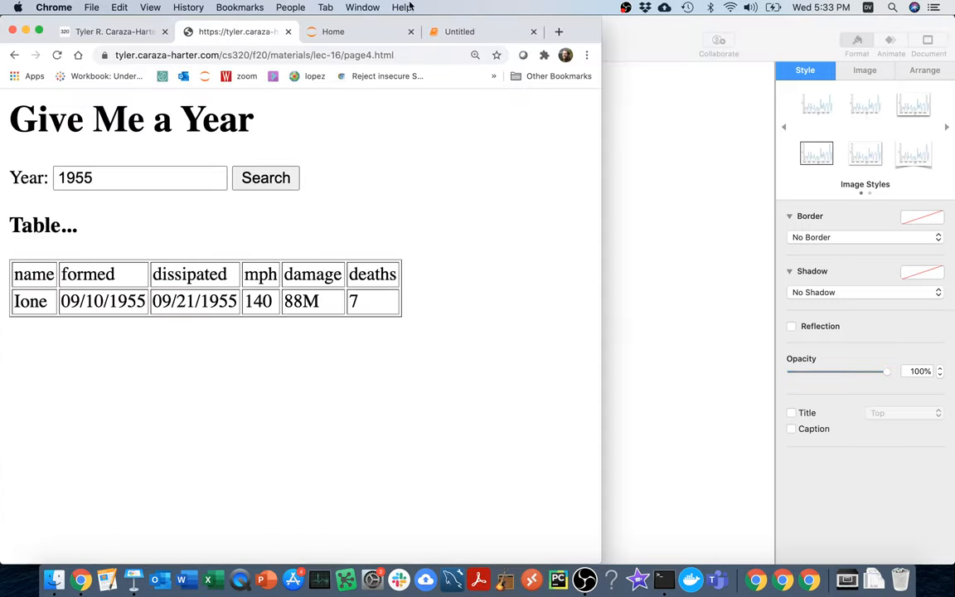
left_click(335, 31)
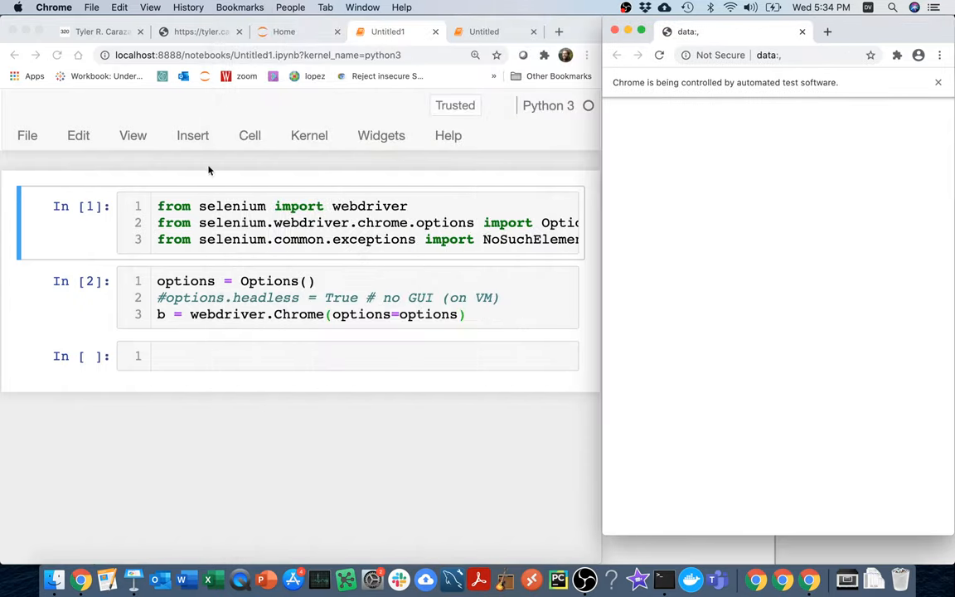
Copy the page4 year page's address and return to the new notebook.
left_click(203, 31)
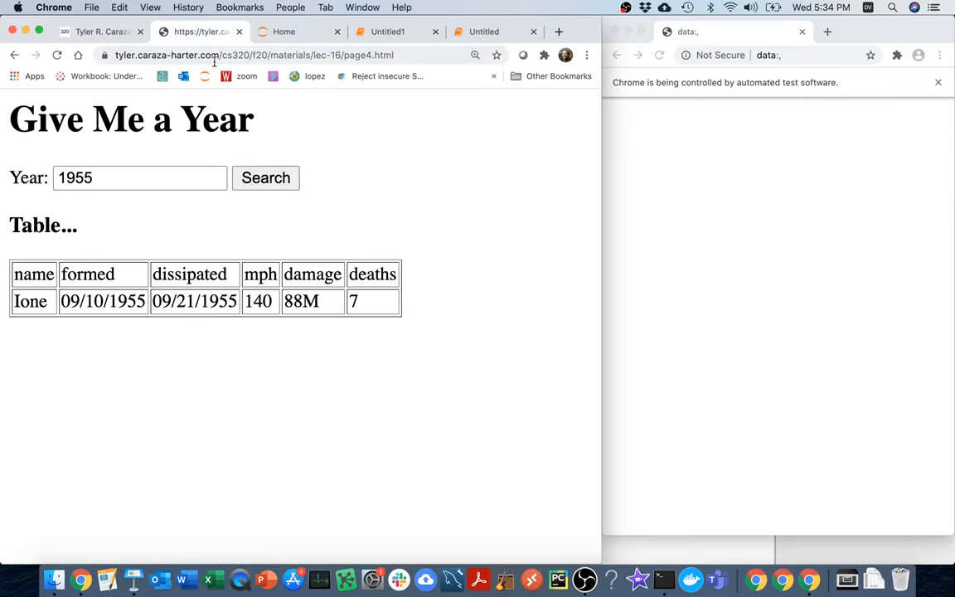
left_click(256, 55)
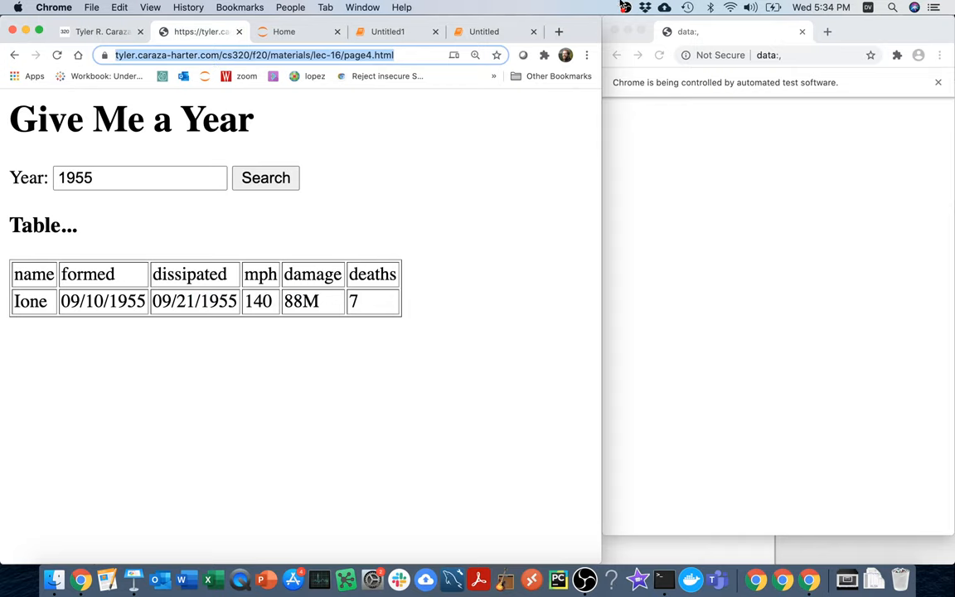
left_click(481, 31)
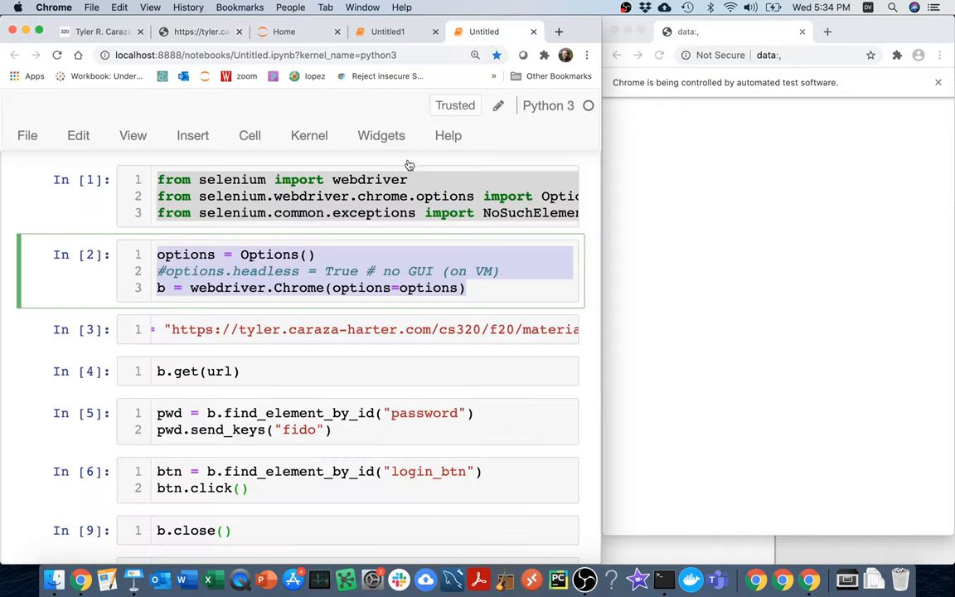
scroll("down", 3)
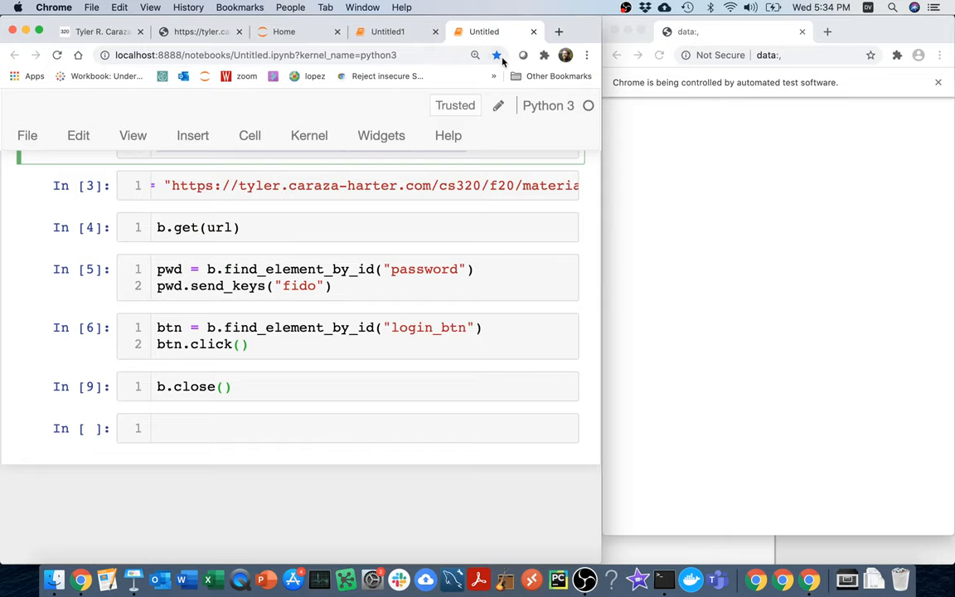
left_click(376, 31)
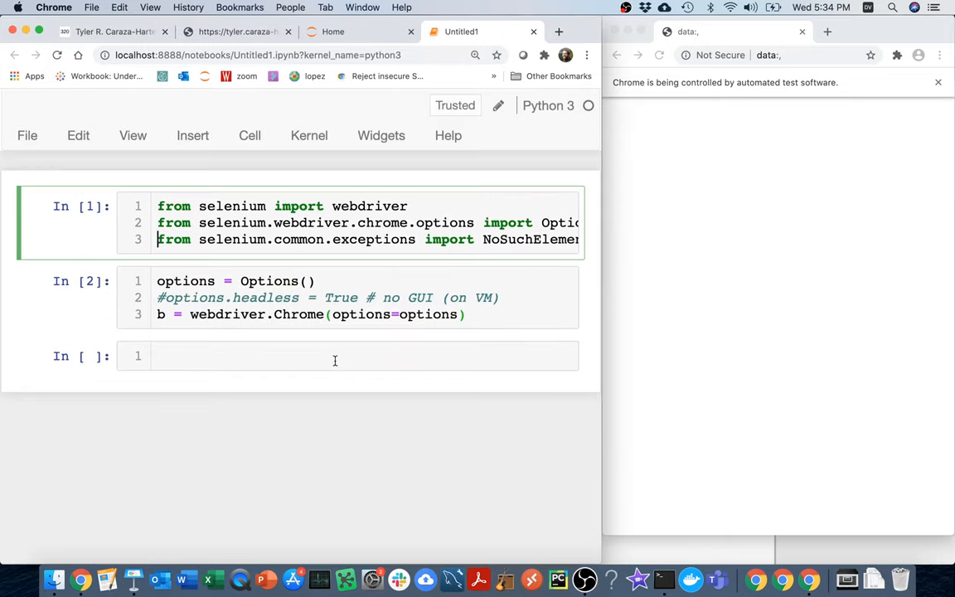
Add b.get(url) to load the year page, and interrupt the hanging kernel.
type("b.get(url")
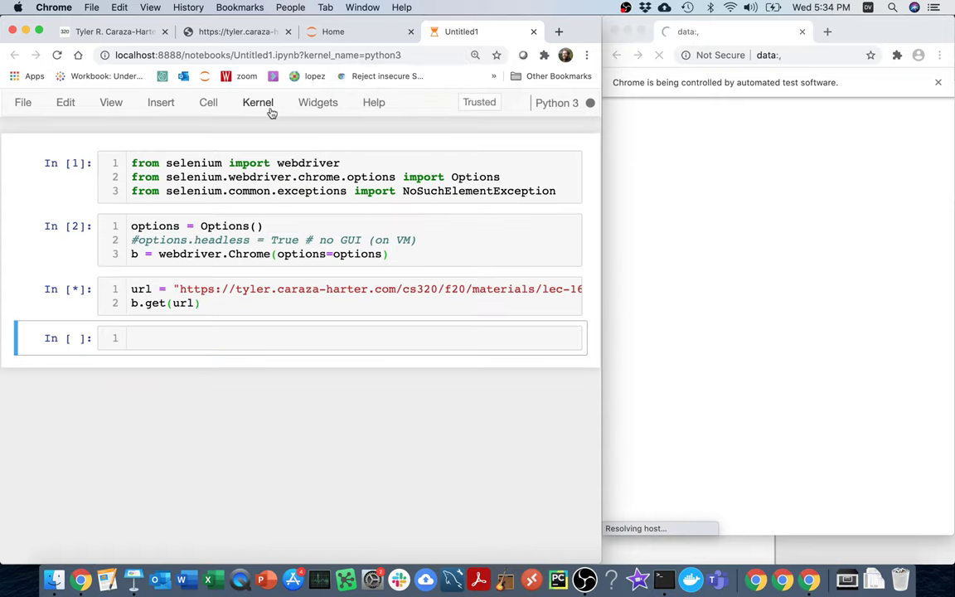
left_click(257, 102)
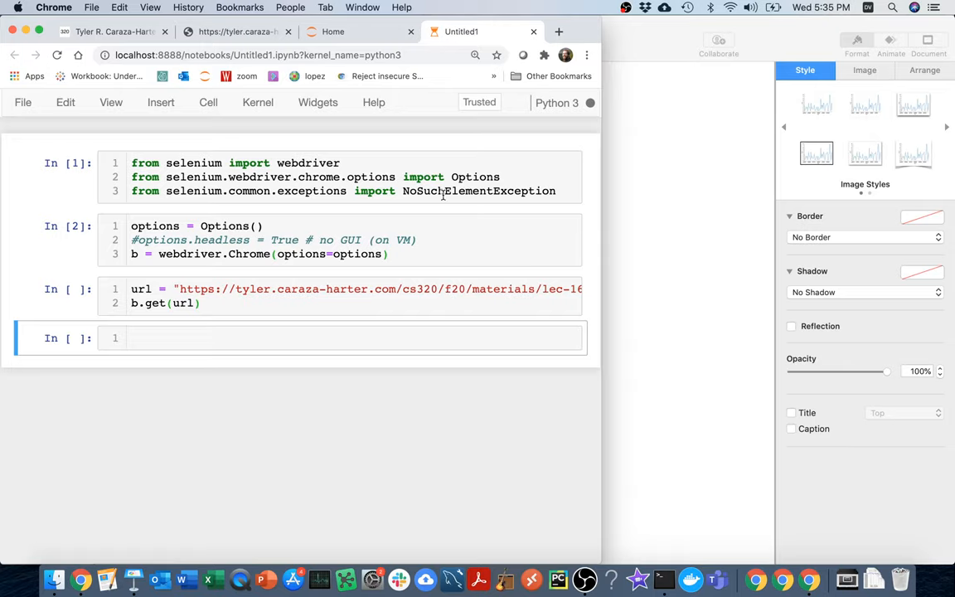
mouse_move(551, 153)
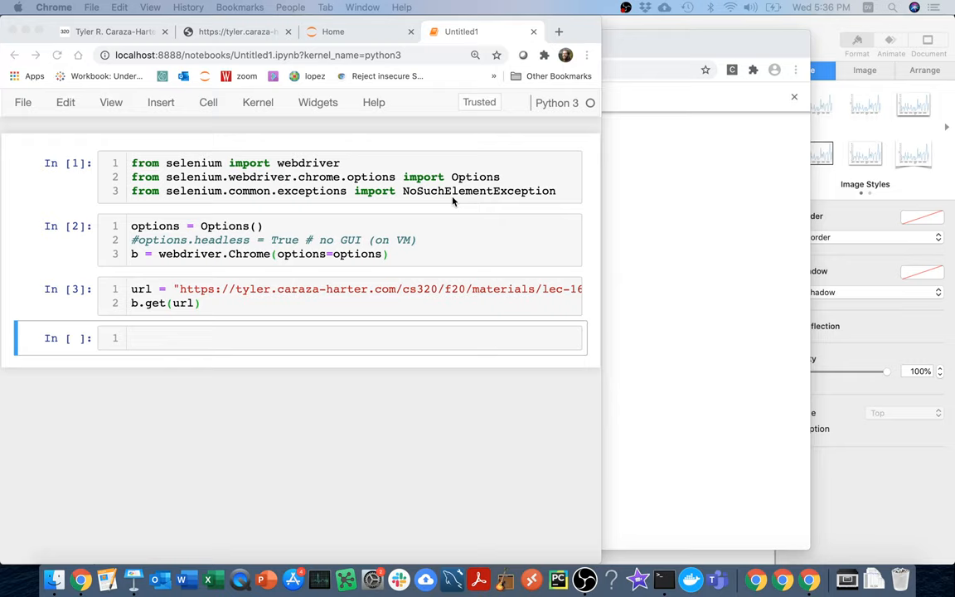
mouse_move(353, 402)
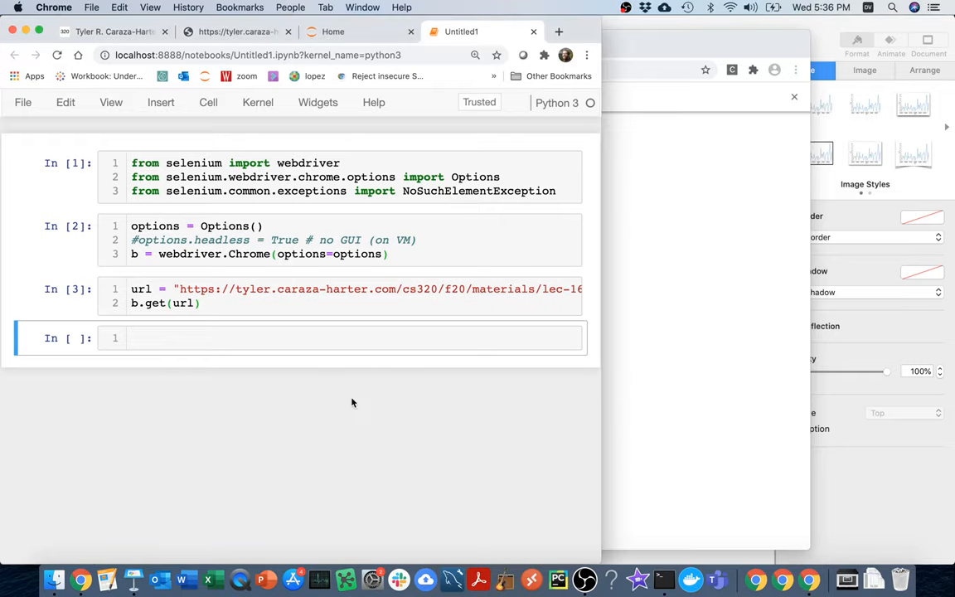
left_click(258, 102)
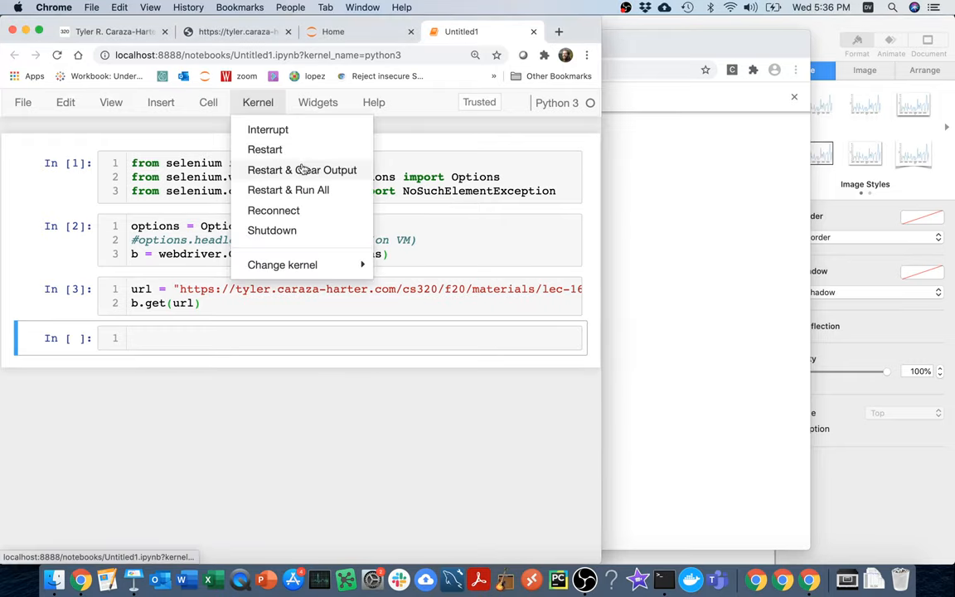
Restart the kernel, rerun all cells, and inspect Chrome's Year input box.
left_click(288, 190)
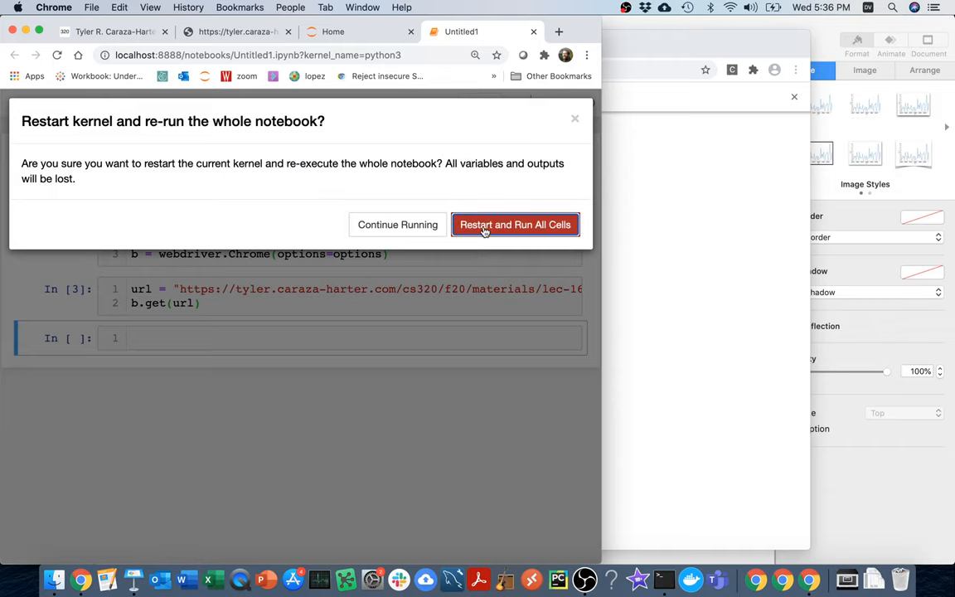
left_click(515, 224)
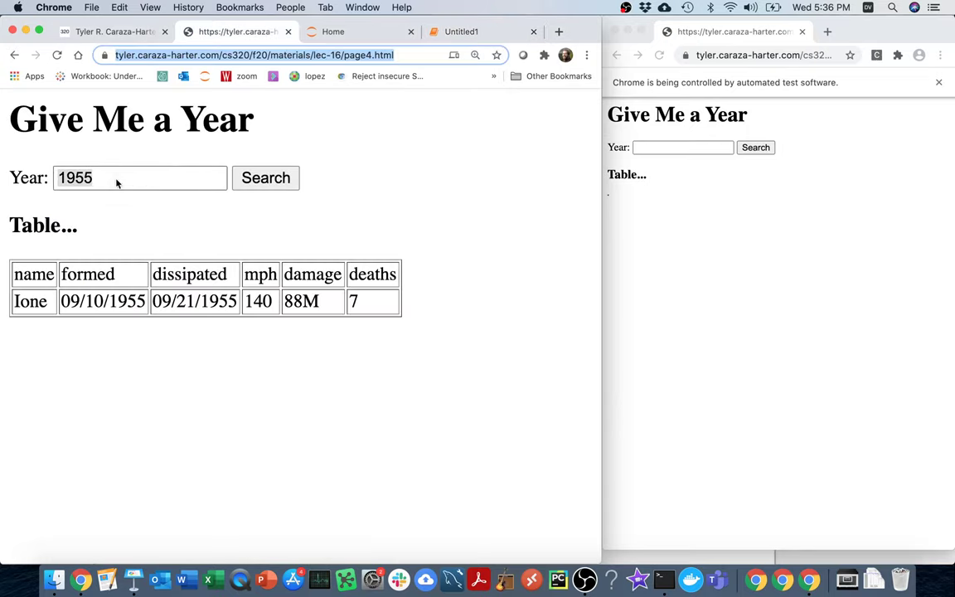
right_click(117, 178)
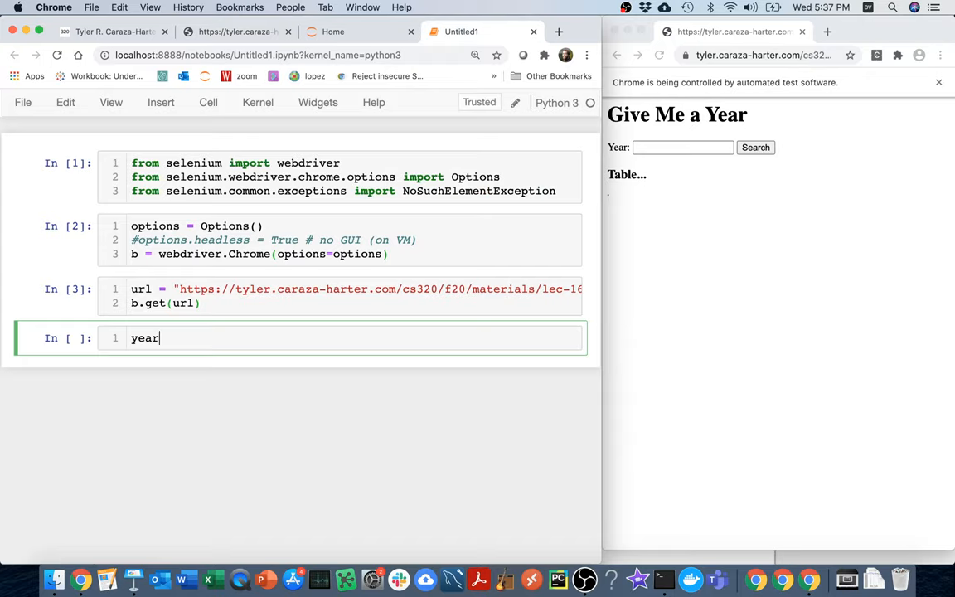
Write year = b.find_element_by_id("") using autocompletion.
type("= b.get")
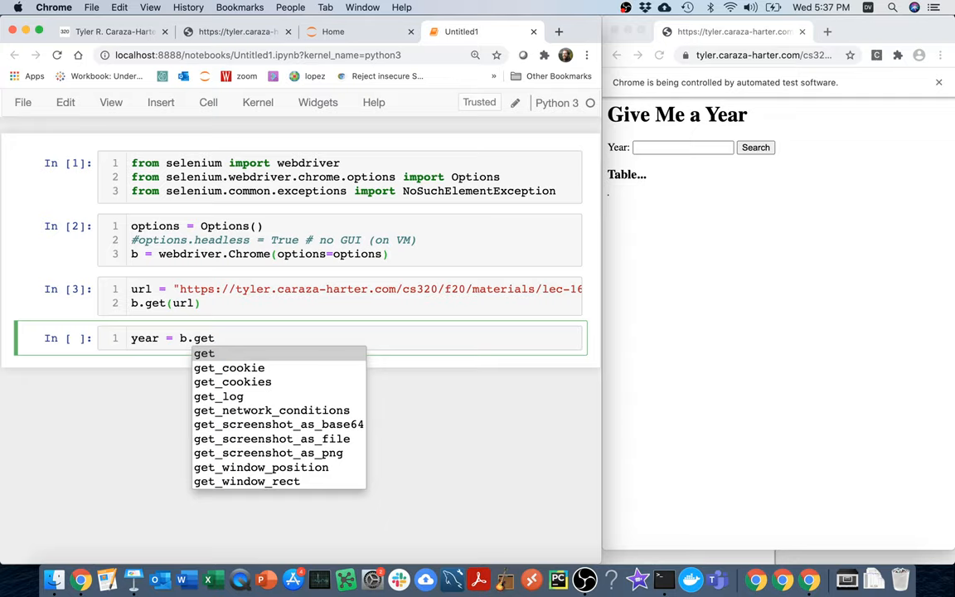
type("fi")
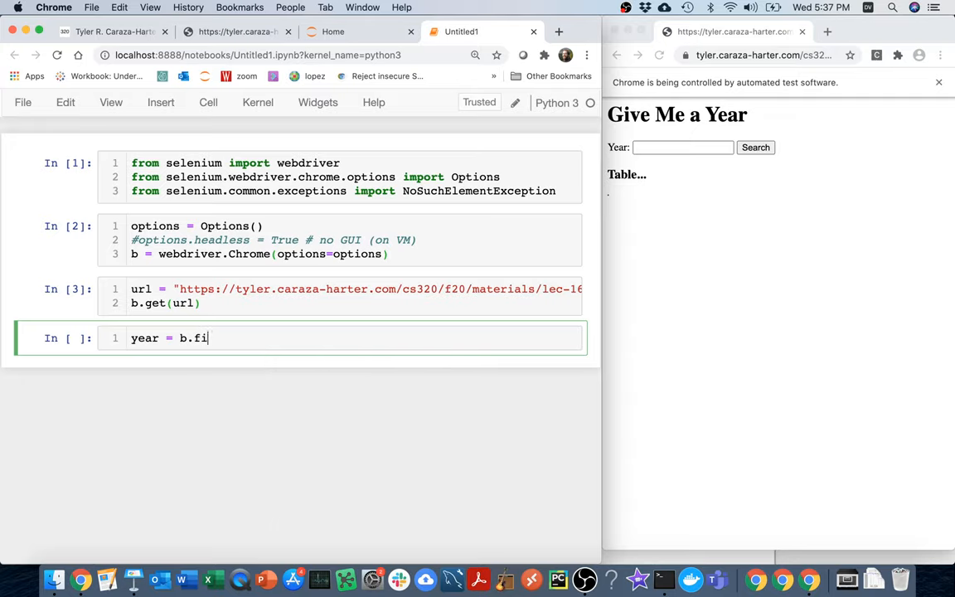
type("nd_element")
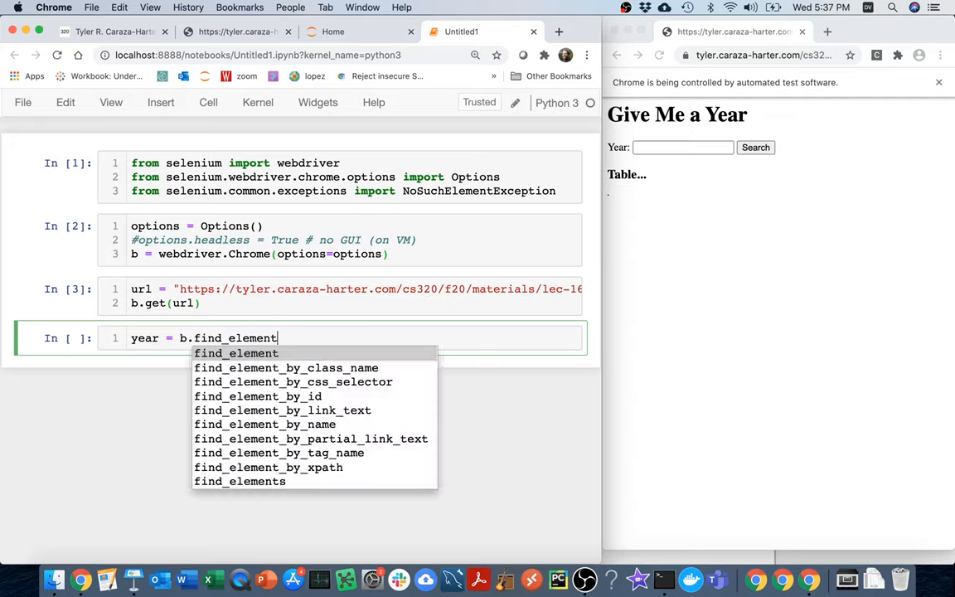
left_click(256, 395)
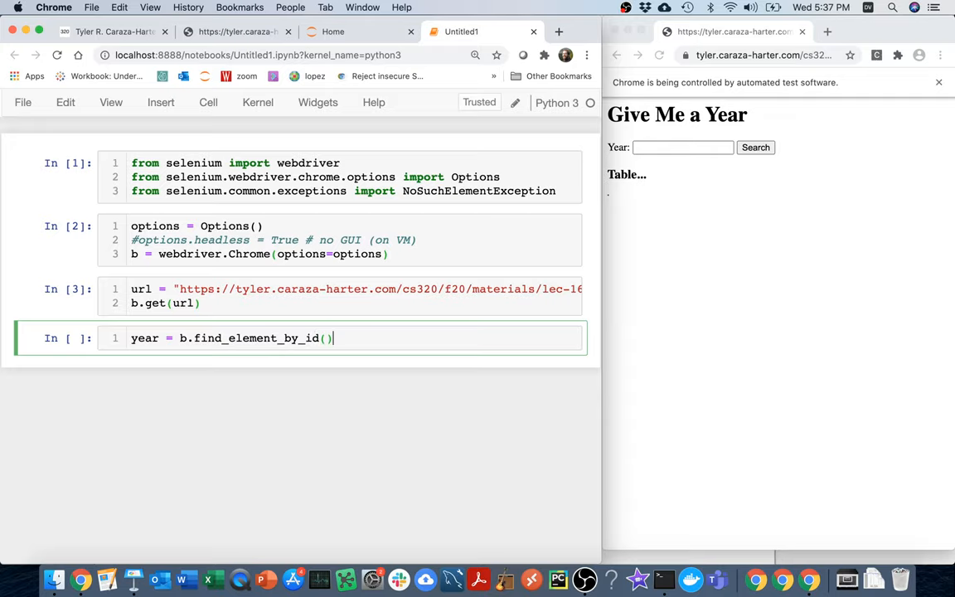
type("\"\"")
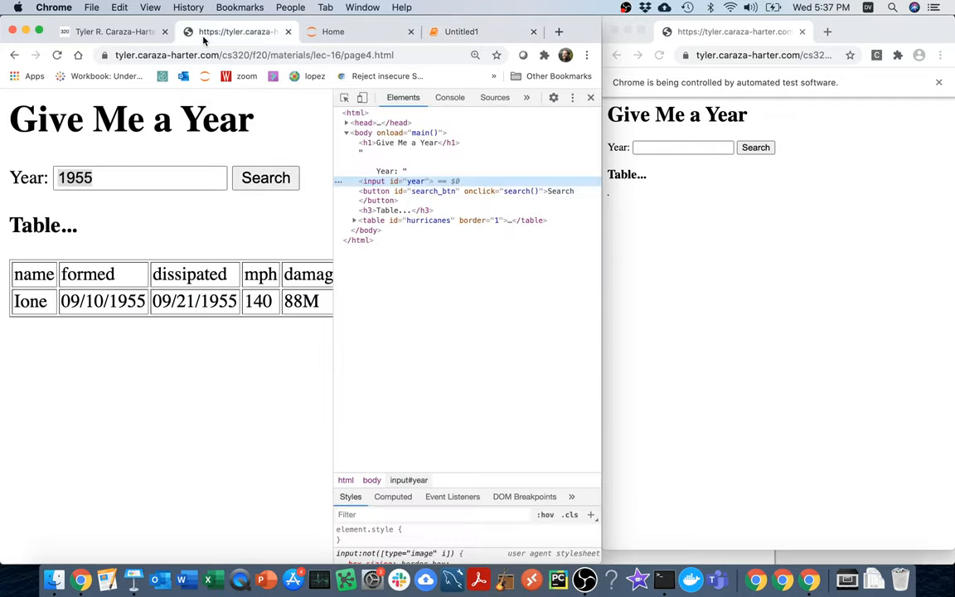
Look up year and btn by ids 'year' and 'search_btn', and run the cell.
left_click(468, 31)
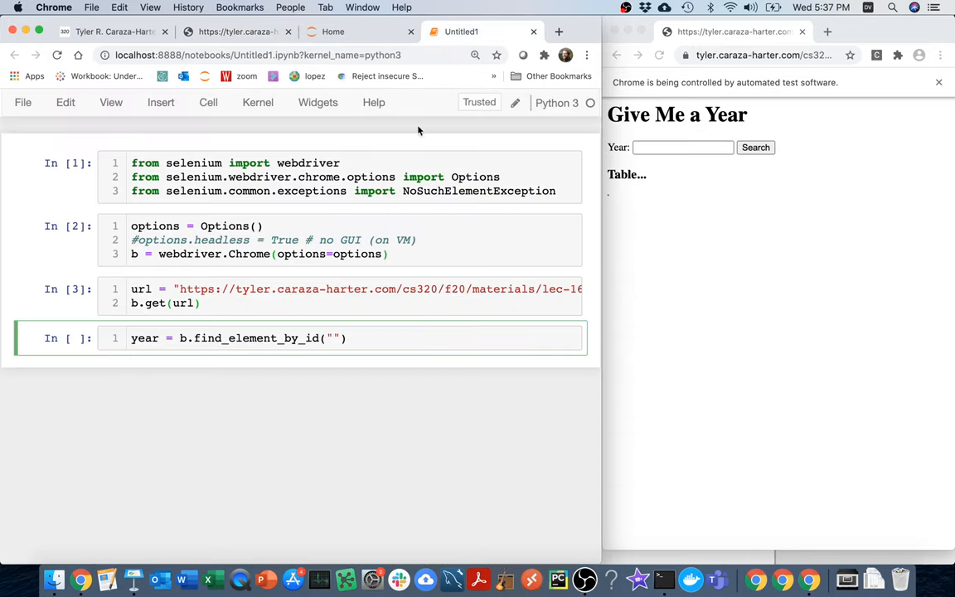
type("year")
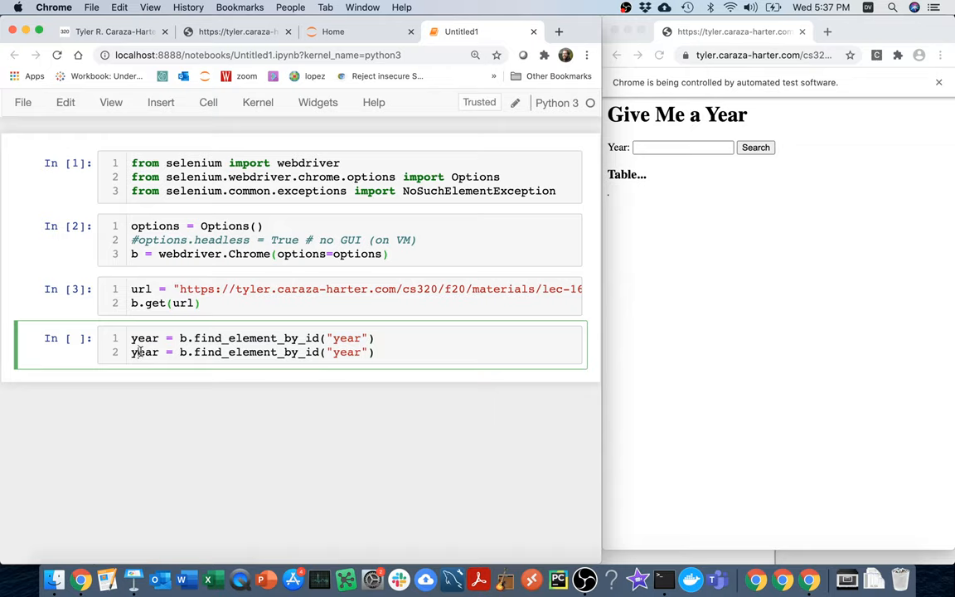
type("btn")
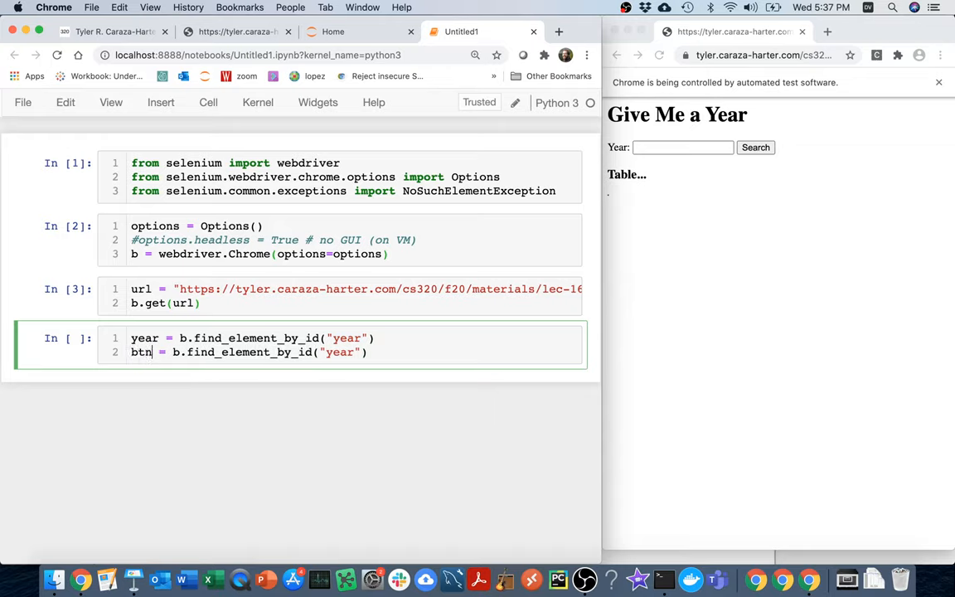
type("seac")
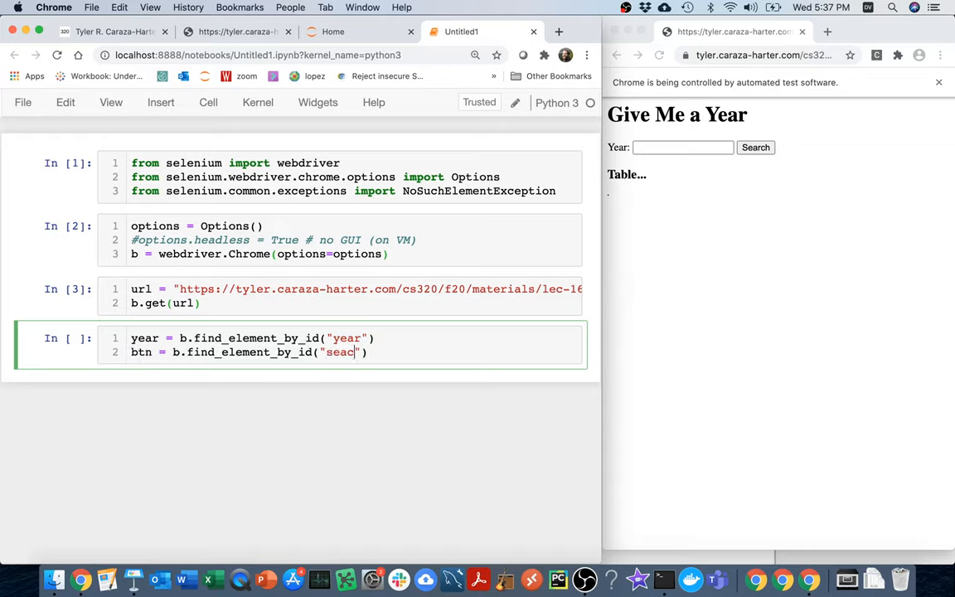
type("h")
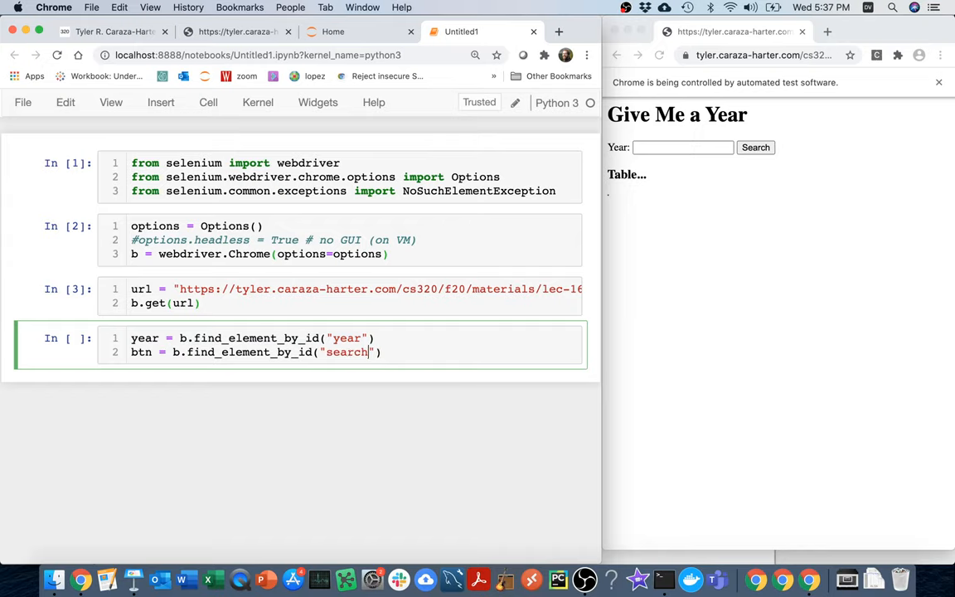
type("_btn")
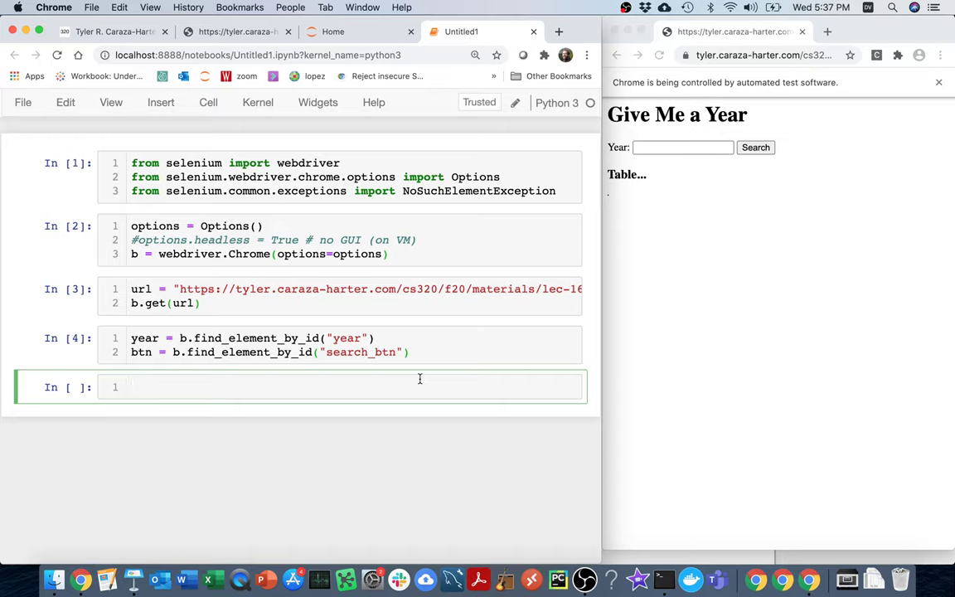
type("def")
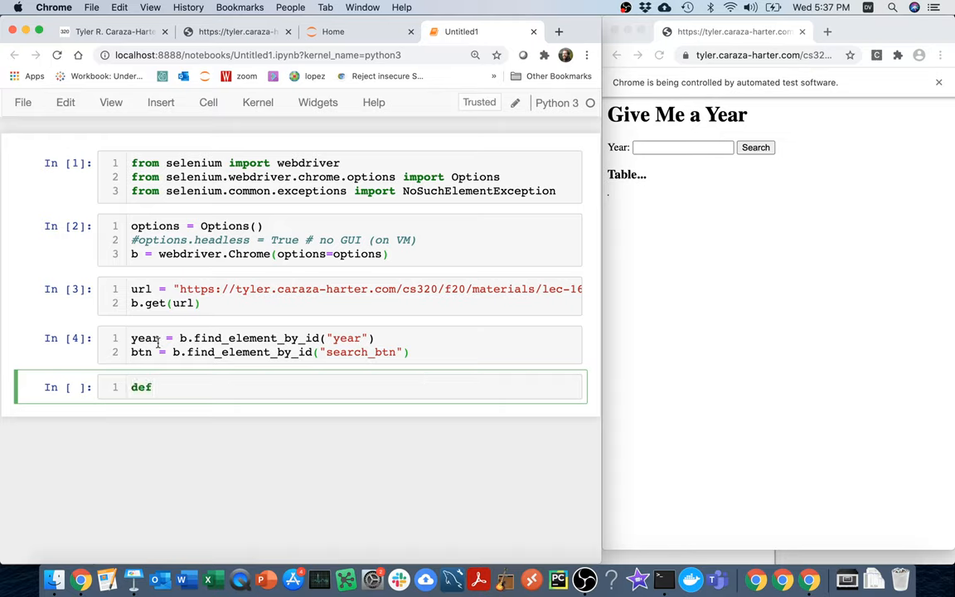
Rename year to year_txt and start get_count(year) with year_txt.send_keys().
left_click(160, 338)
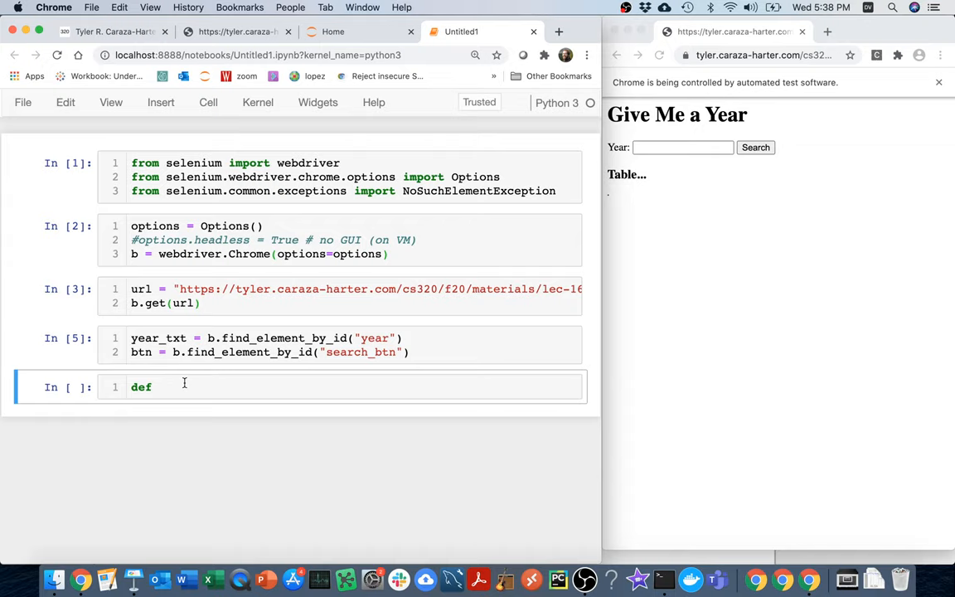
type("get_c")
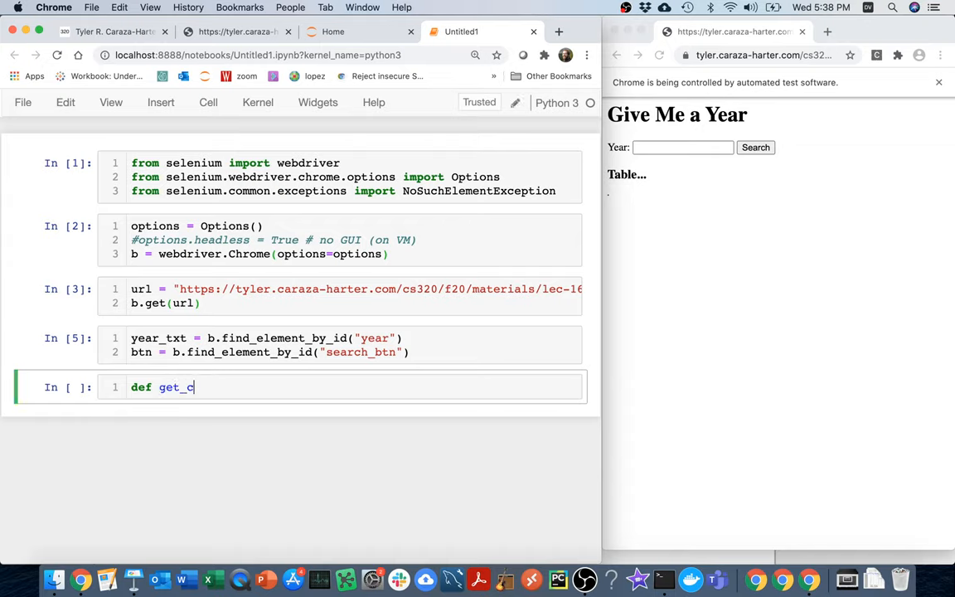
type("ount(year)")
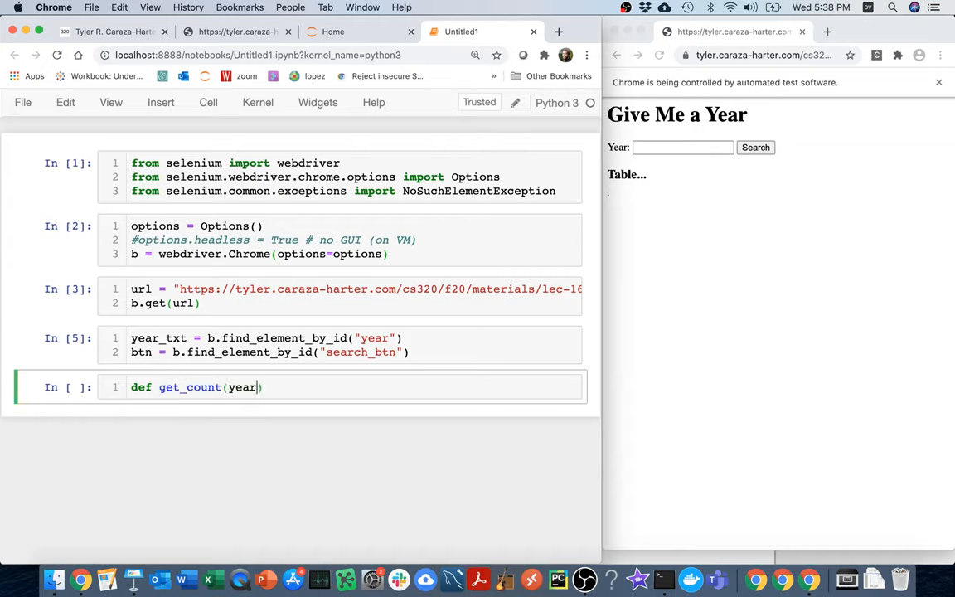
type(":")
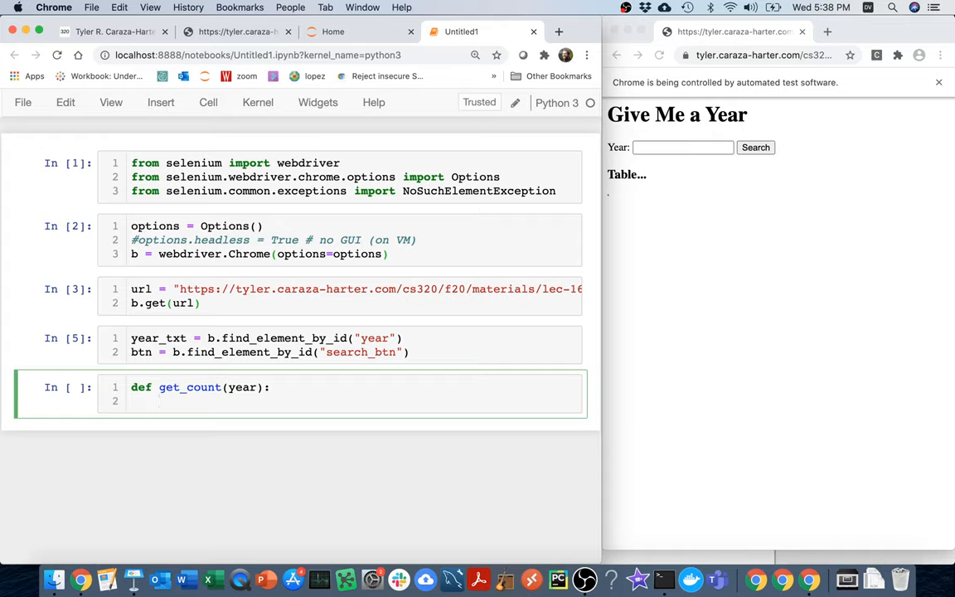
type("year_txt.")
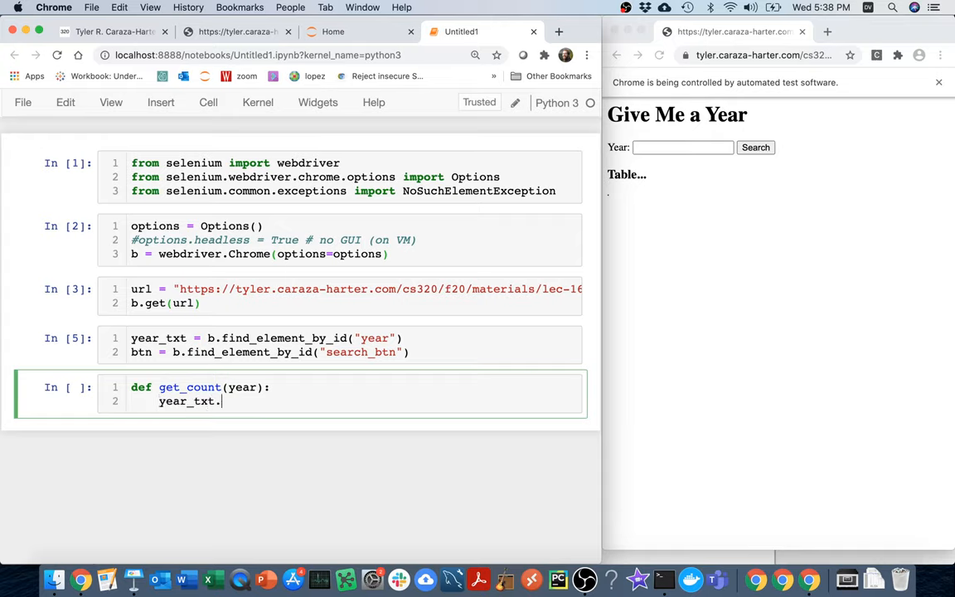
type("send_keys()")
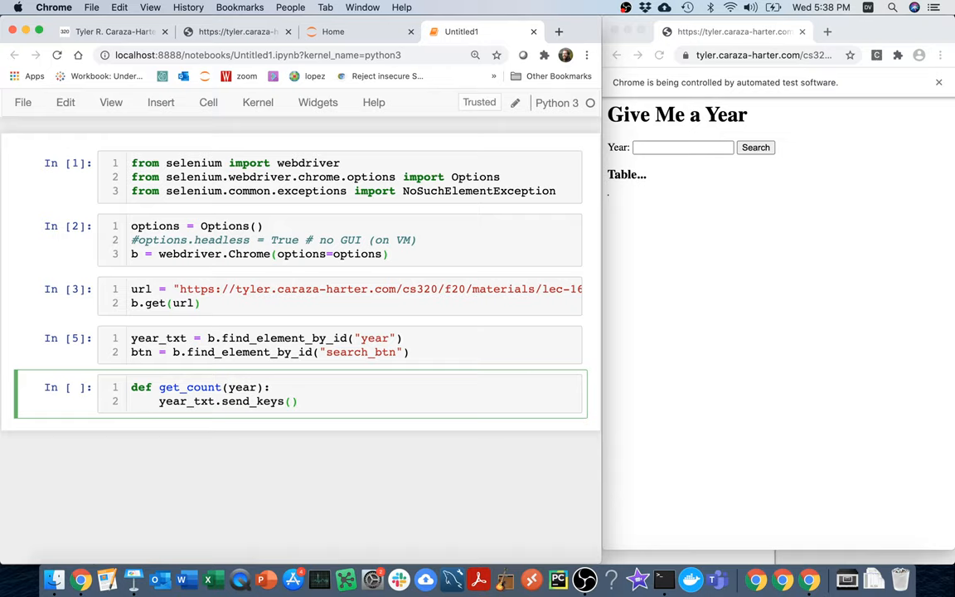
Send str(year), click btn, and call get_count(1950) to show its table.
type("str(")
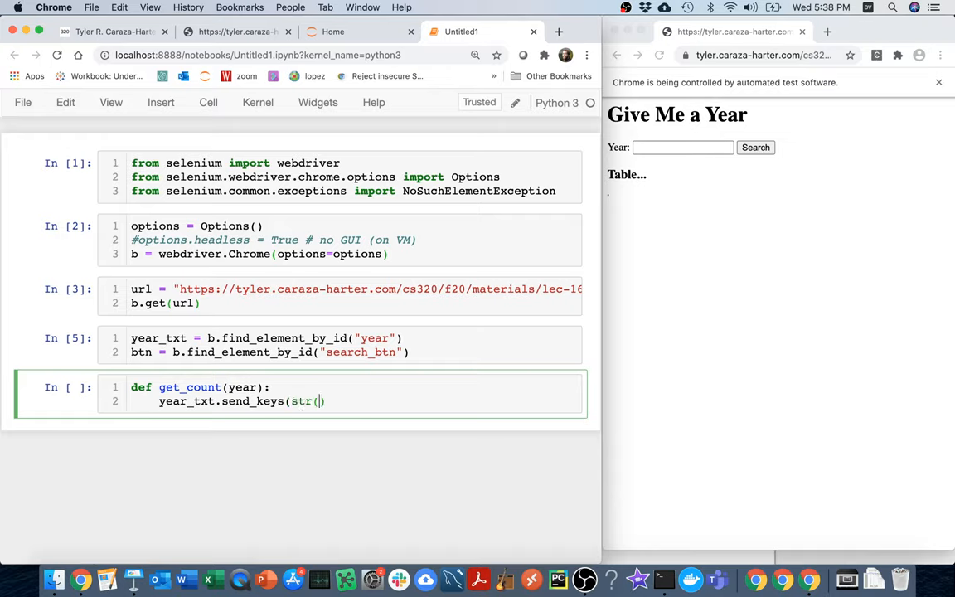
type("year))")
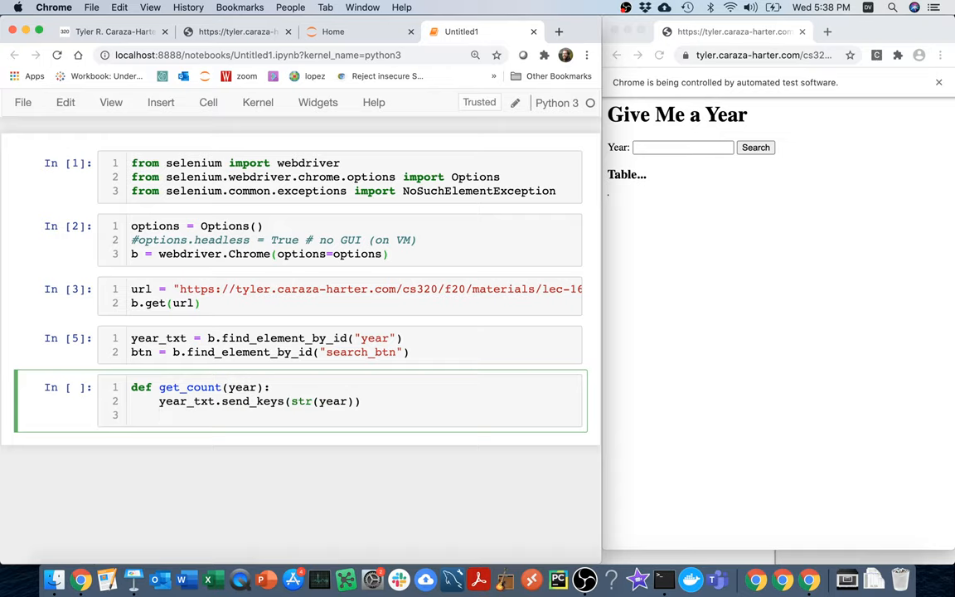
type("b")
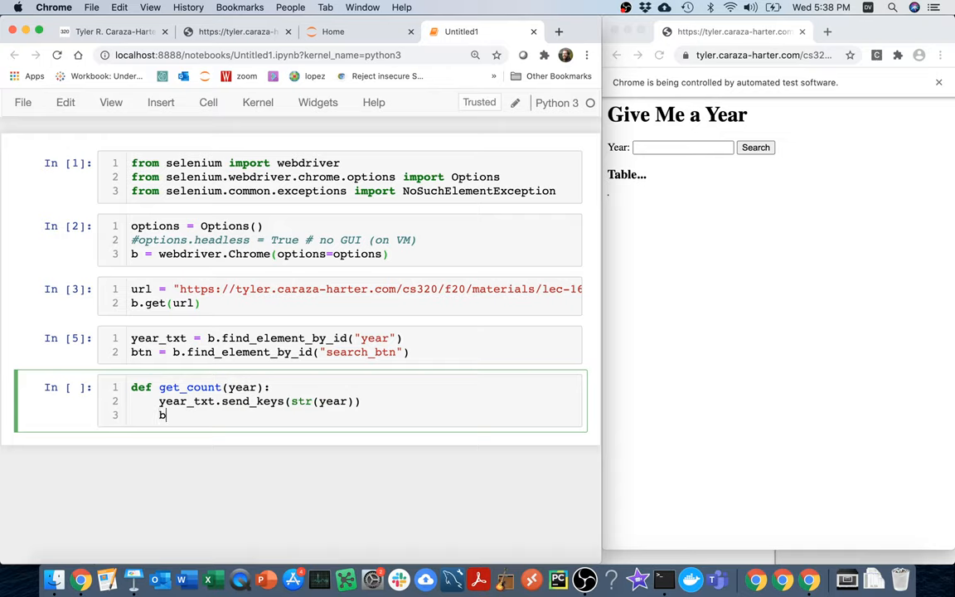
type("tn.click()")
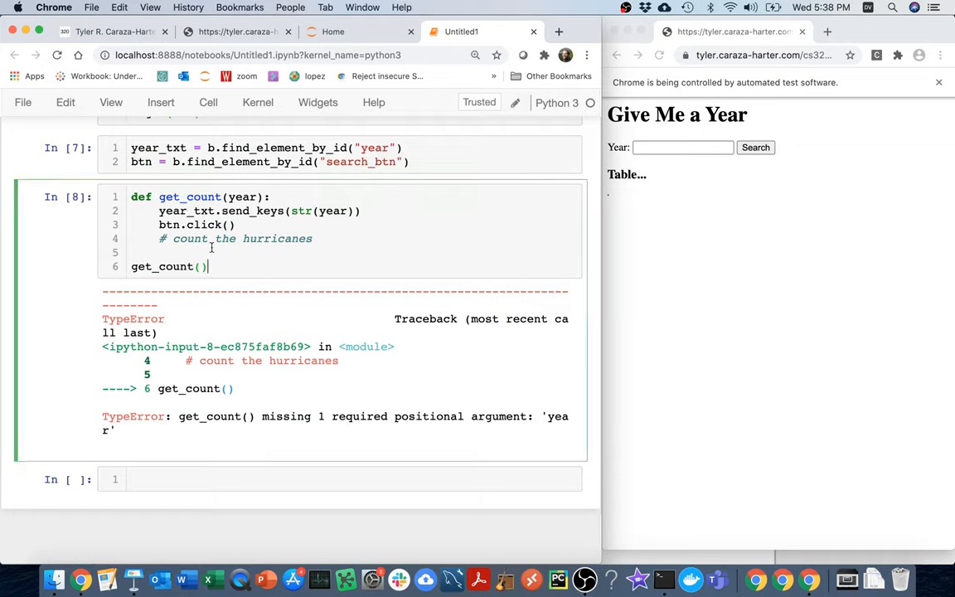
type("1950")
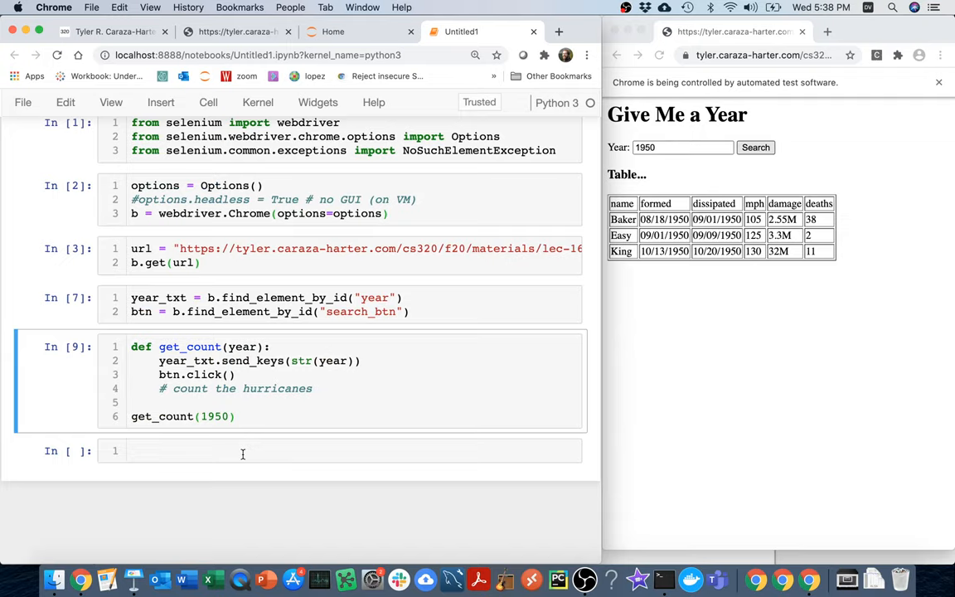
left_click(242, 451)
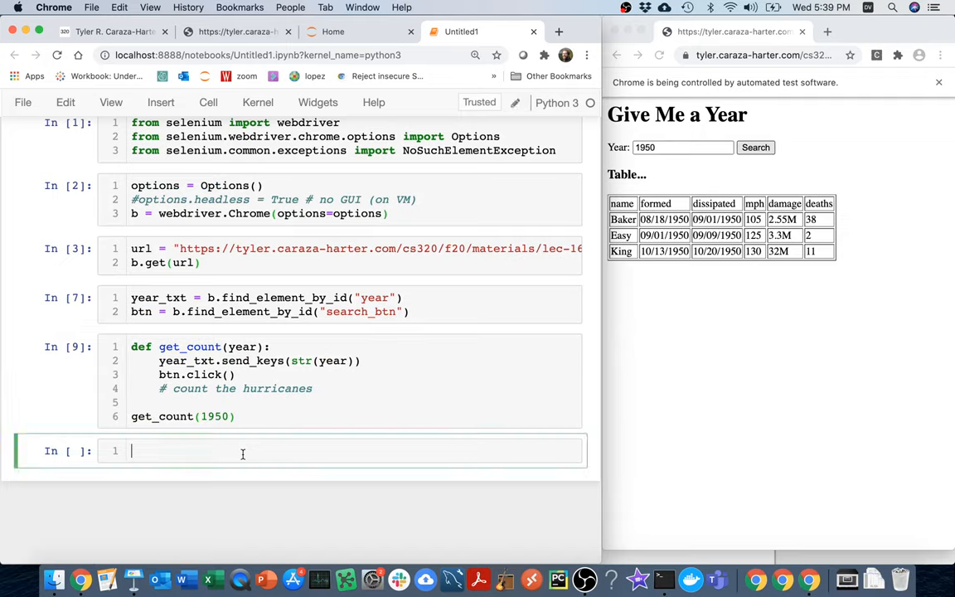
List the browser object's methods with dir(b).
type("b")
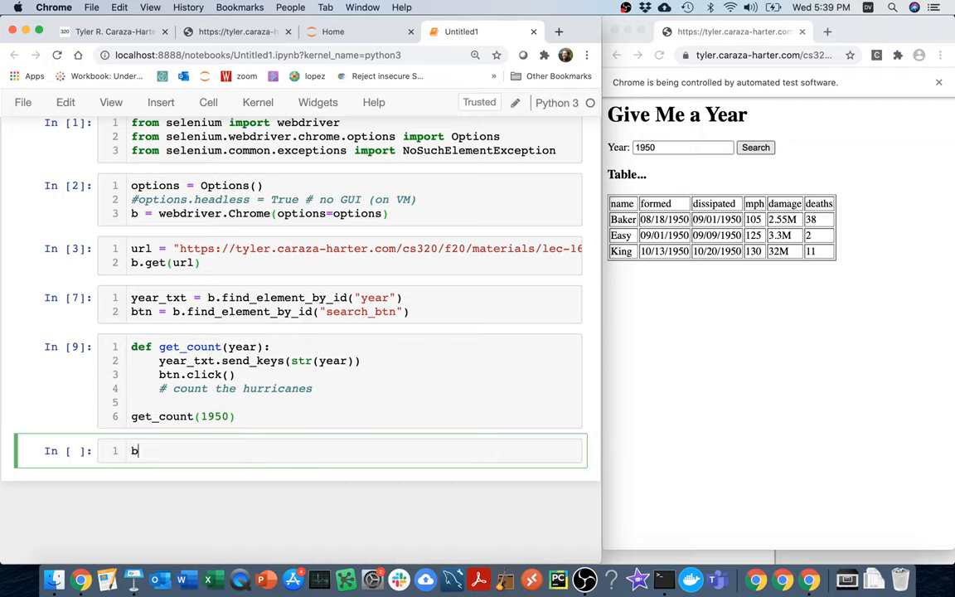
type("dir(")
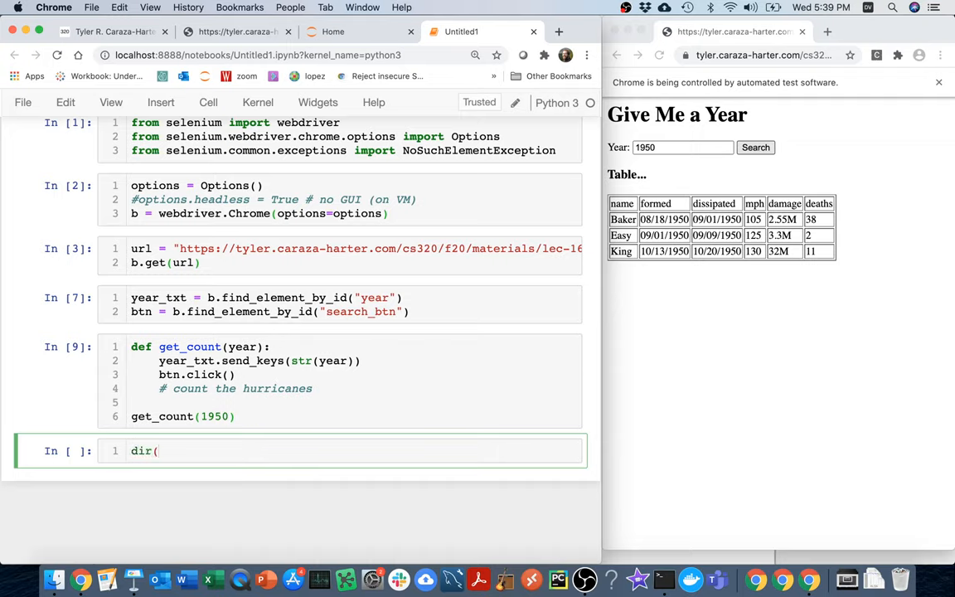
type("b)")
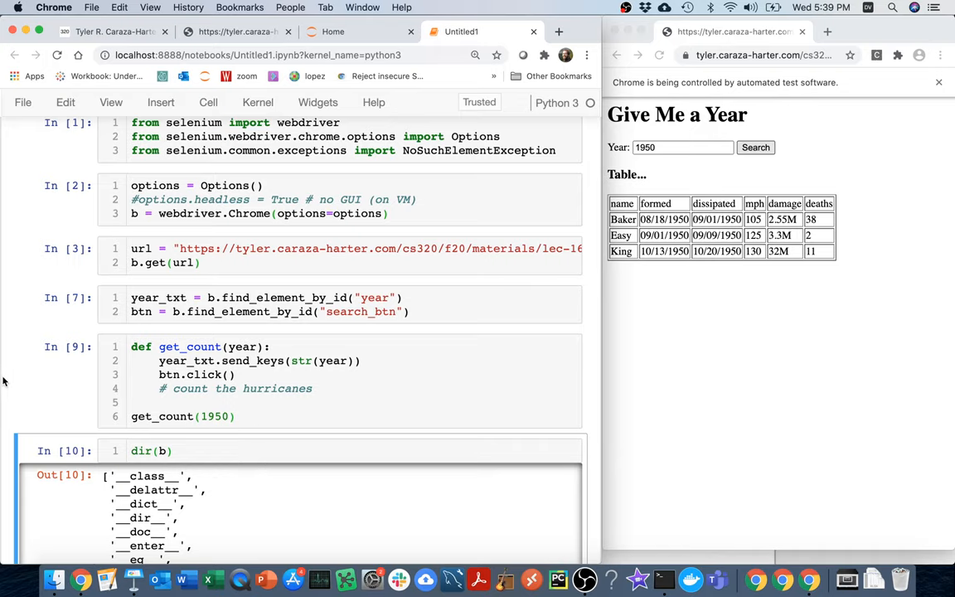
scroll("down", 3)
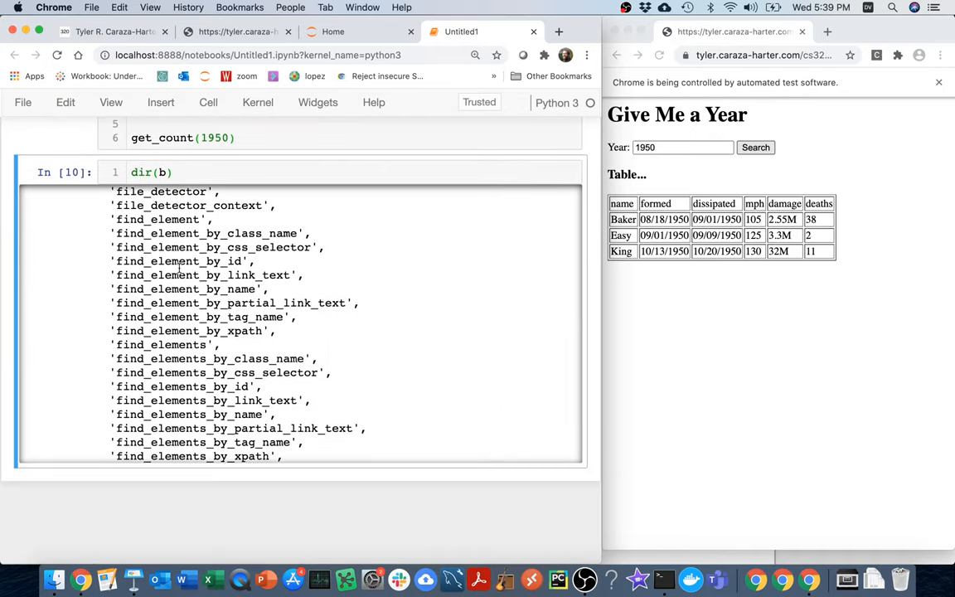
Replace it with b.find_elements_by_tag_name("tr"), returning four rows.
double_click(179, 261)
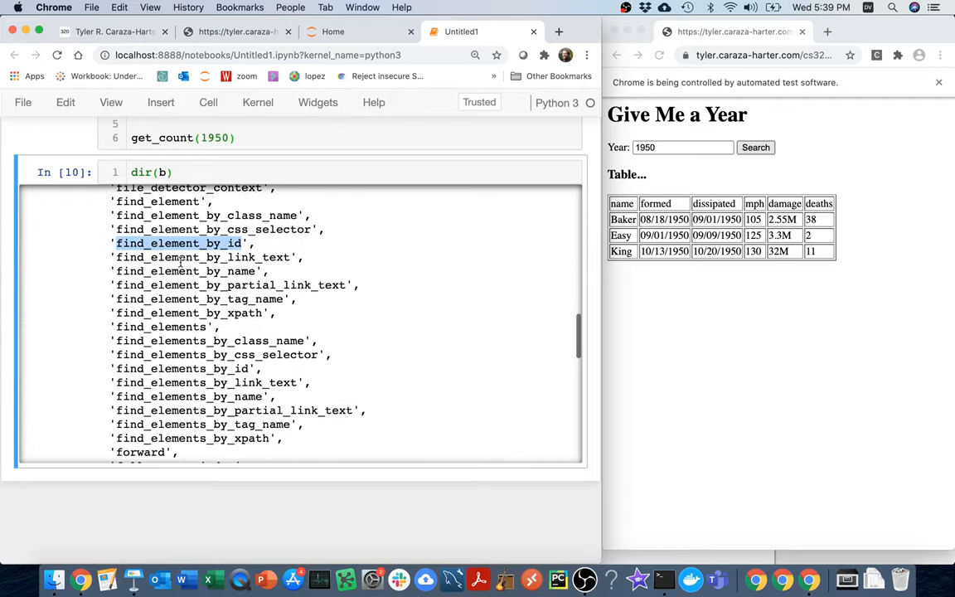
double_click(160, 326)
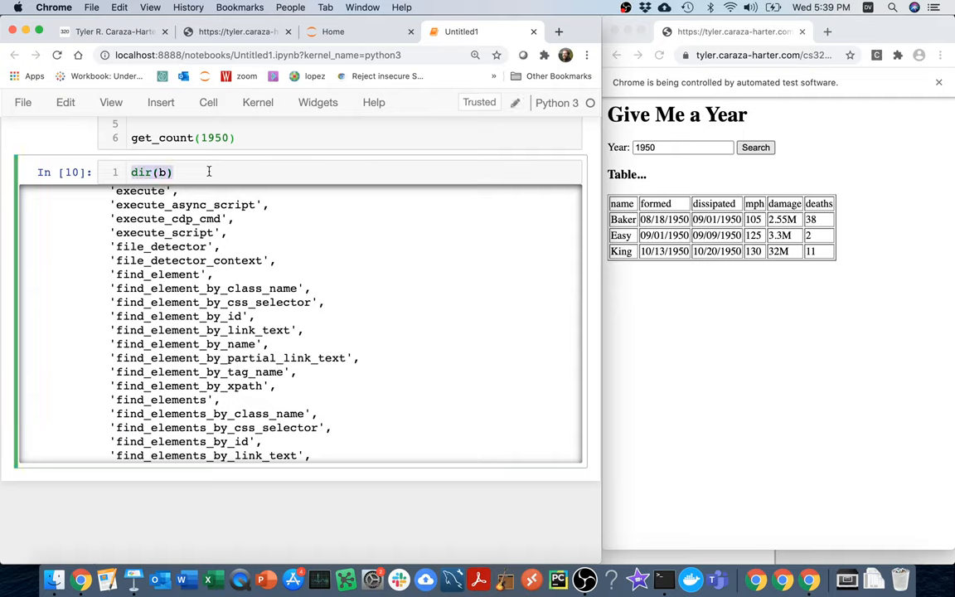
type("b.find_elements_by_tag_name")
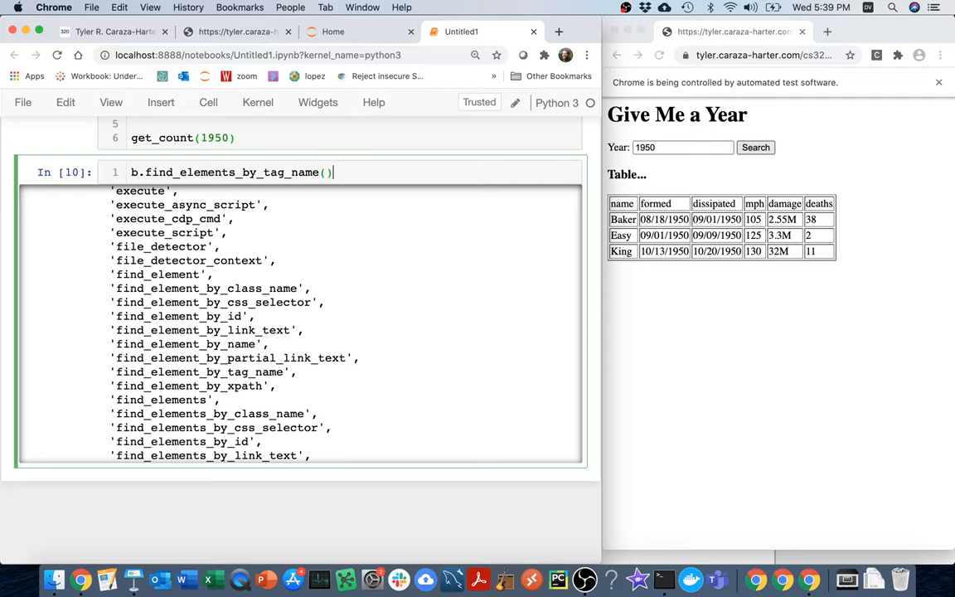
type("\"tr\"")
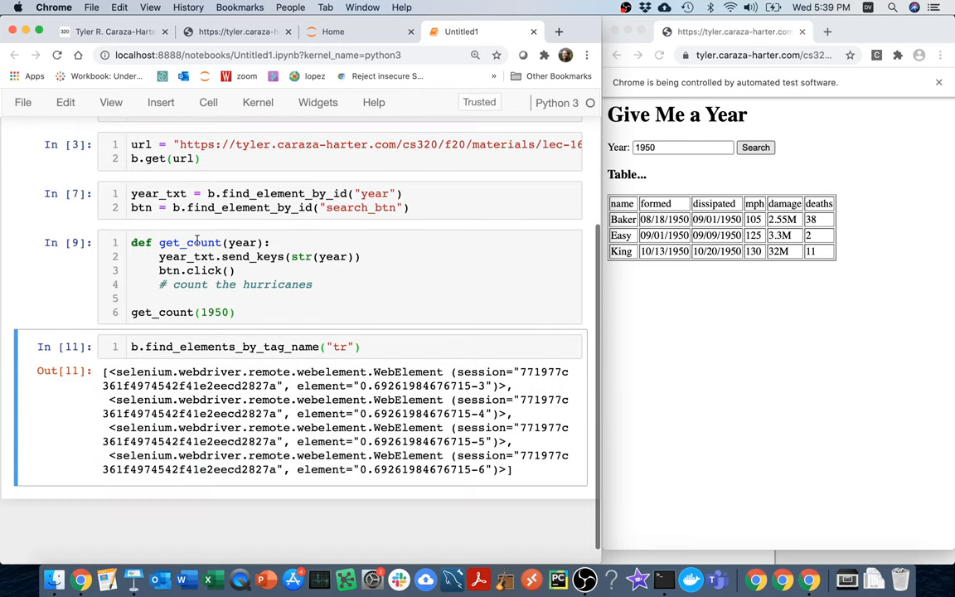
Add return len(b.find_elements_by_tag_name("tr")) - 1 to get_count.
type("len(")
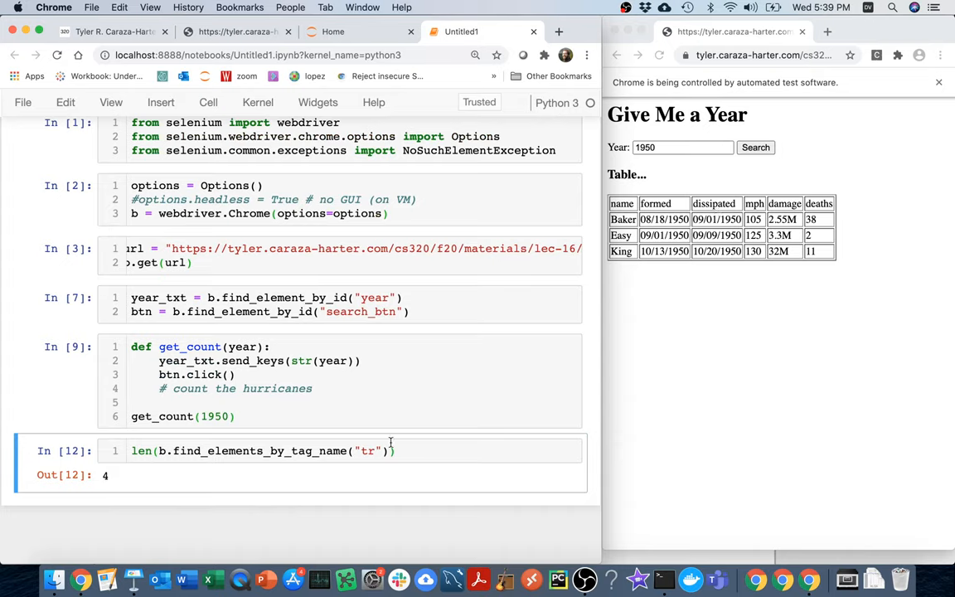
type("- 1")
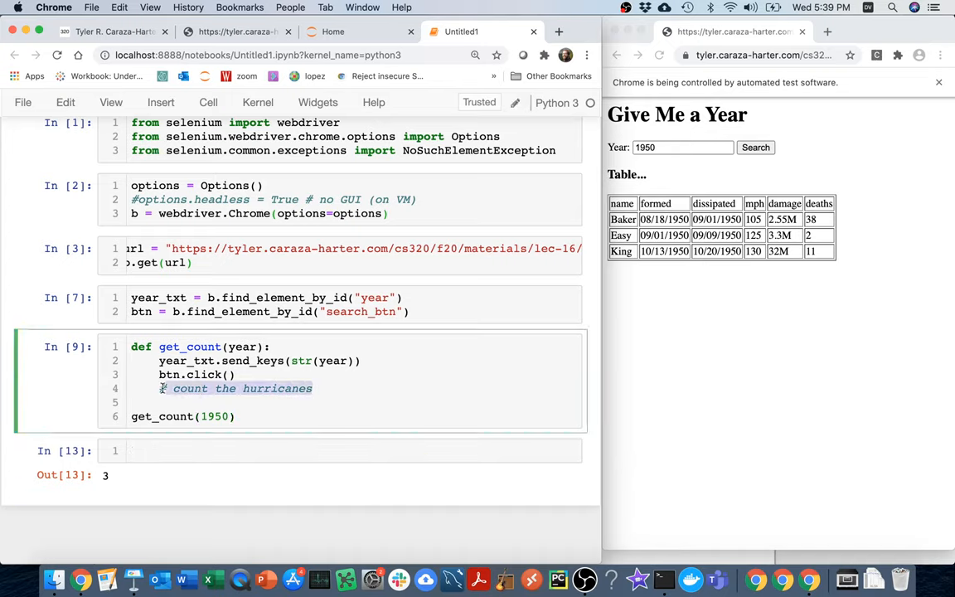
type("return len(b.find_elements_by_tag_name(\"tr\")) - 1")
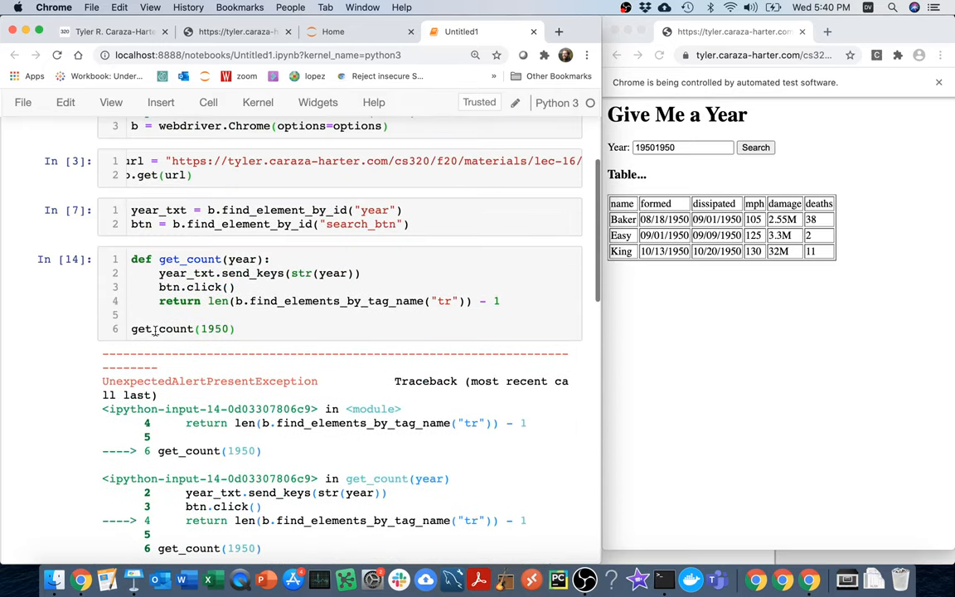
left_click(182, 290)
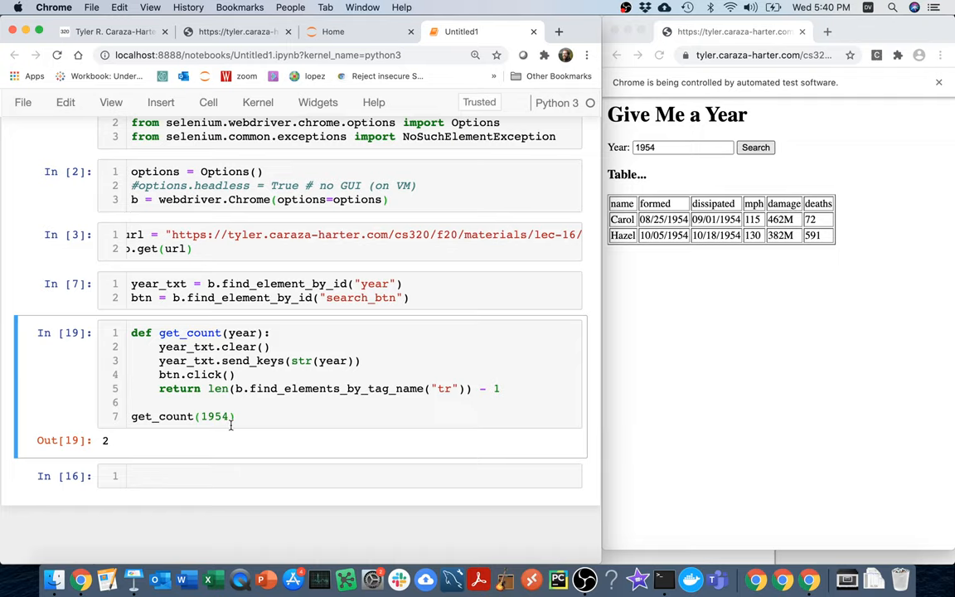
Import pandas as pd and create an empty Series s.
left_click(161, 476)
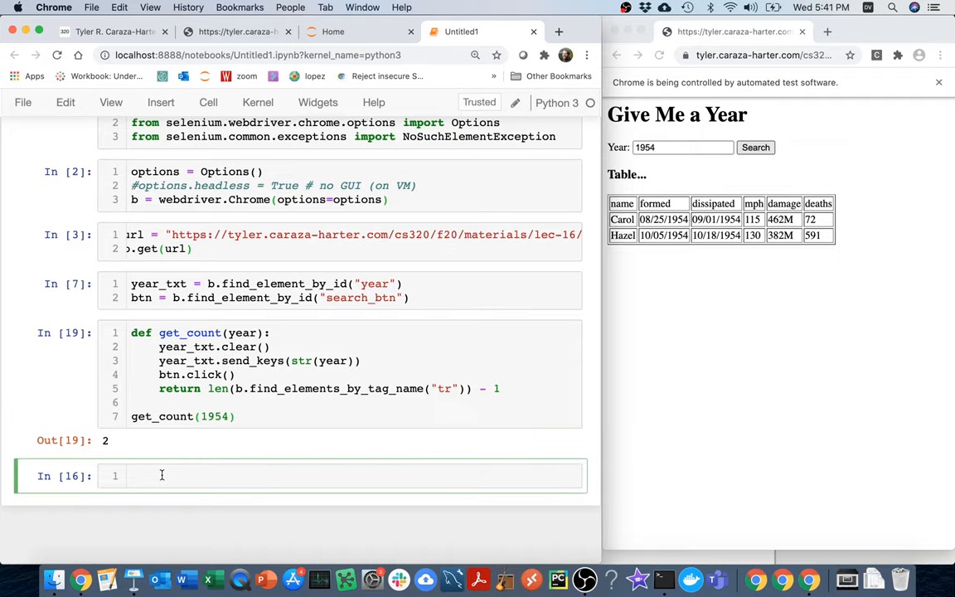
type("fro")
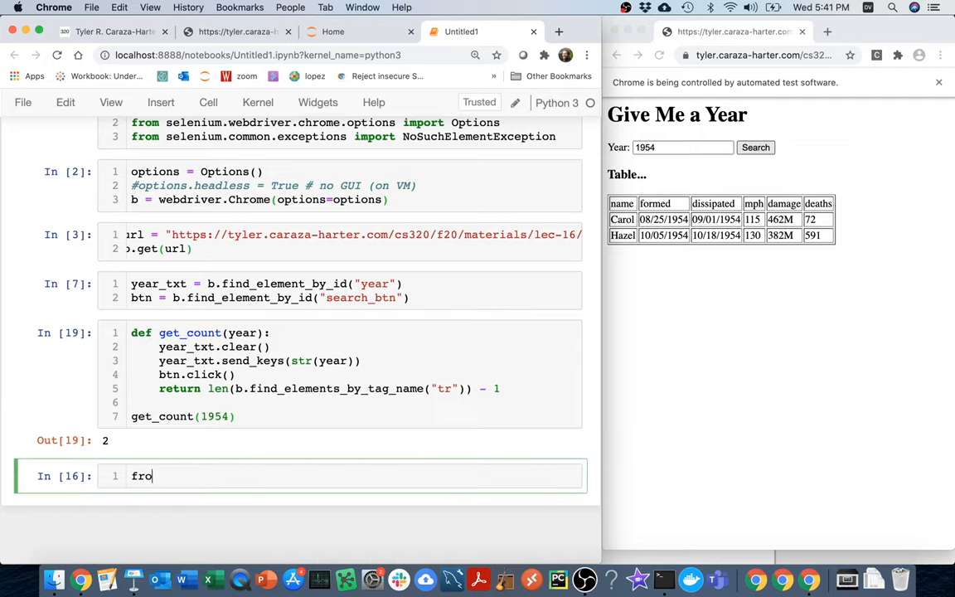
type("import pandass")
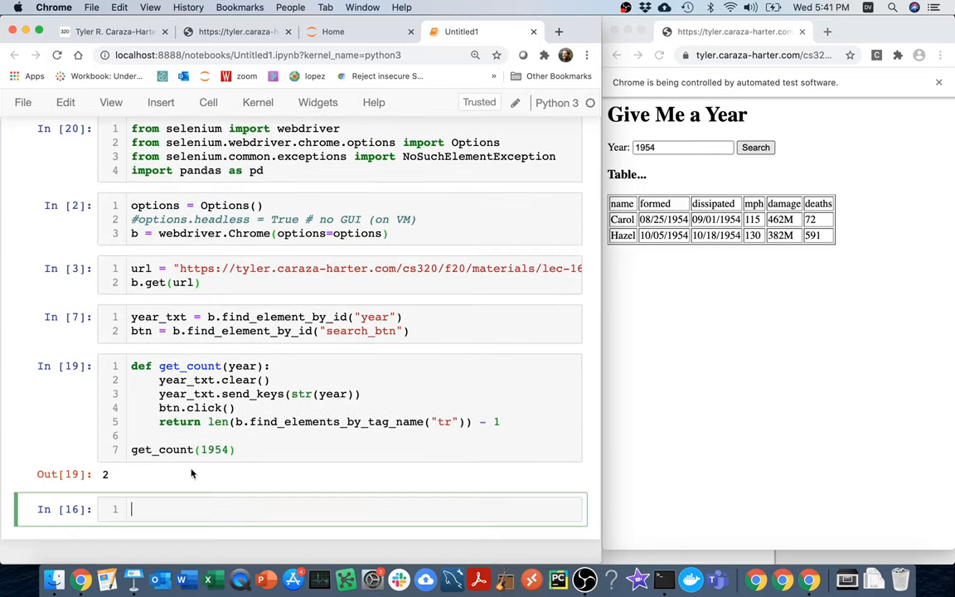
type("s = pd.Series")
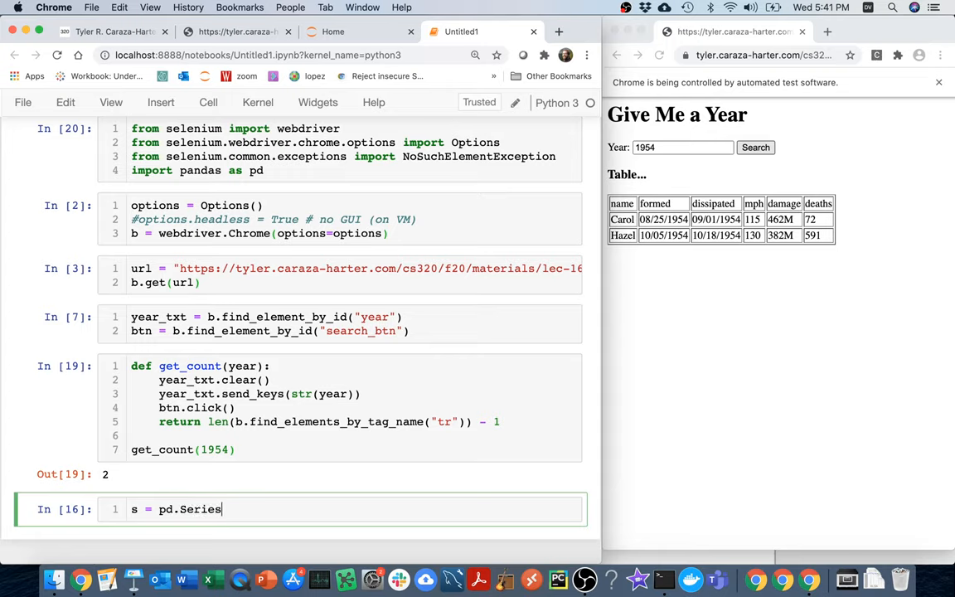
type("()")
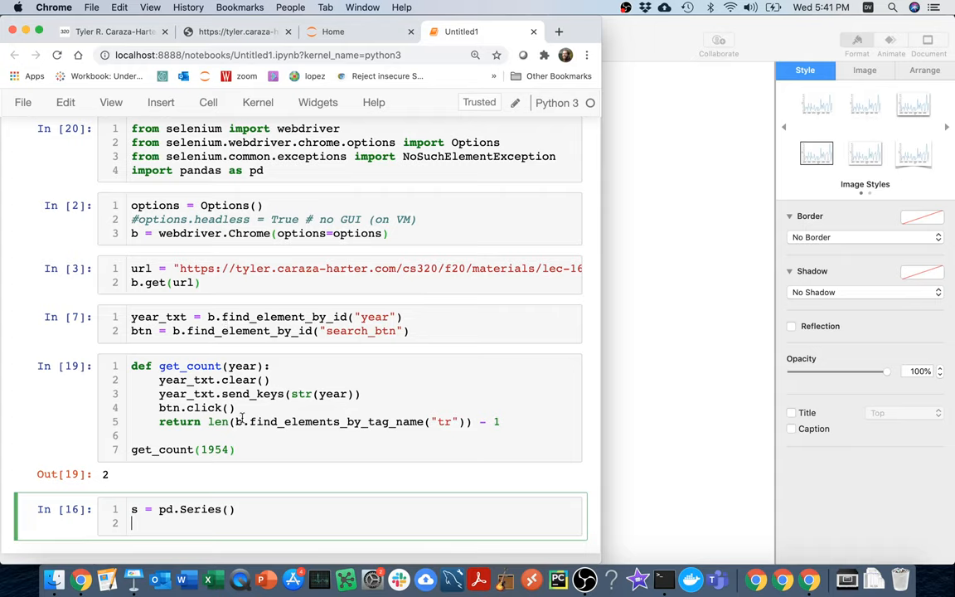
Start a for loop over range(1950, 2020).
type("for")
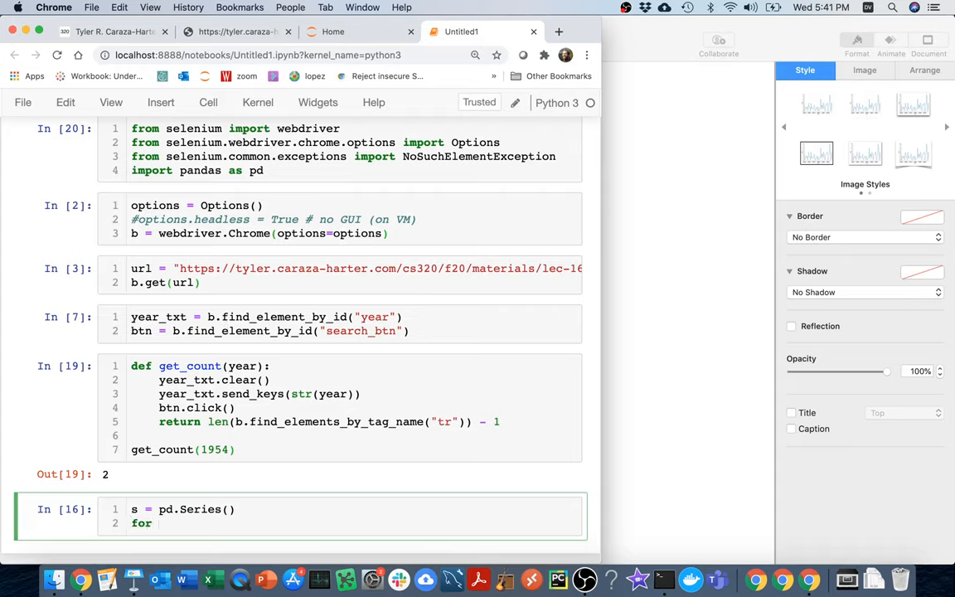
type("year in ra")
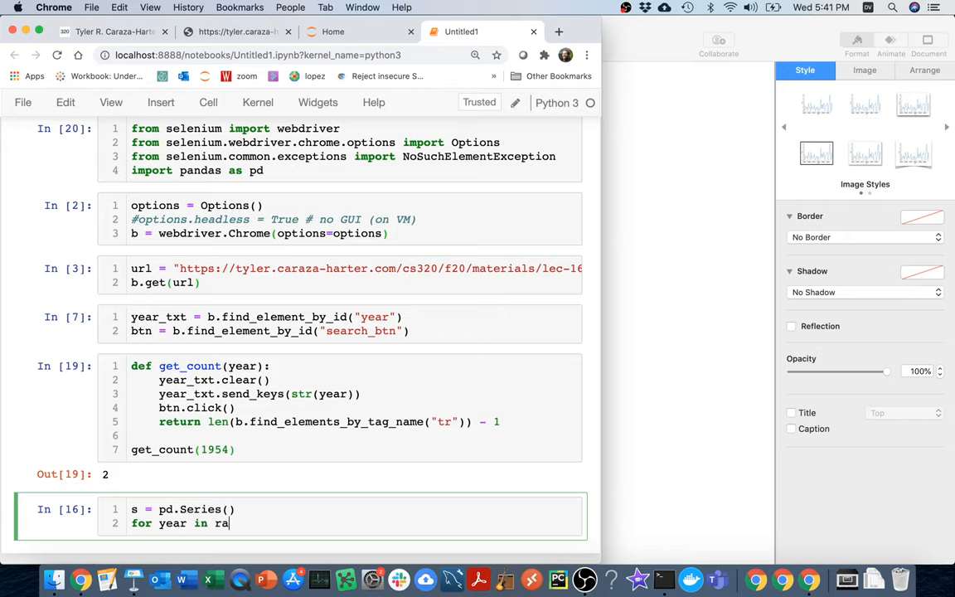
type("nge(1")
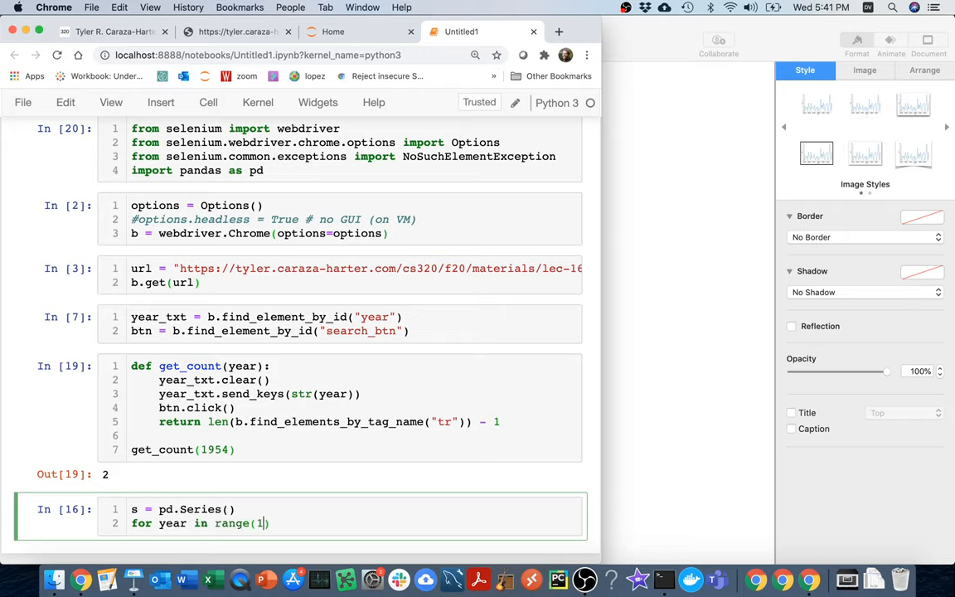
key("Backspace")
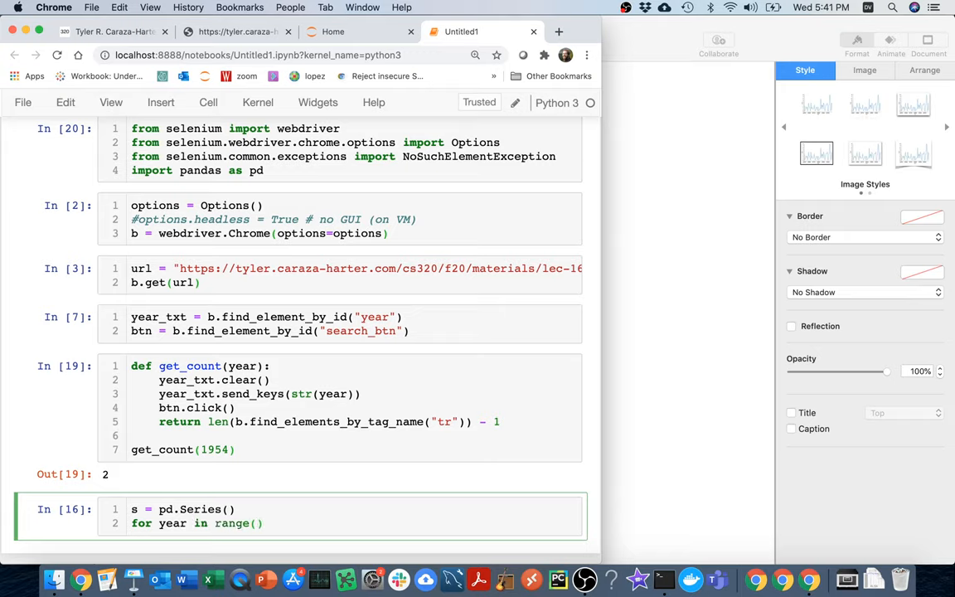
type("1950")
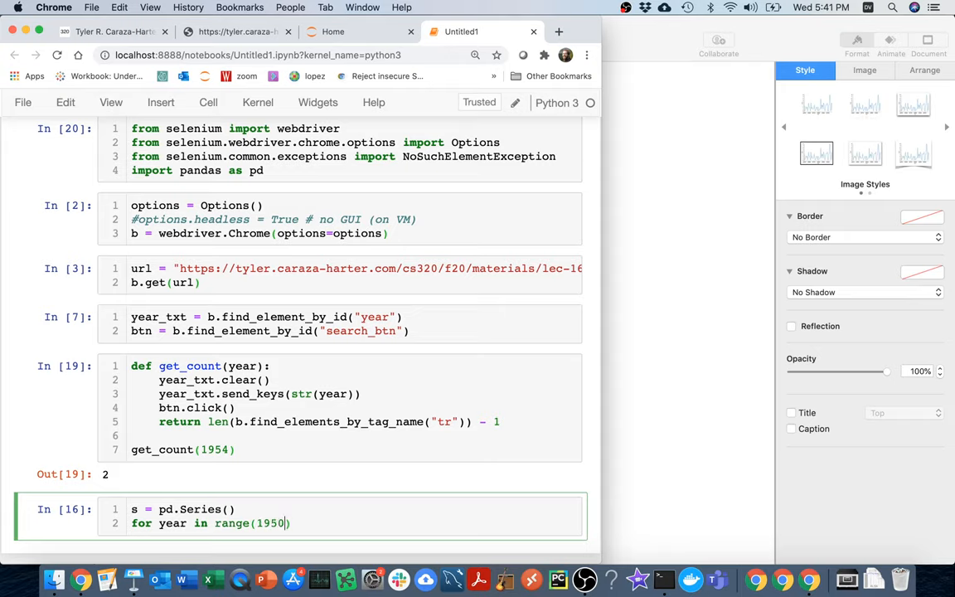
type(", 2020")
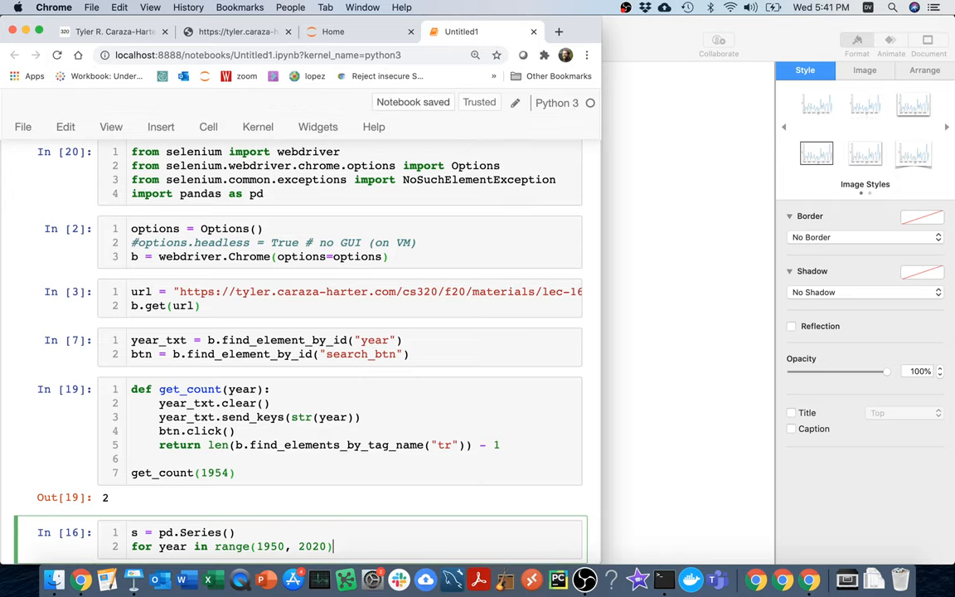
scroll("down", 3)
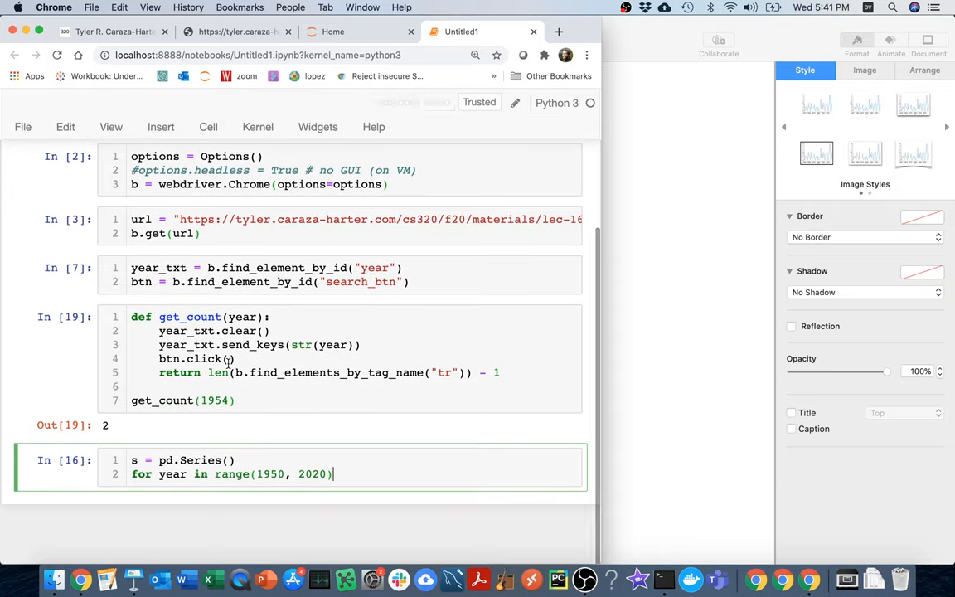
type(":")
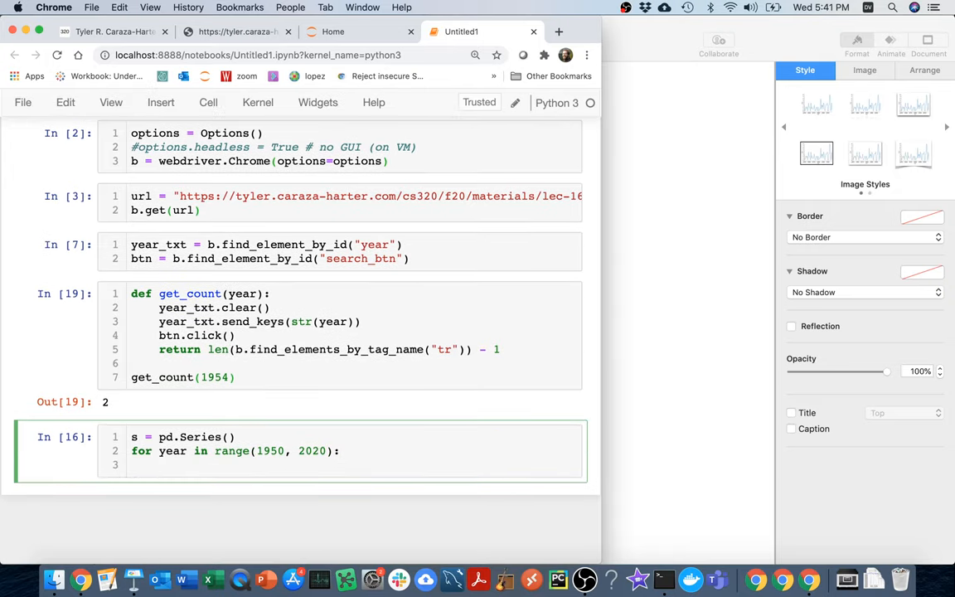
Set s[year] = get_count(year), narrow the range to 1954, and run it.
type("s[]")
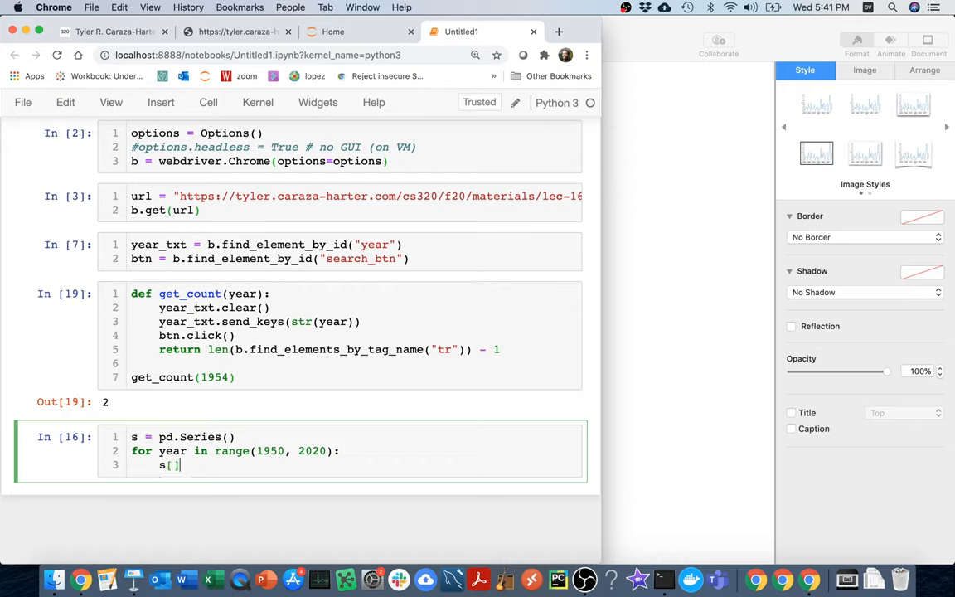
type("year")
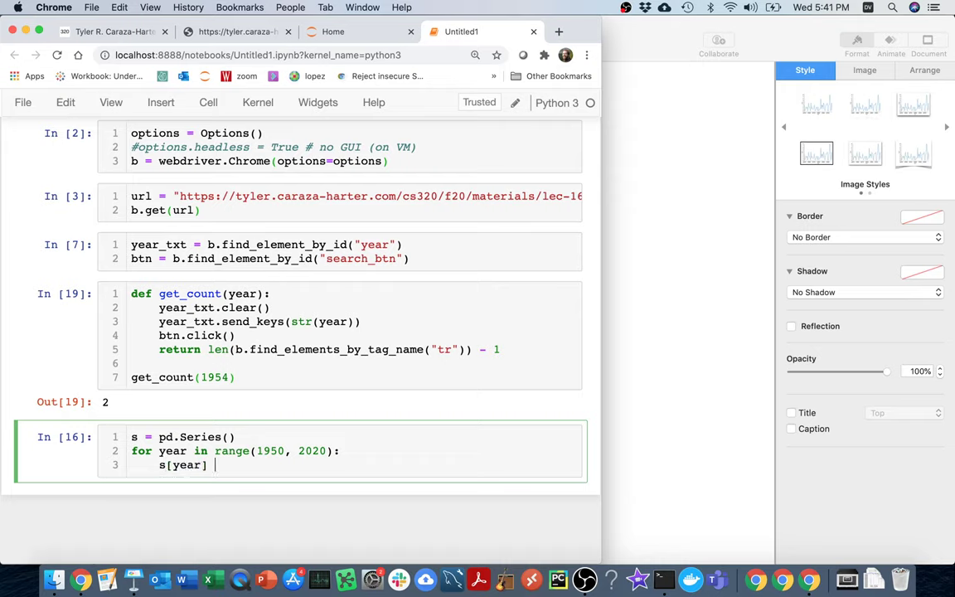
type("= get_count")
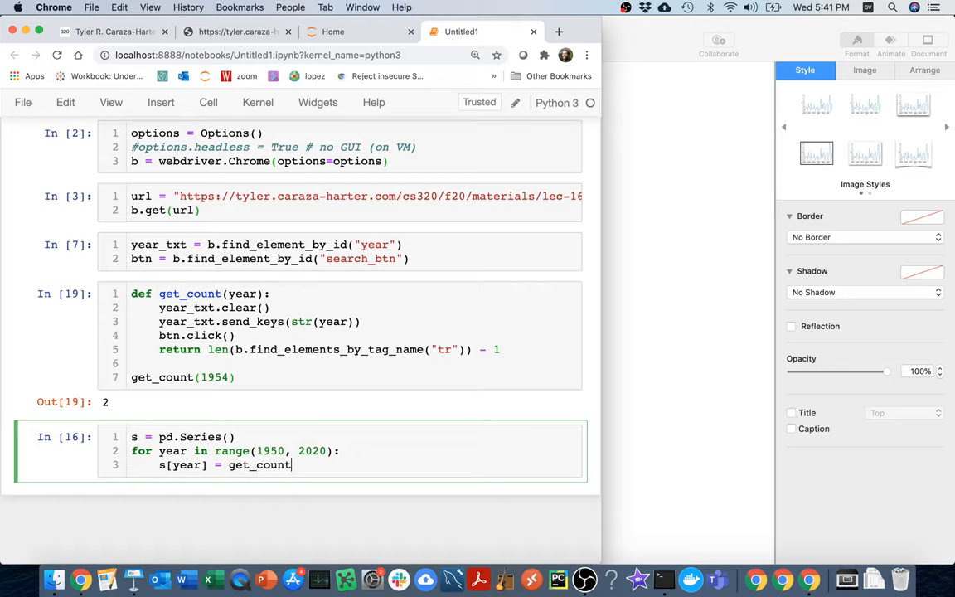
type("(year)")
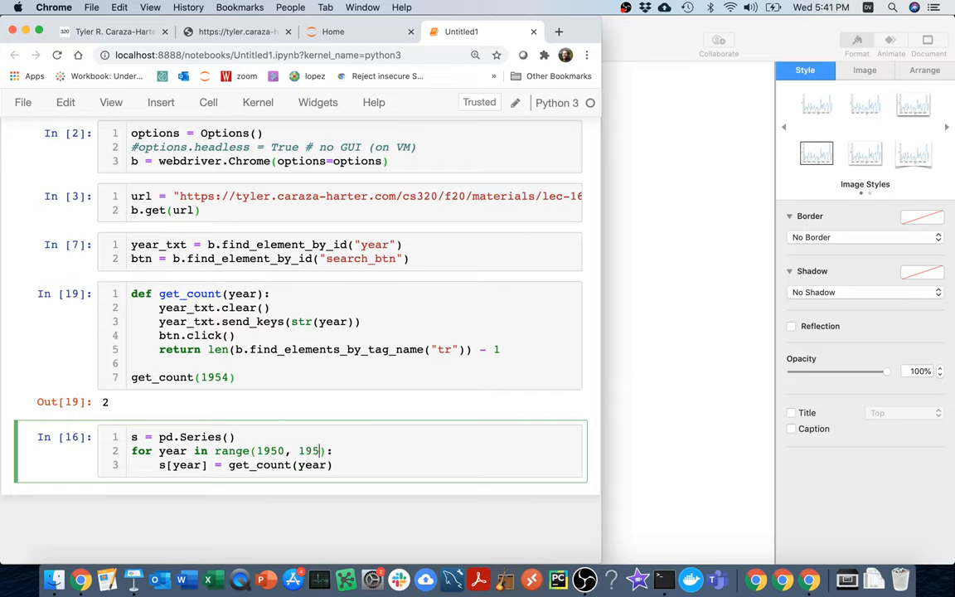
type("4")
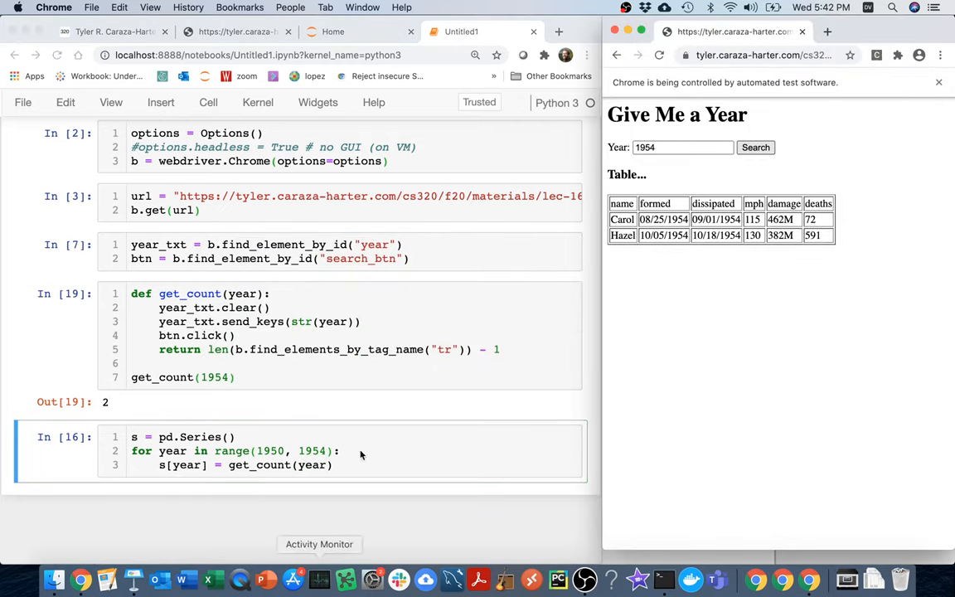
left_click(334, 464)
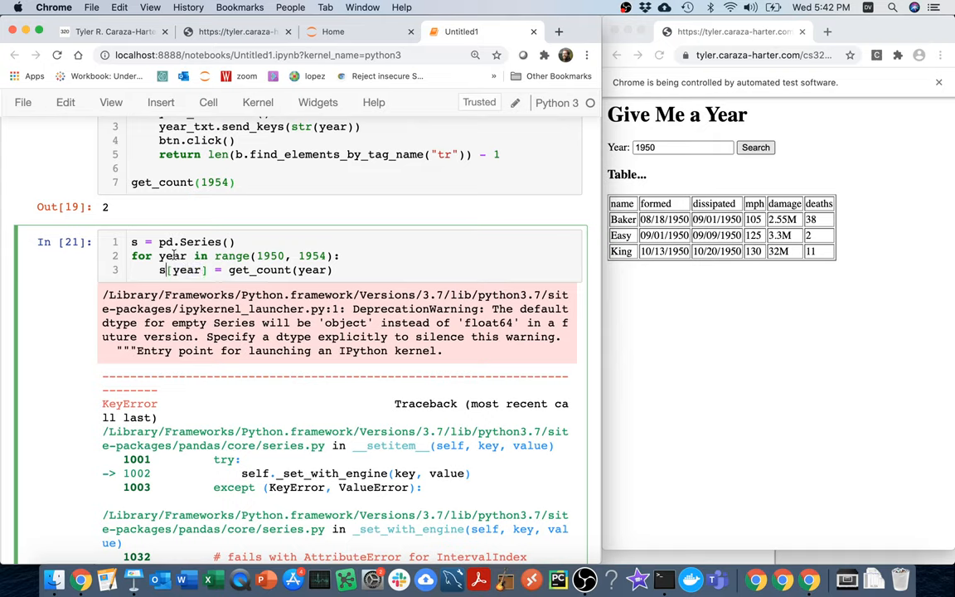
Switch the loop to s.loc[year] on an int-typed Series, rerun, and begin 'import time'.
type(".iloc")
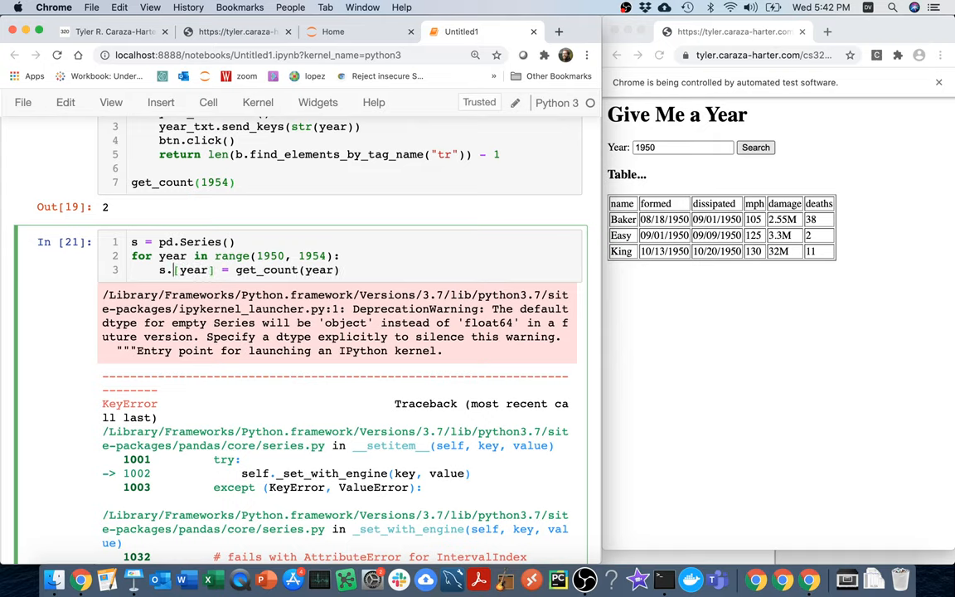
type(".ilo")
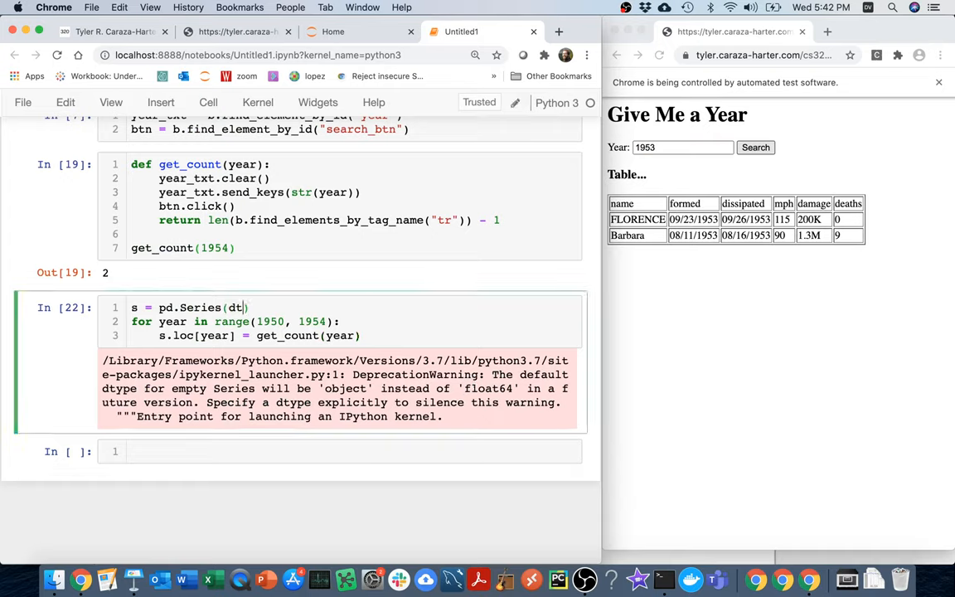
type("ype=")
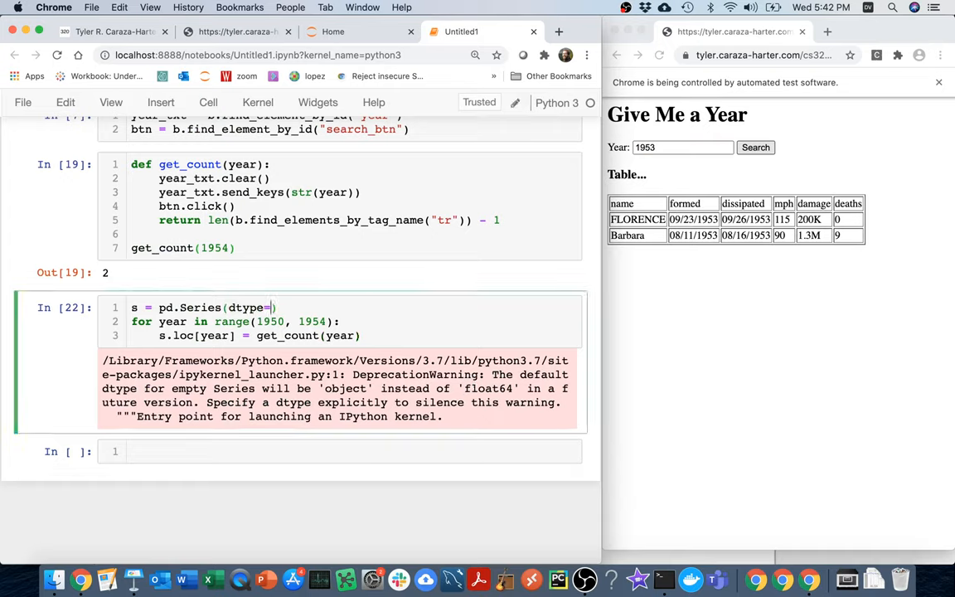
type("int")
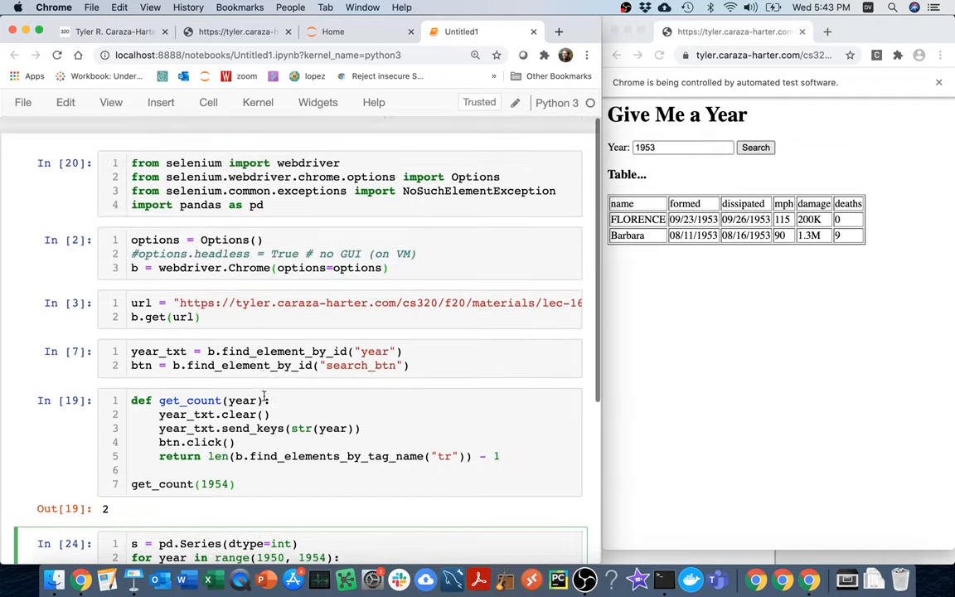
type("import time")
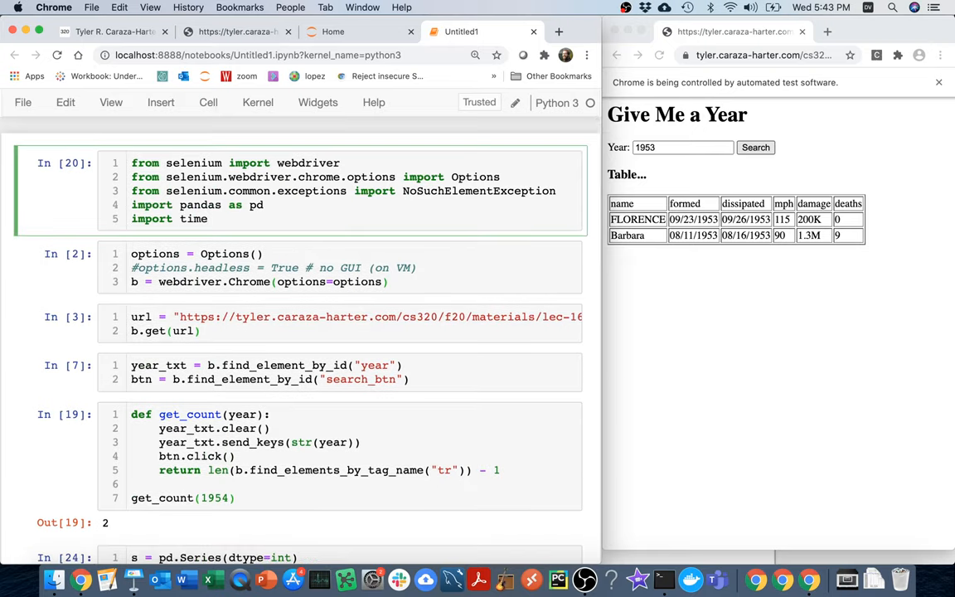
Add a 0.5-second time.sleep to the loop and extend the year range end to 2020.
scroll("down", 3)
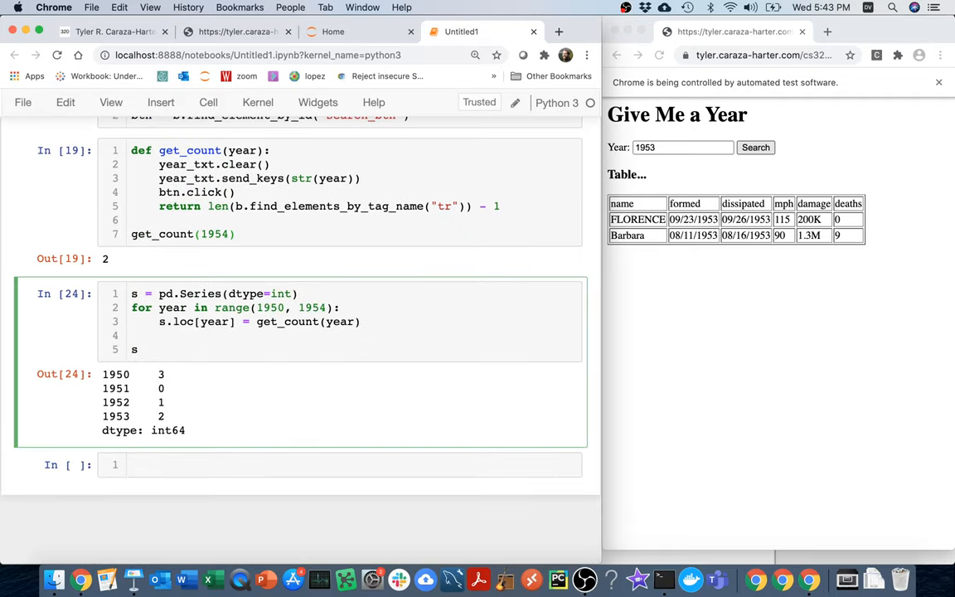
type("time.sleep(")
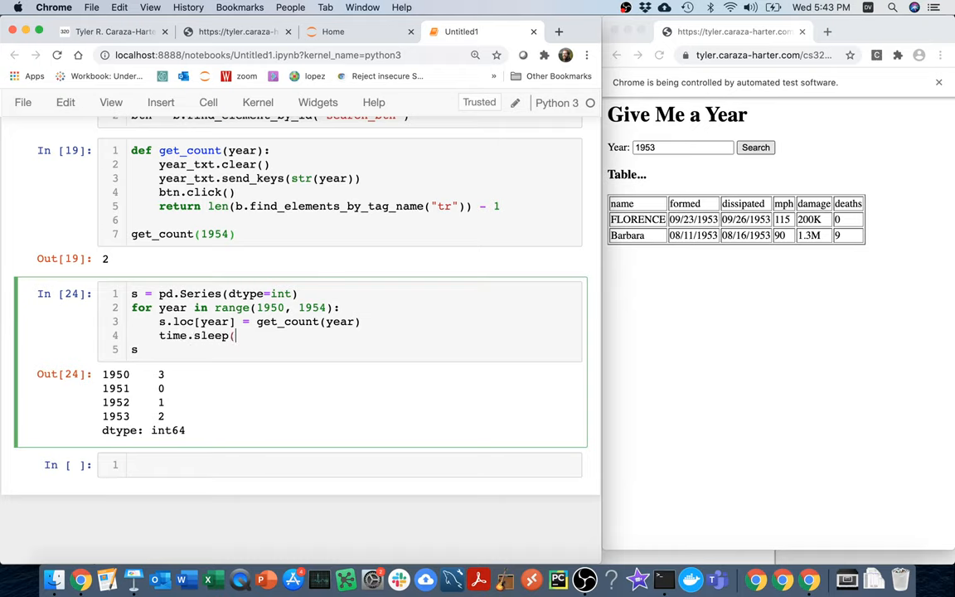
type("0.5)")
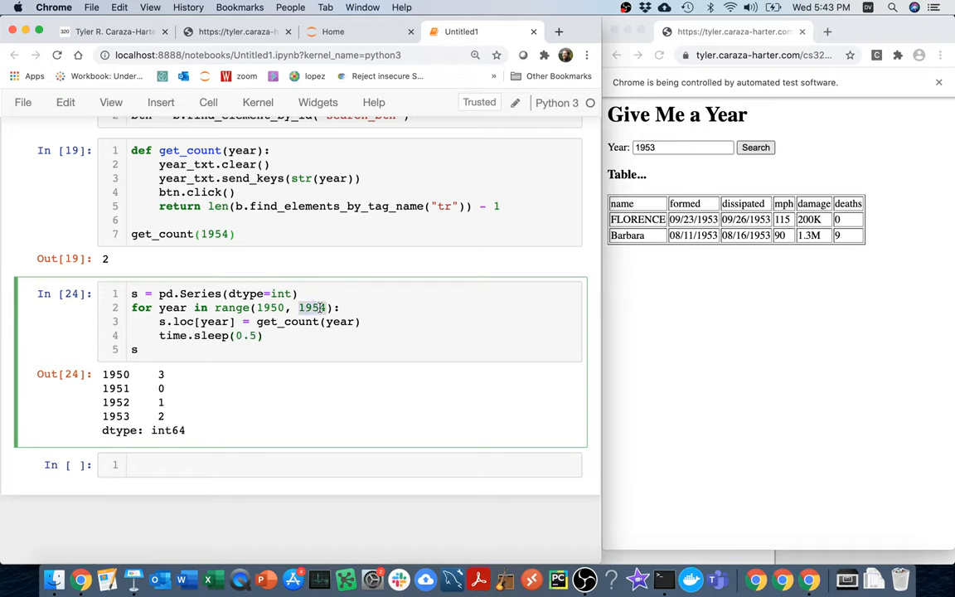
type("2020")
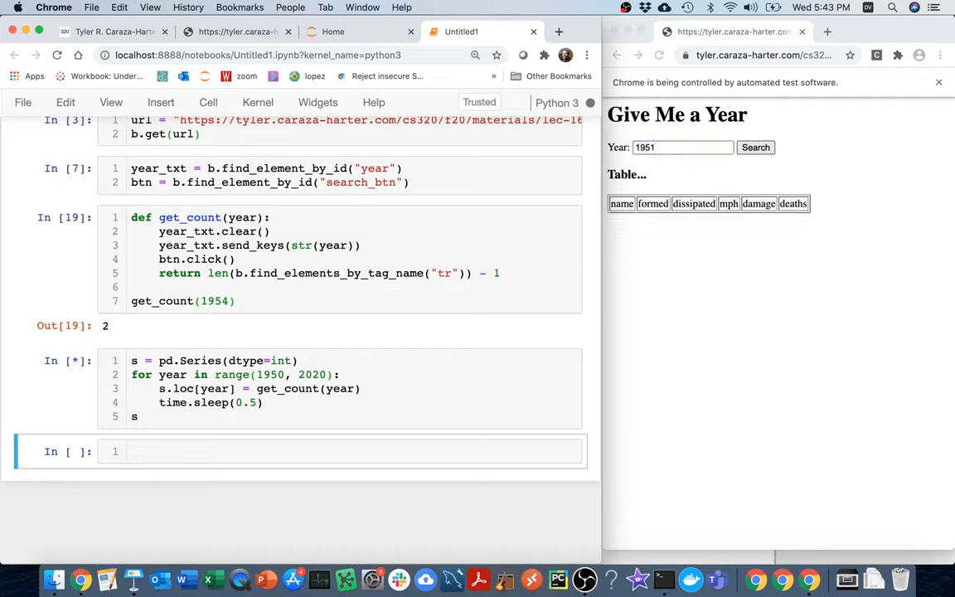
After the 70-year scrape finishes, delete the sleep line and rerun the loop.
left_click(755, 146)
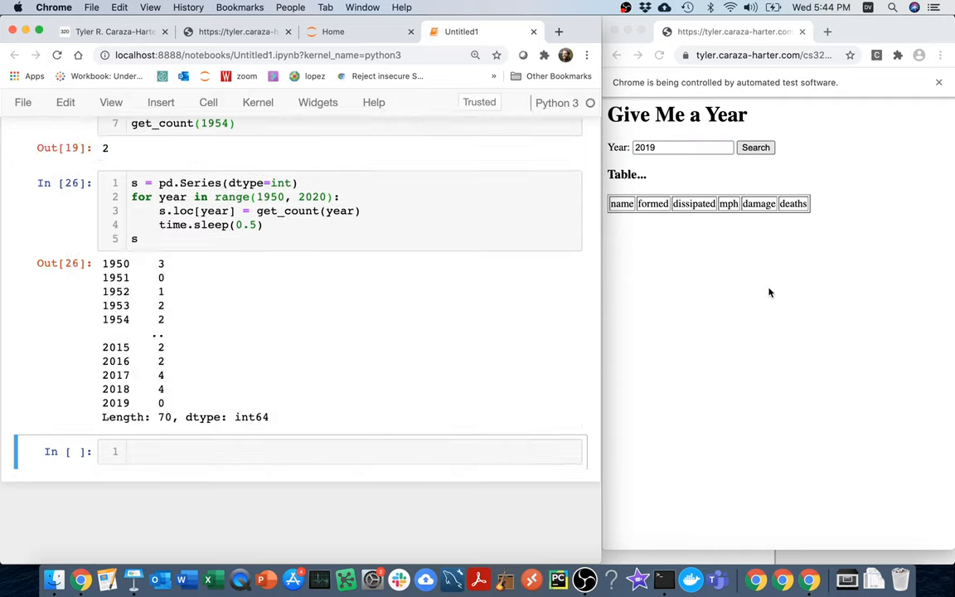
mouse_move(704, 301)
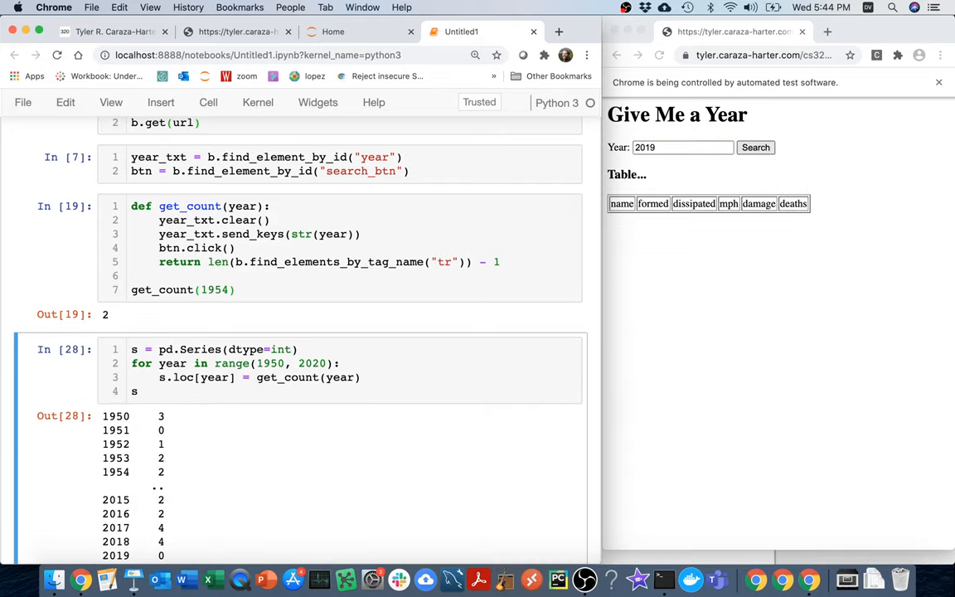
scroll("down", 3)
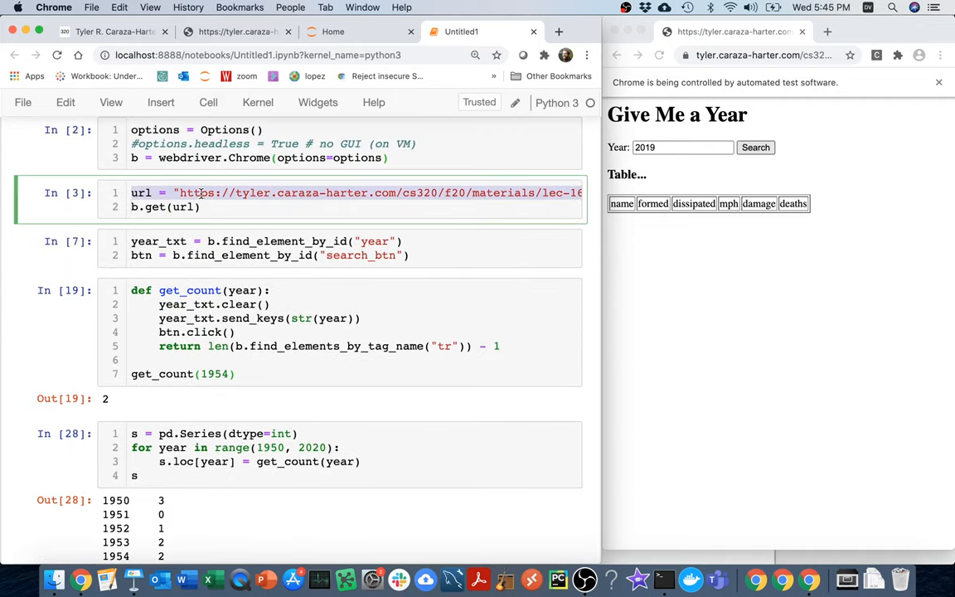
left_click(158, 242)
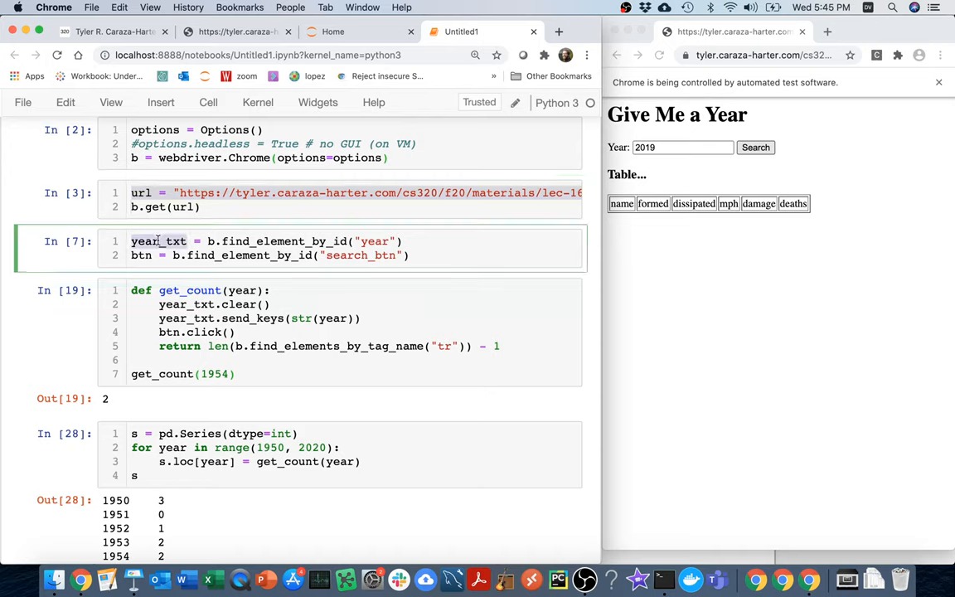
scroll("down", 3)
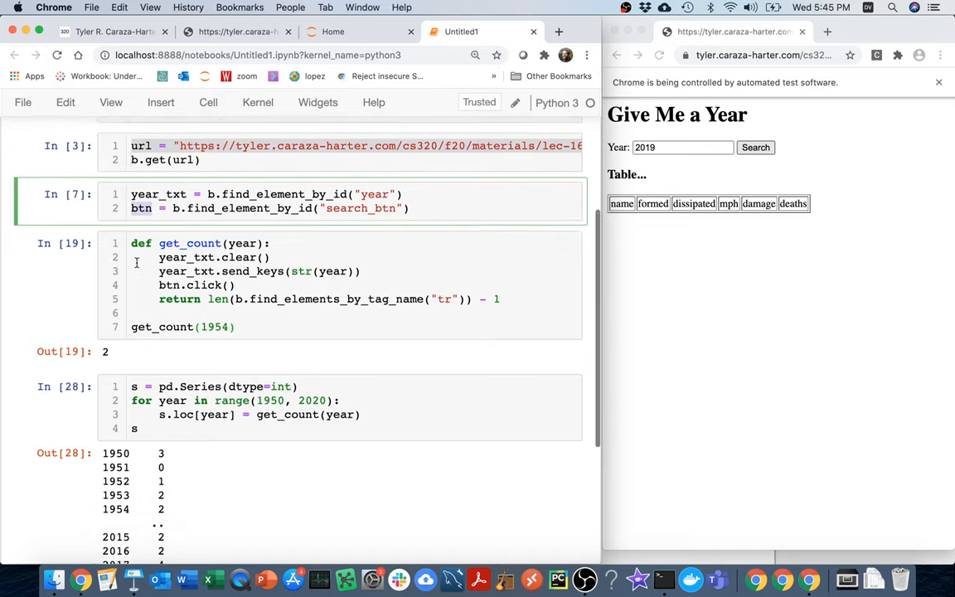
scroll("down", 3)
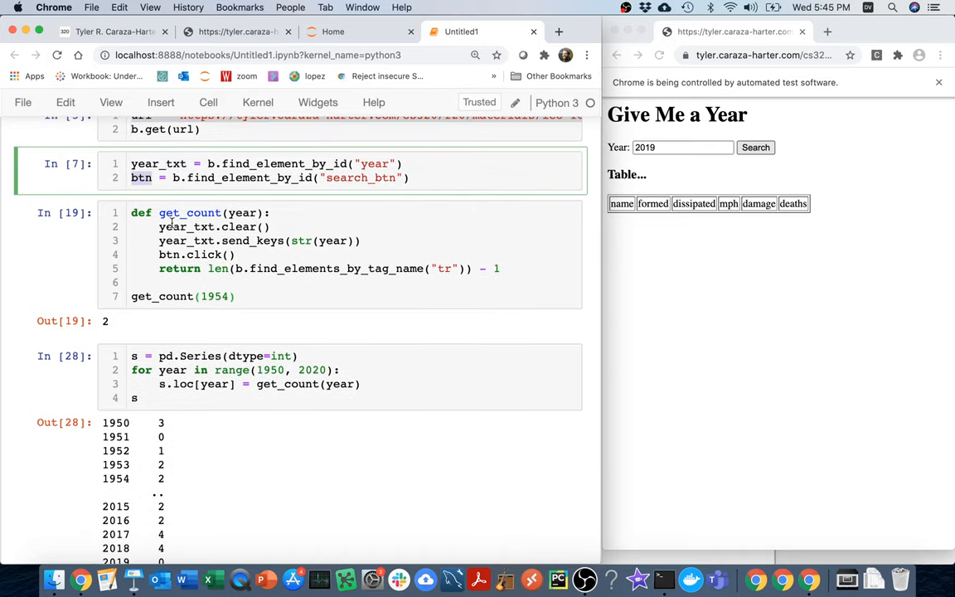
left_click(207, 226)
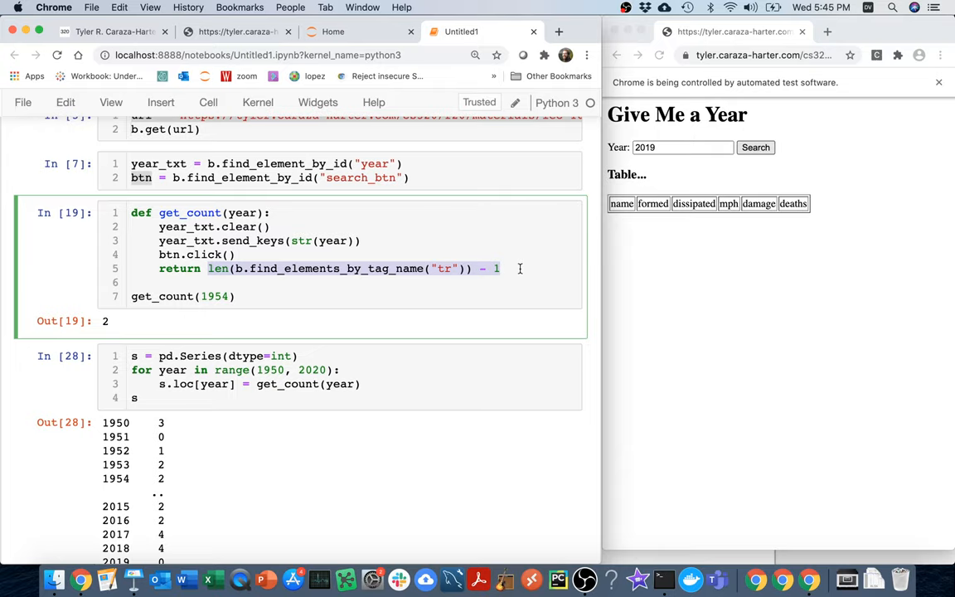
mouse_move(378, 254)
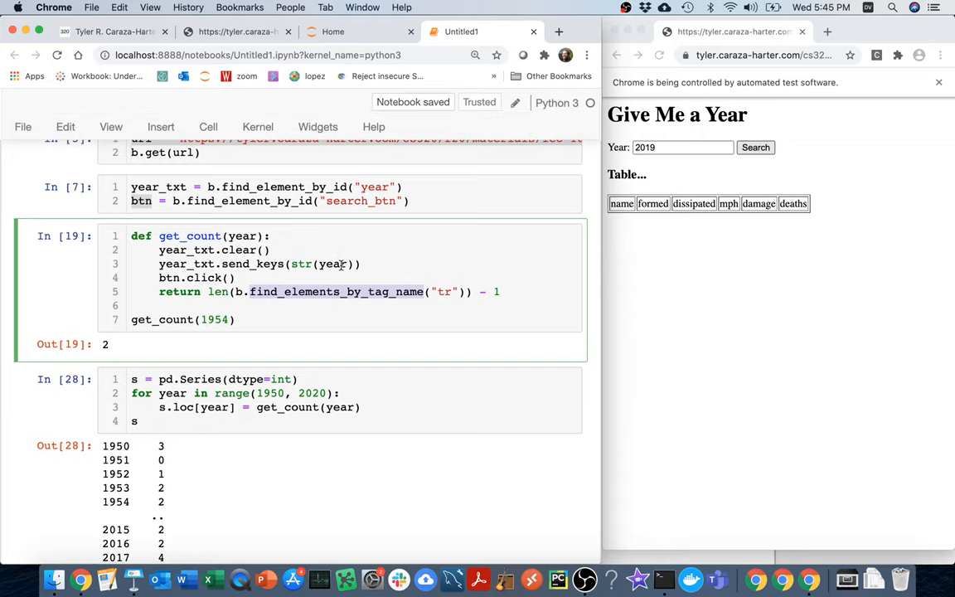
scroll("down", 3)
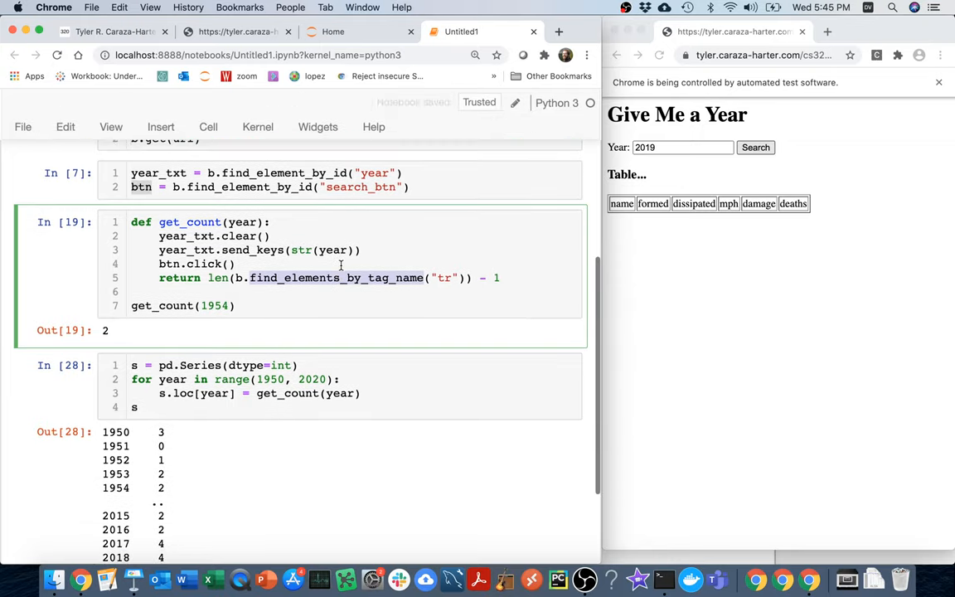
scroll("down", 3)
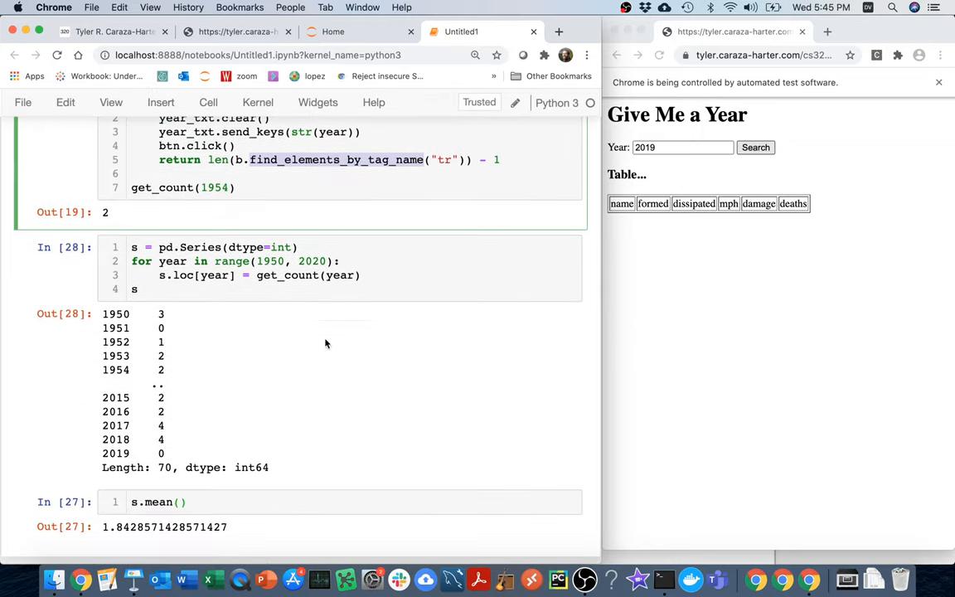
scroll("down", 3)
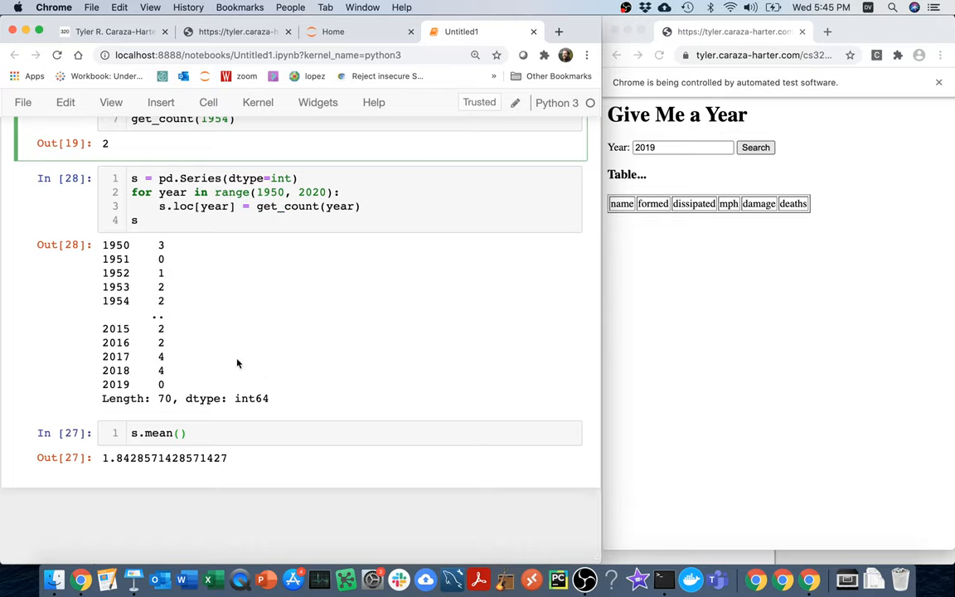
mouse_move(186, 397)
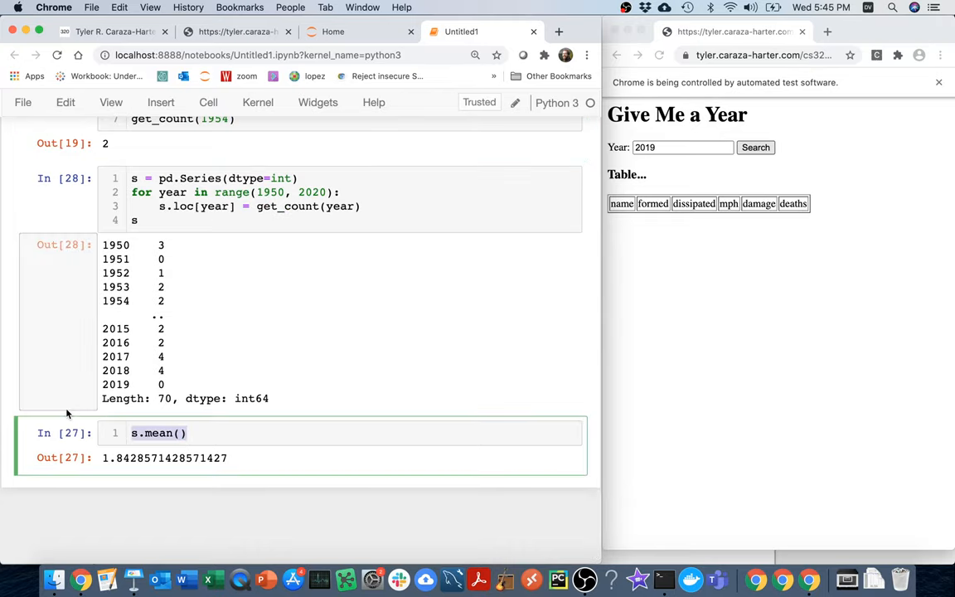
Import matplotlib, set rcParams font.size to 16, and draw the Series with s.plot.line().
type("s.plot.line")
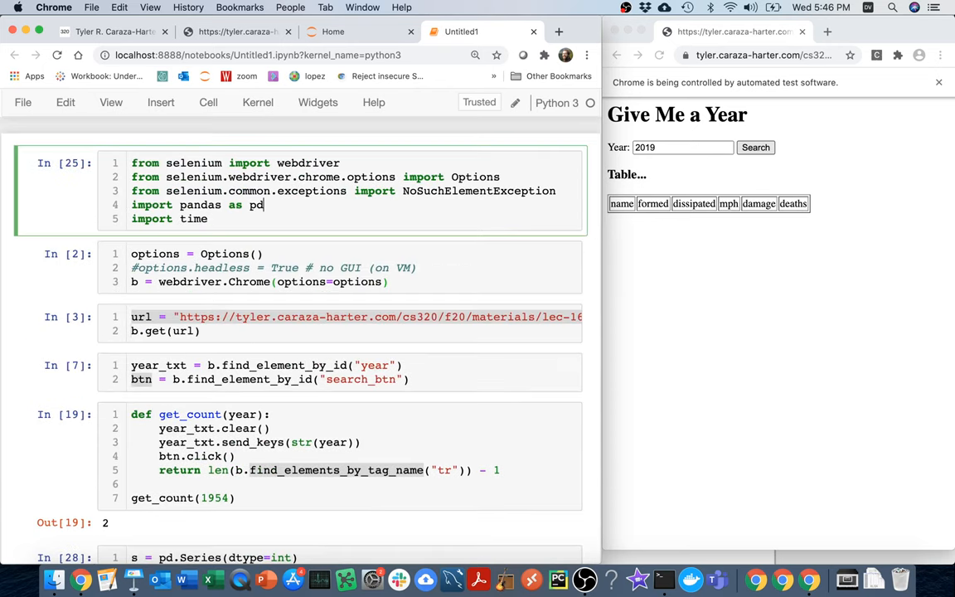
type("f")
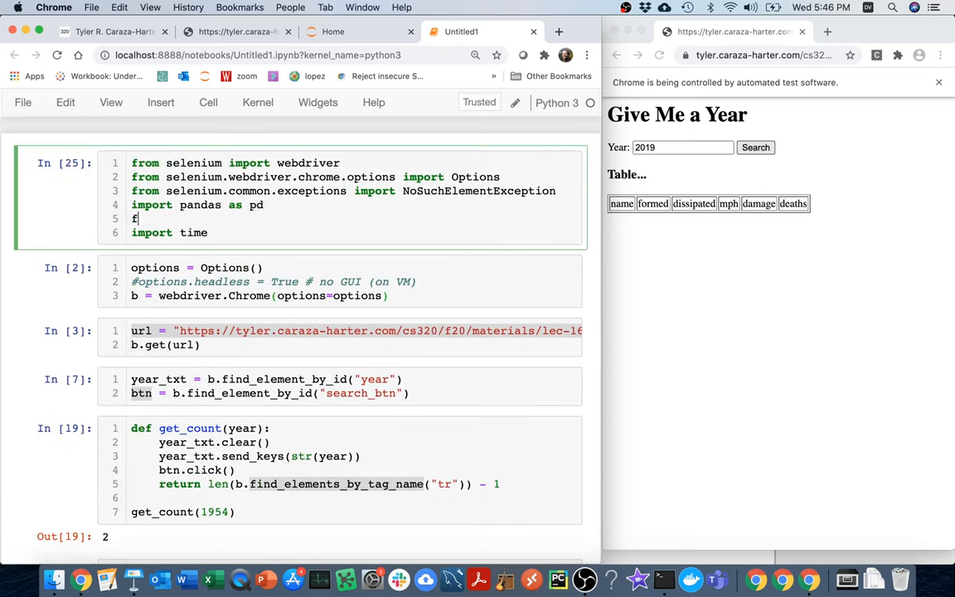
type("rom matplotlib im")
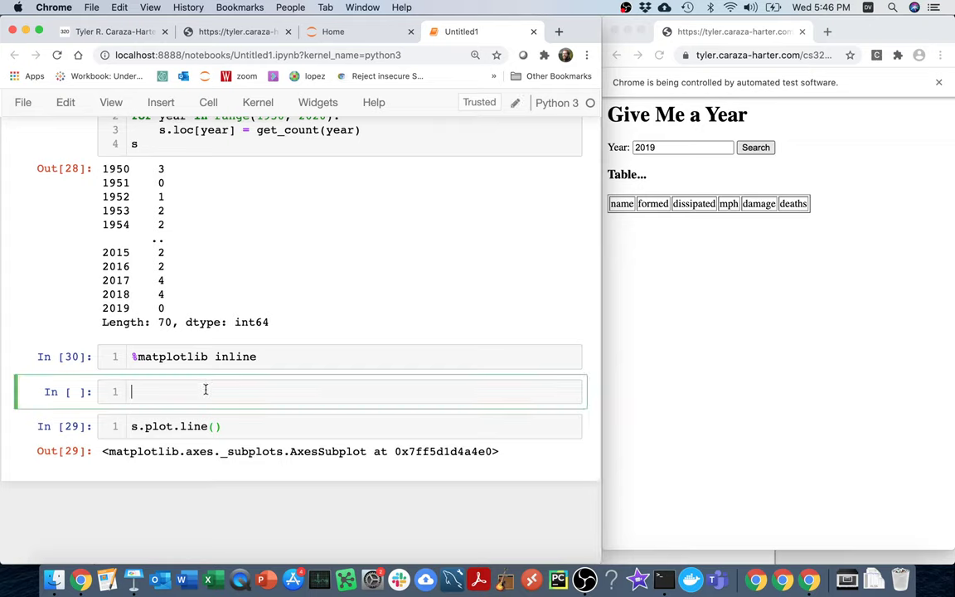
type("plt.rcParams[\"")
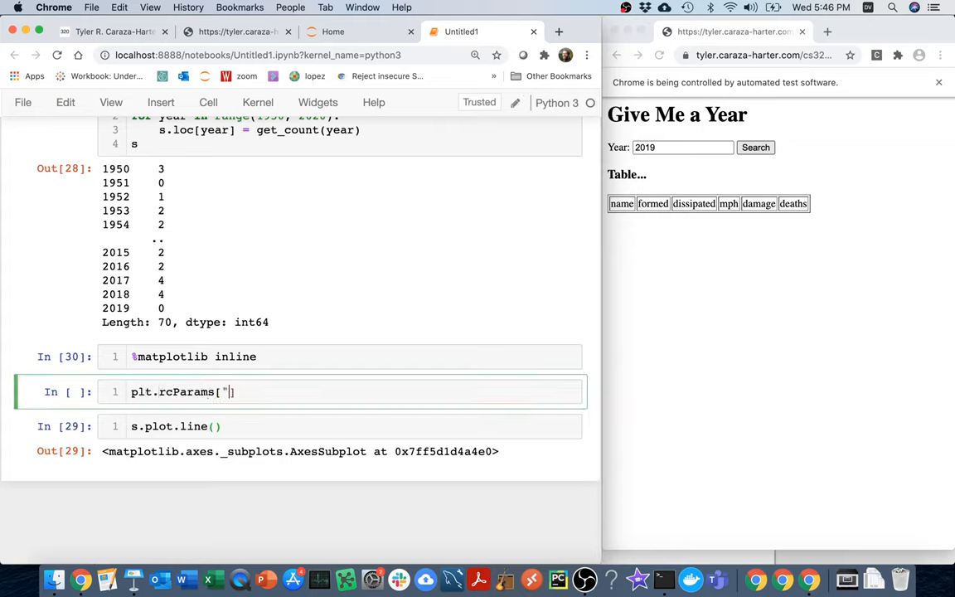
type("font.size\"")
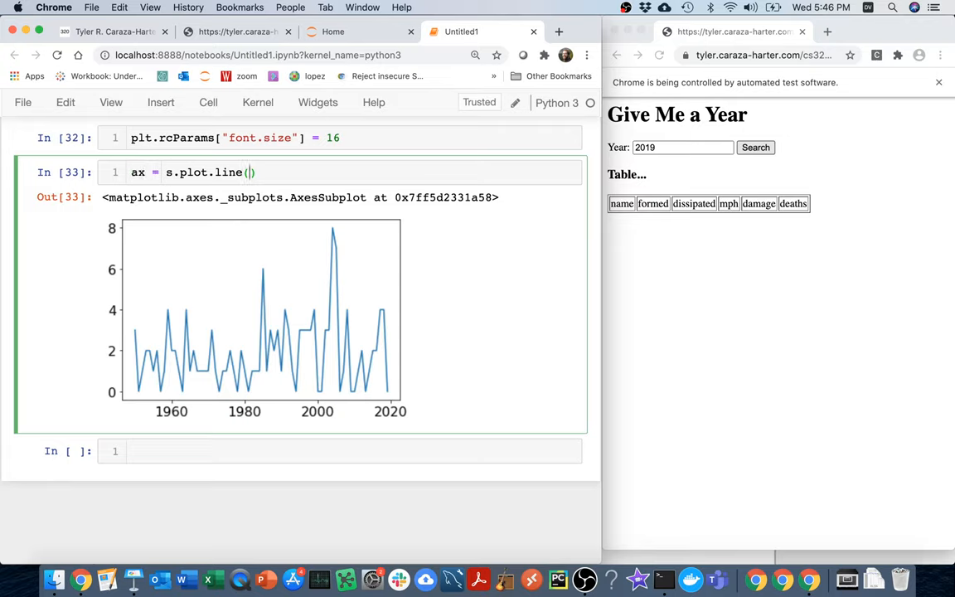
Make the line red and label the axes 'Year' and 'Hurricanes'.
type("color=\"red")
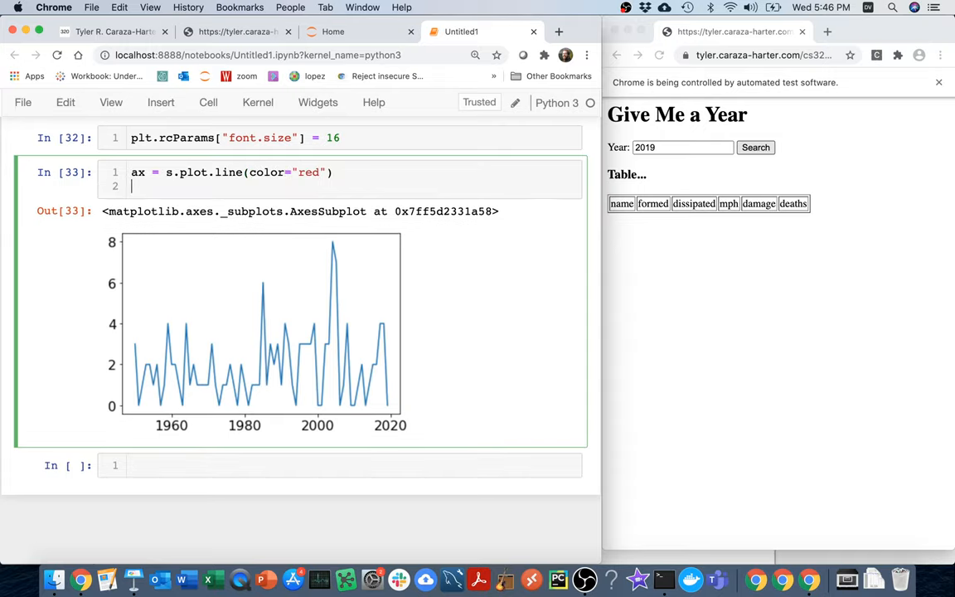
type("ax.")
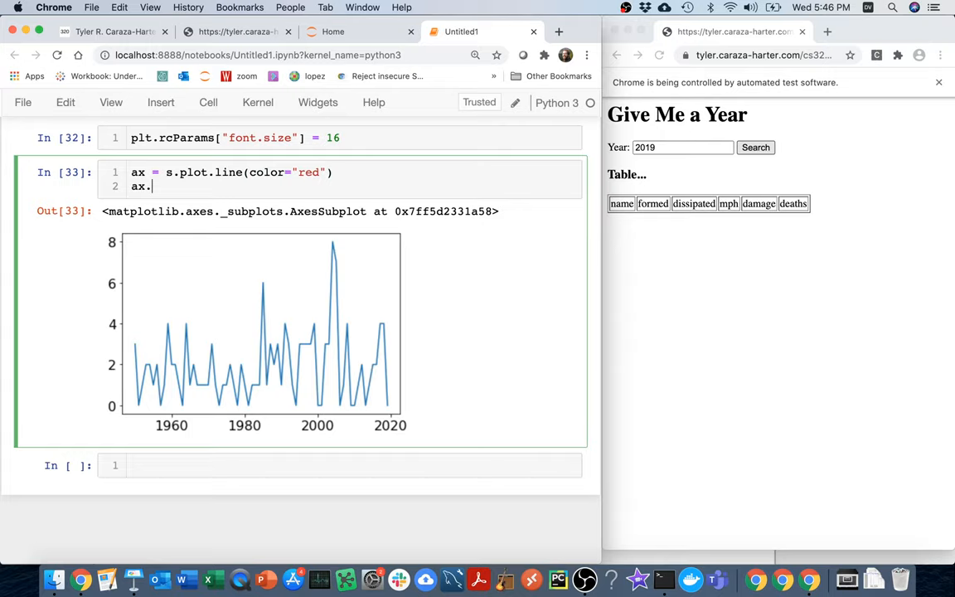
type("set_xlabel()")
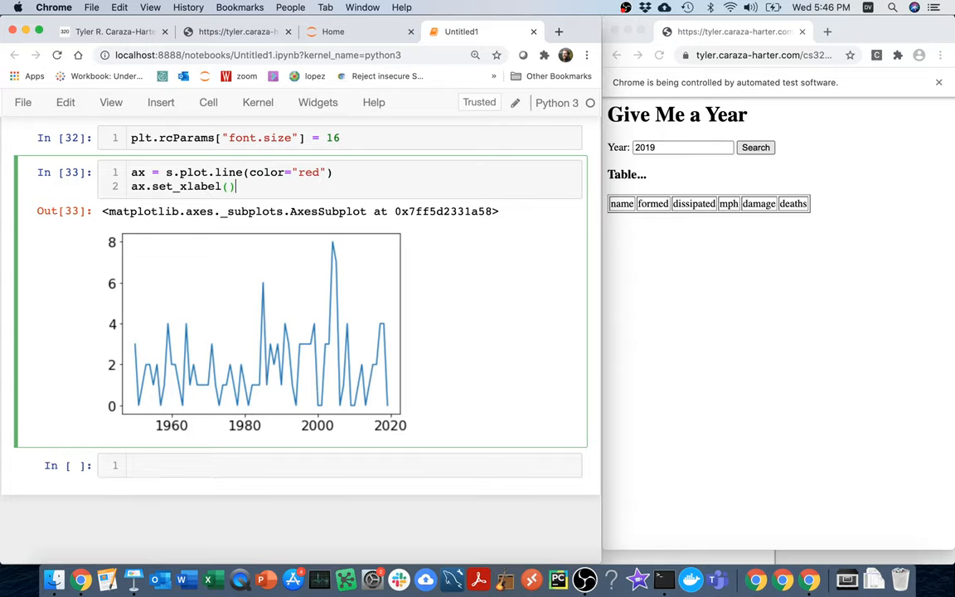
type("\"Year\"")
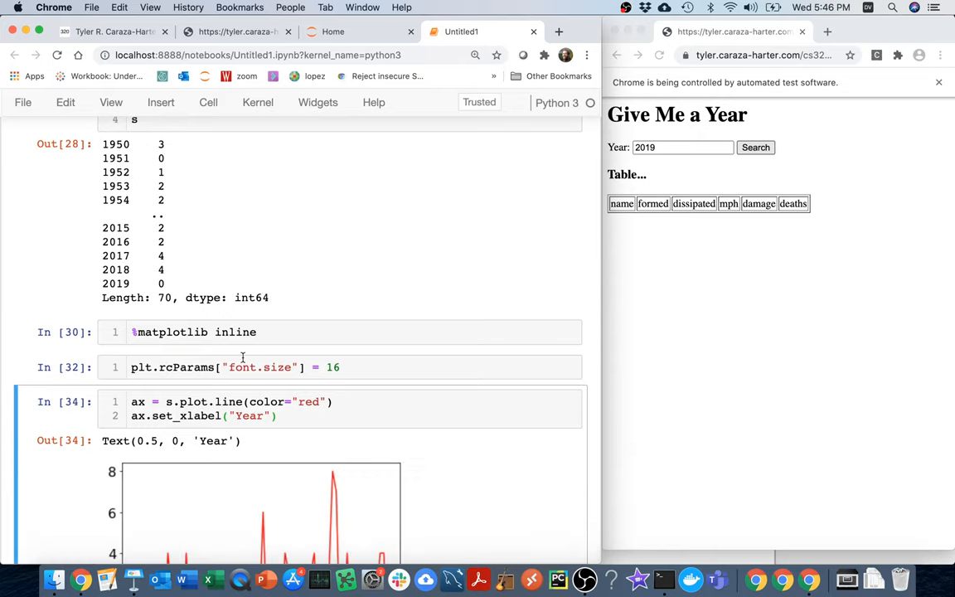
scroll("down", 3)
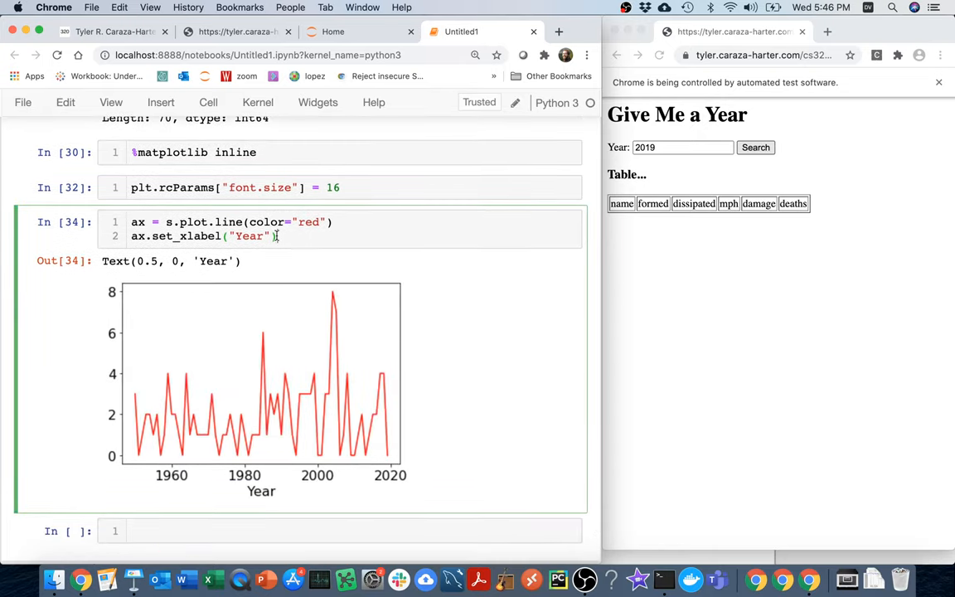
type("ax.set_yl")
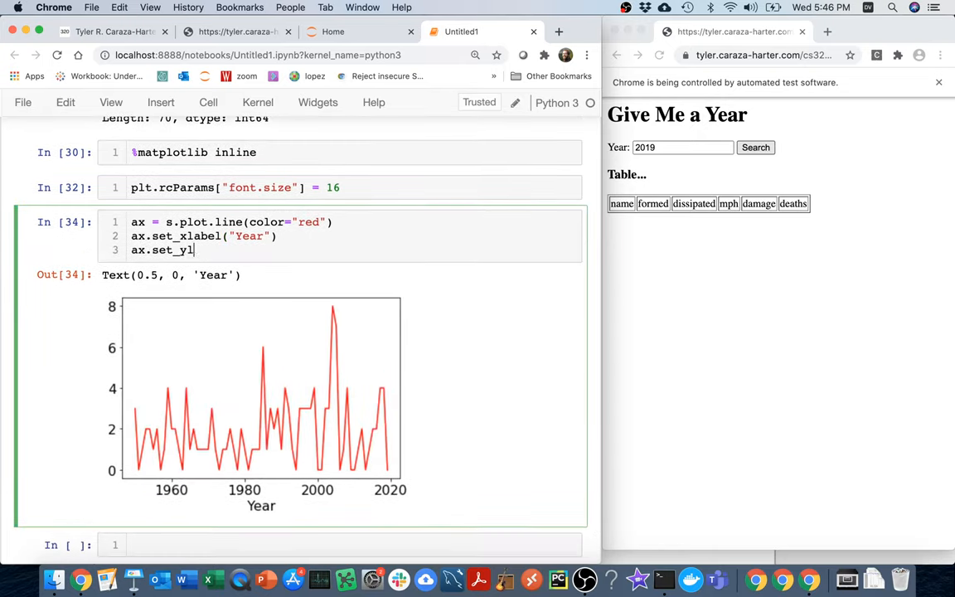
type("Hurricanes\")")
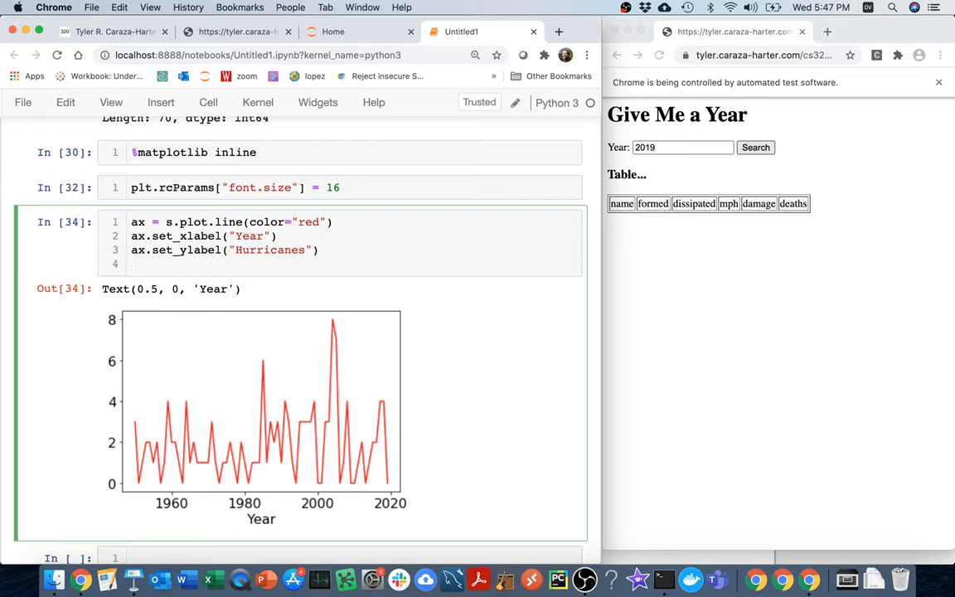
Start hiding the right border with ax.spines['right'].set_visible(False).
type("ax.spines")
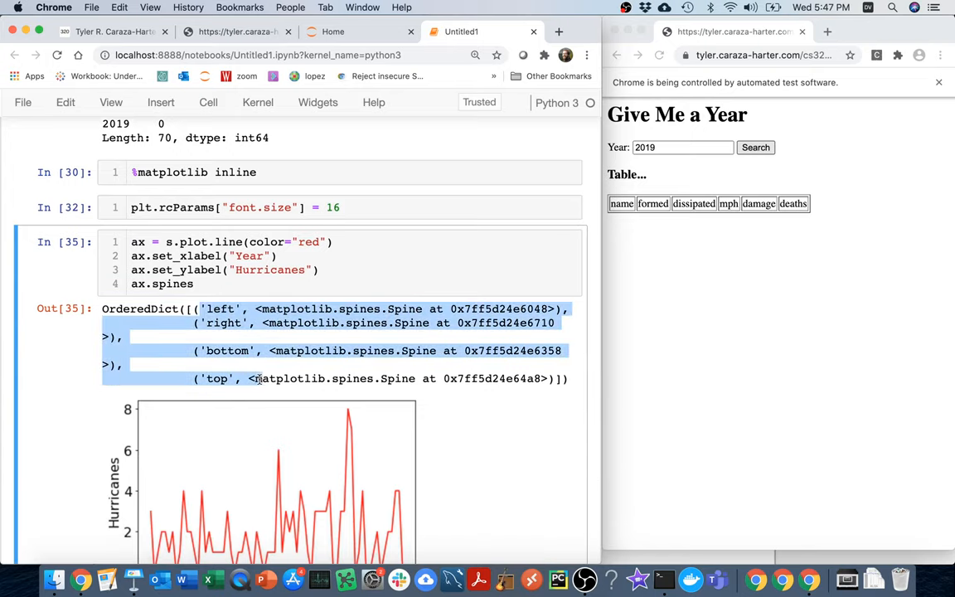
scroll("down", 3)
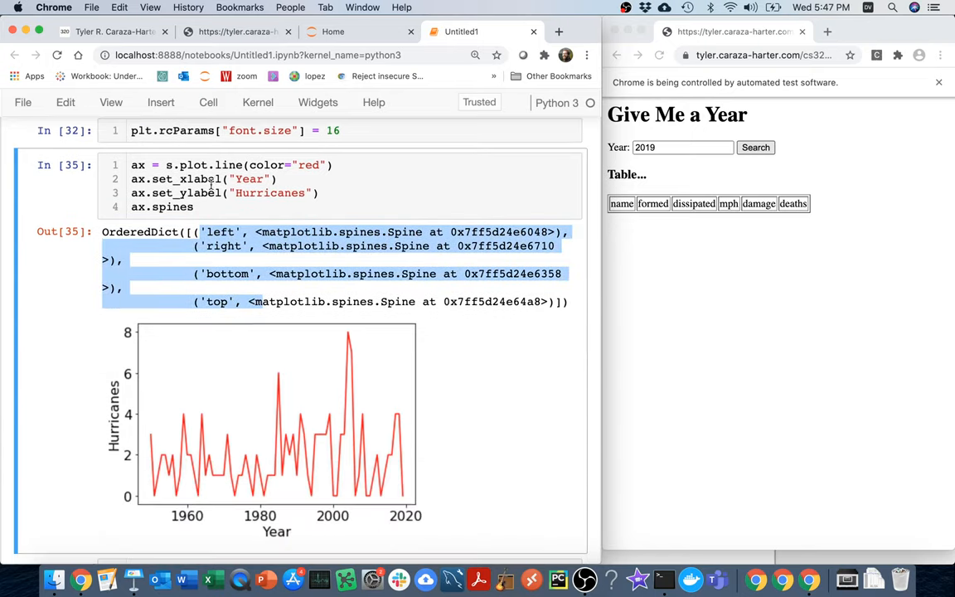
type("[]")
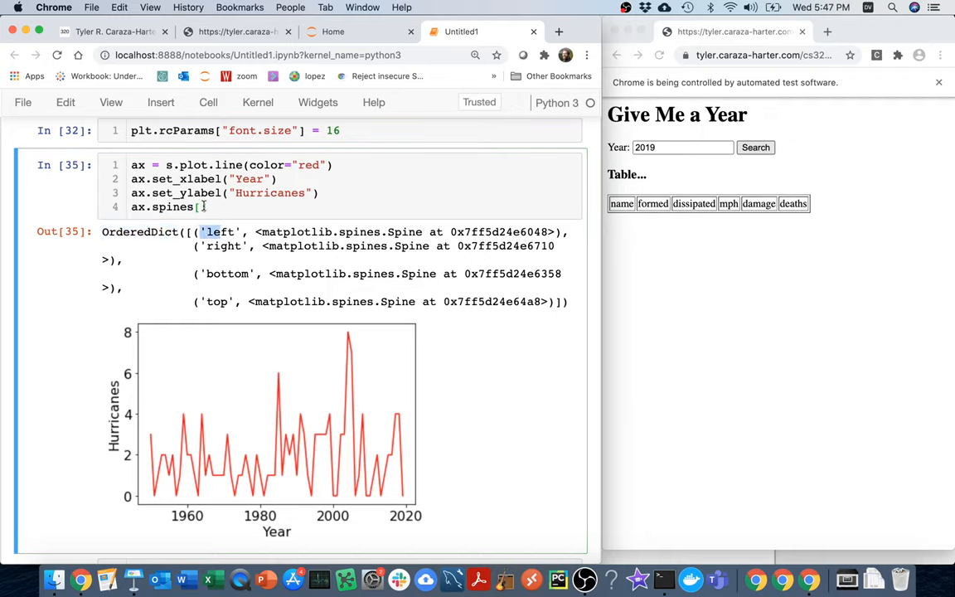
type("\"right\"")
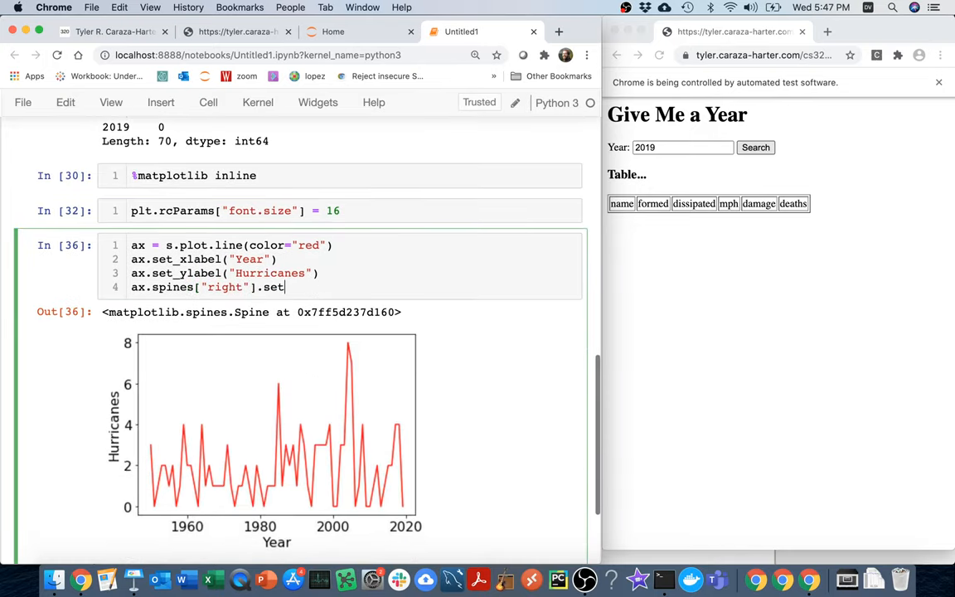
type("_visible()")
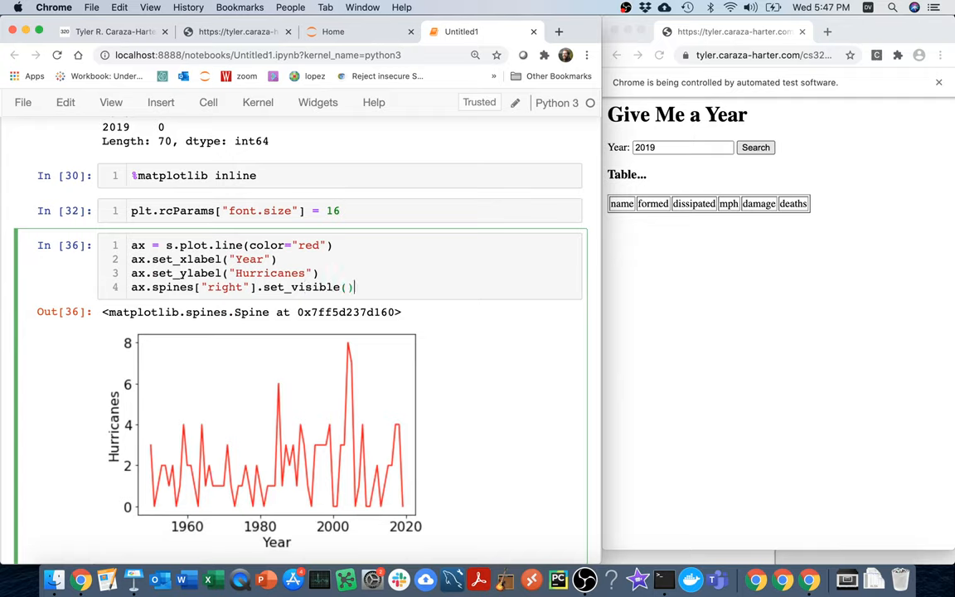
type("F")
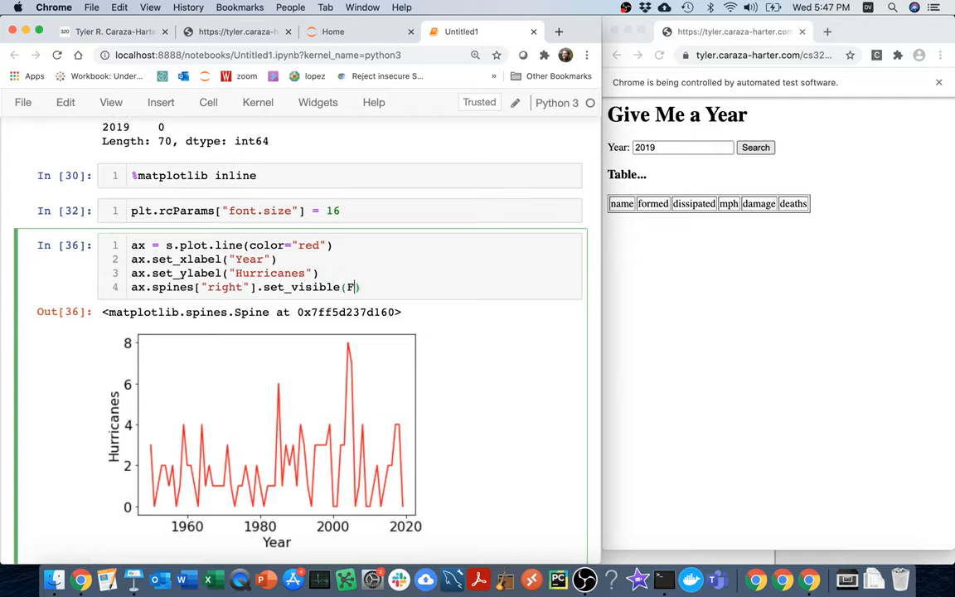